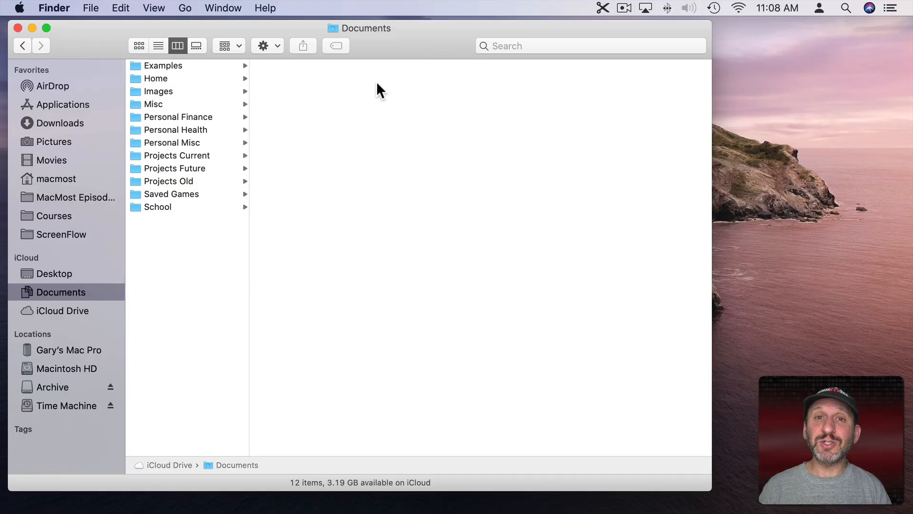
{"action": "mouse_move", "coordinate": [384, 93]}
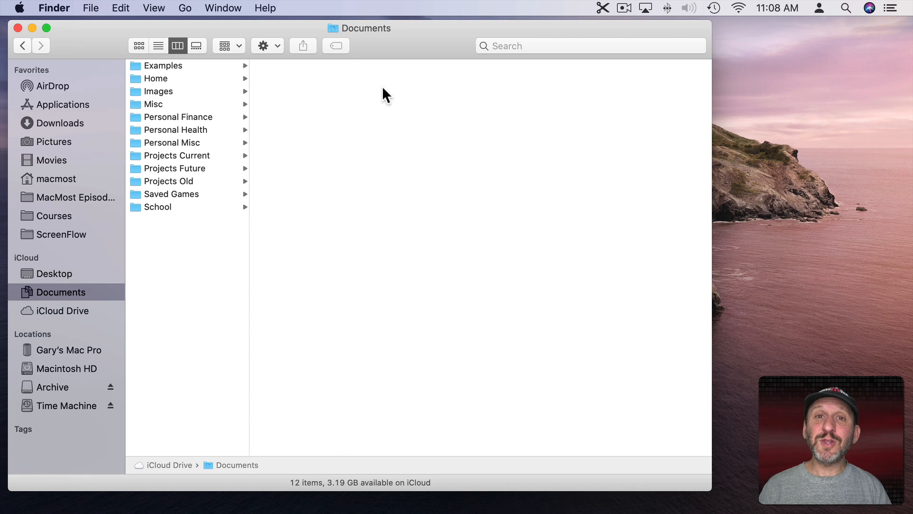
{"action": "mouse_move", "coordinate": [152, 268]}
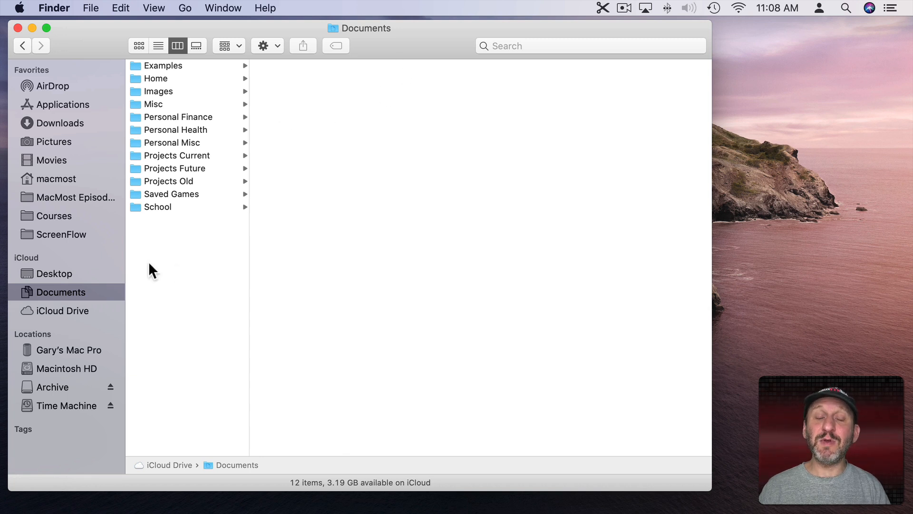
{"action": "mouse_move", "coordinate": [429, 93]}
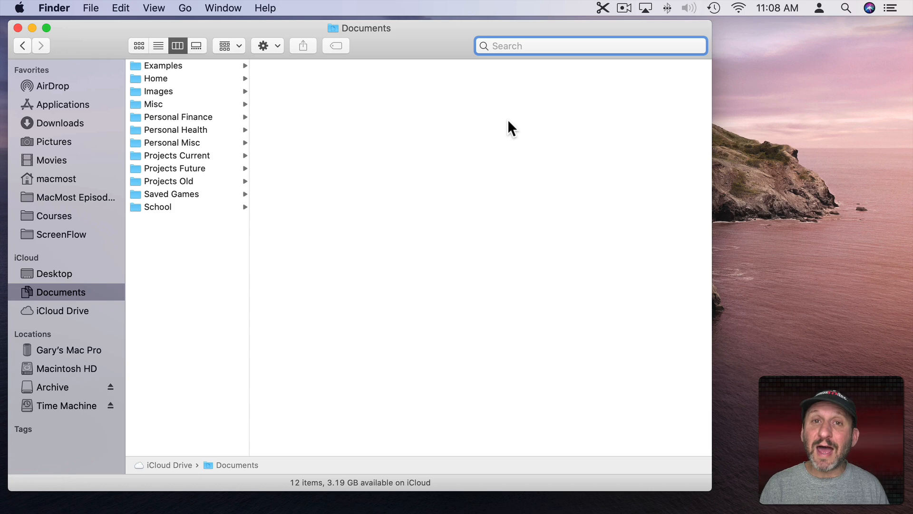
- Search the Documents folder with the Kind criterion set to PDF, listing ten PDF files
{"action": "left_click", "coordinate": [103, 8]}
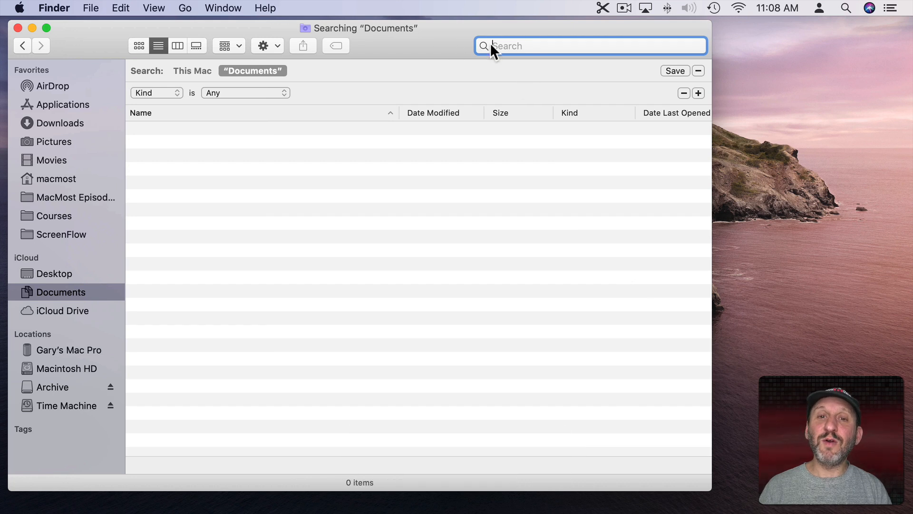
{"action": "mouse_move", "coordinate": [153, 102]}
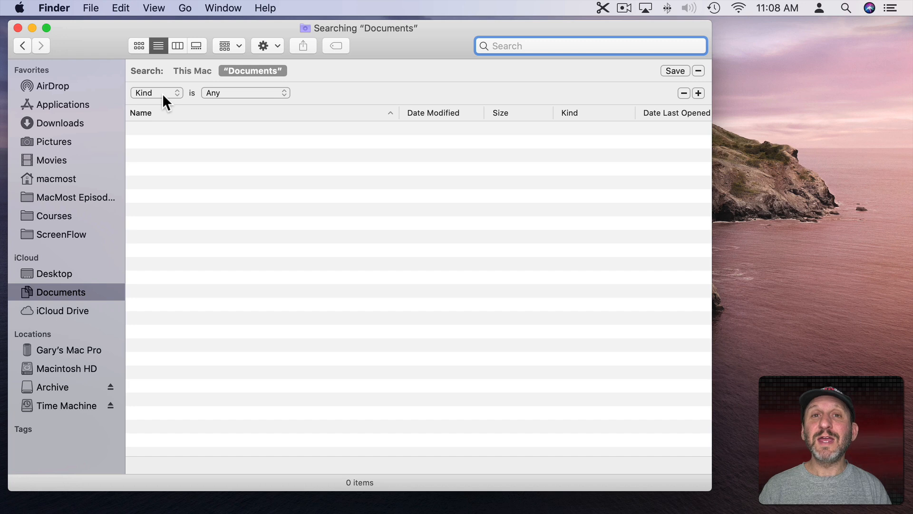
{"action": "mouse_move", "coordinate": [236, 102]}
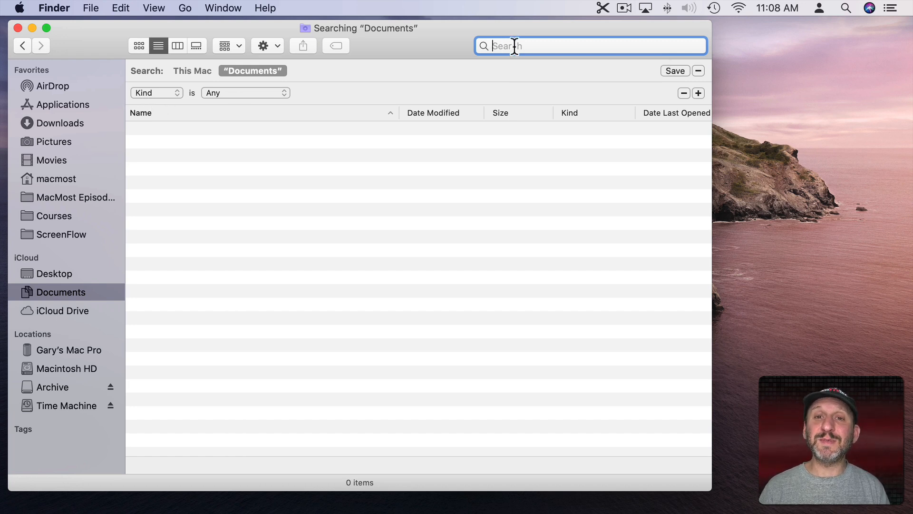
{"action": "mouse_move", "coordinate": [247, 71]}
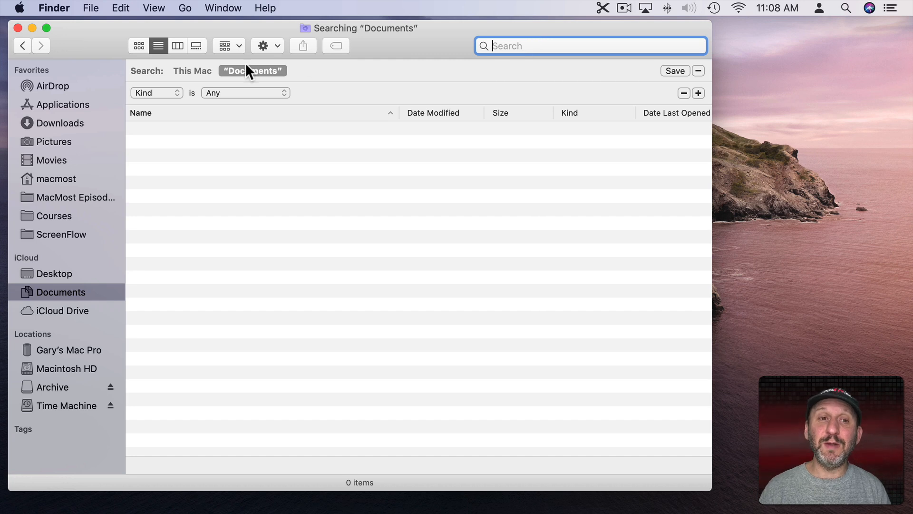
{"action": "mouse_move", "coordinate": [240, 97]}
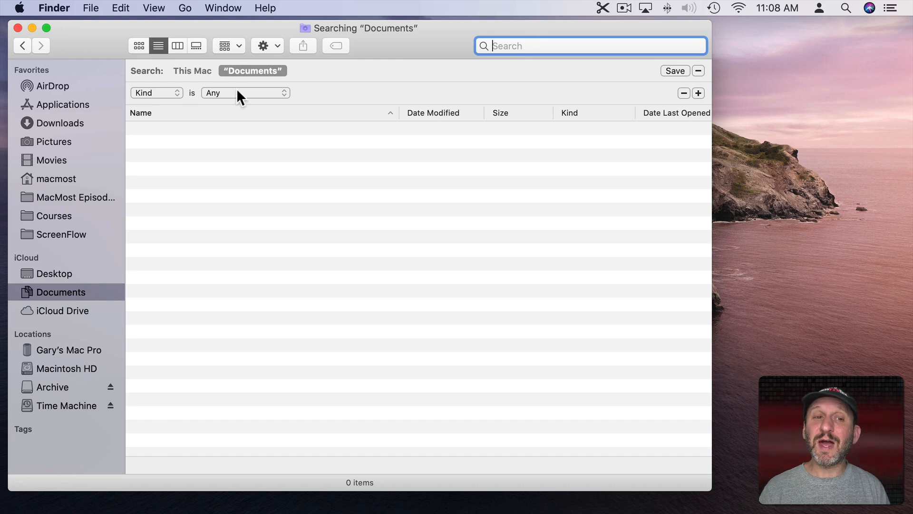
{"action": "left_click", "coordinate": [244, 93]}
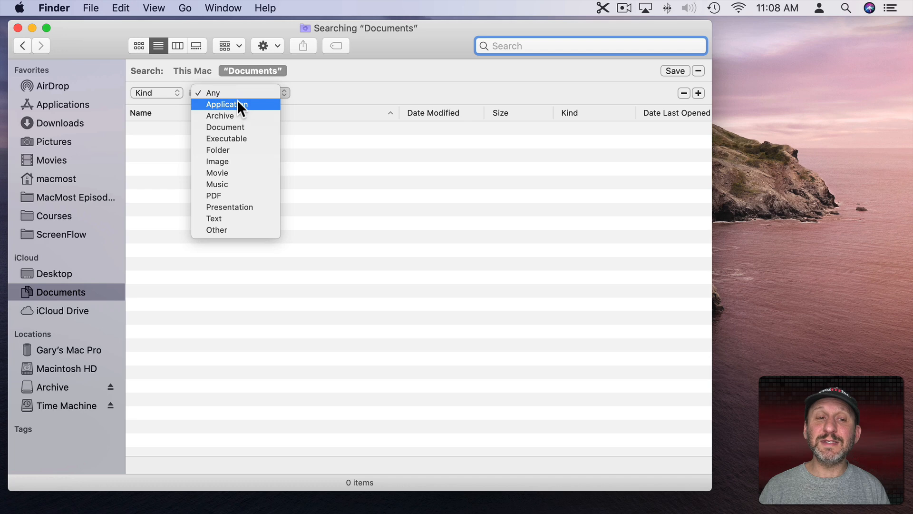
{"action": "mouse_move", "coordinate": [243, 131]}
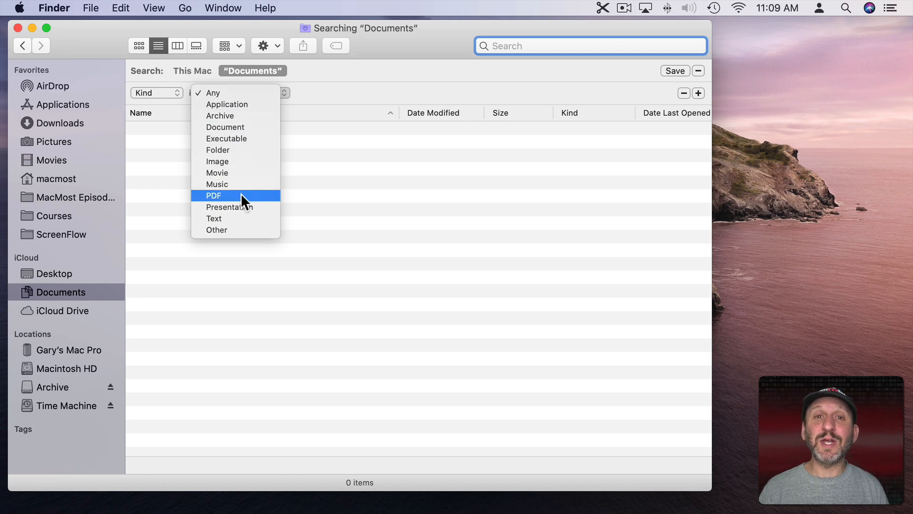
{"action": "left_click", "coordinate": [213, 196]}
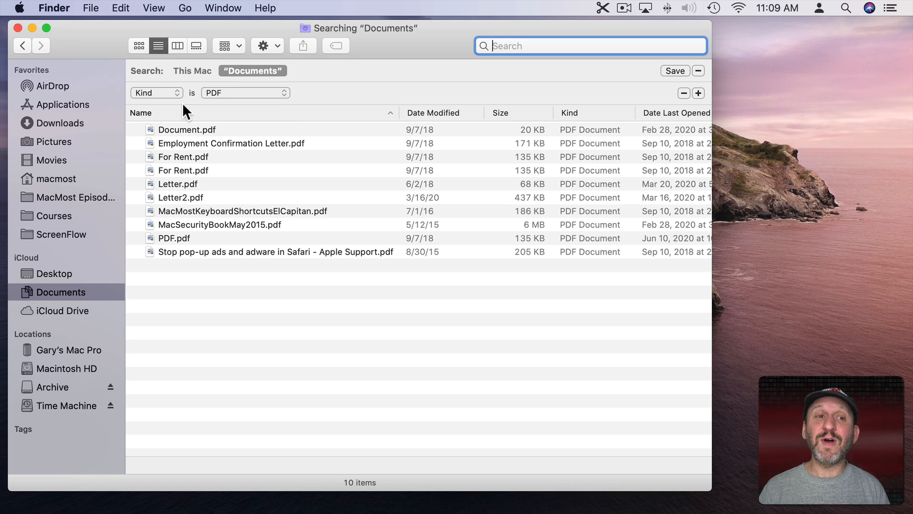
{"action": "mouse_move", "coordinate": [251, 230]}
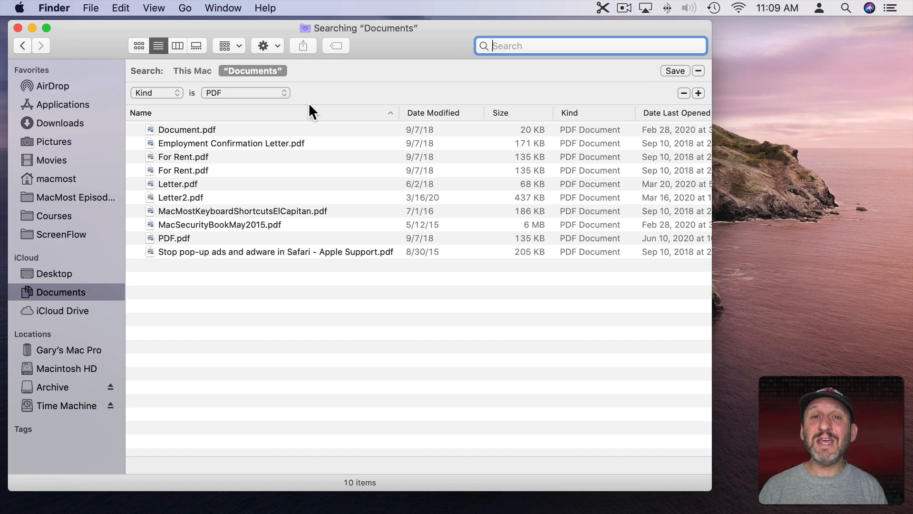
{"action": "mouse_move", "coordinate": [667, 90]}
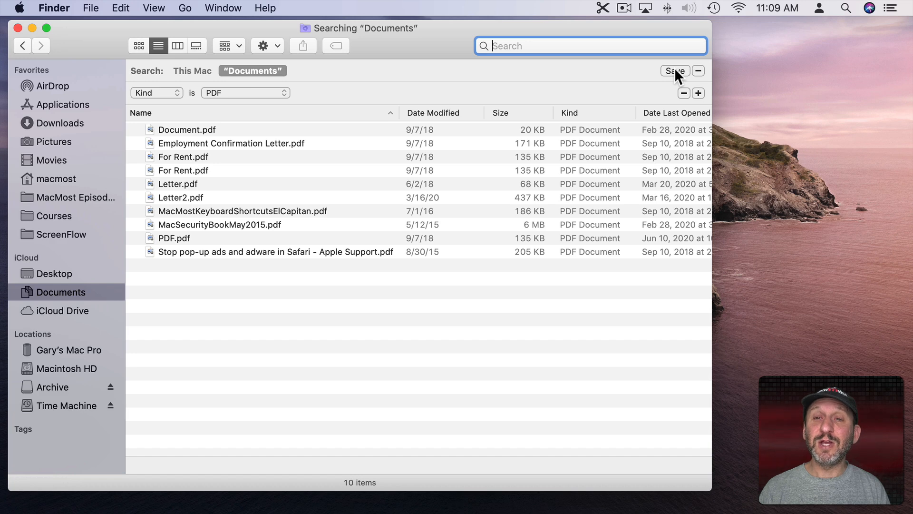
- Name the smart folder 'PDFs', kept in Saved Searches and marked for the sidebar
{"action": "left_click", "coordinate": [674, 70]}
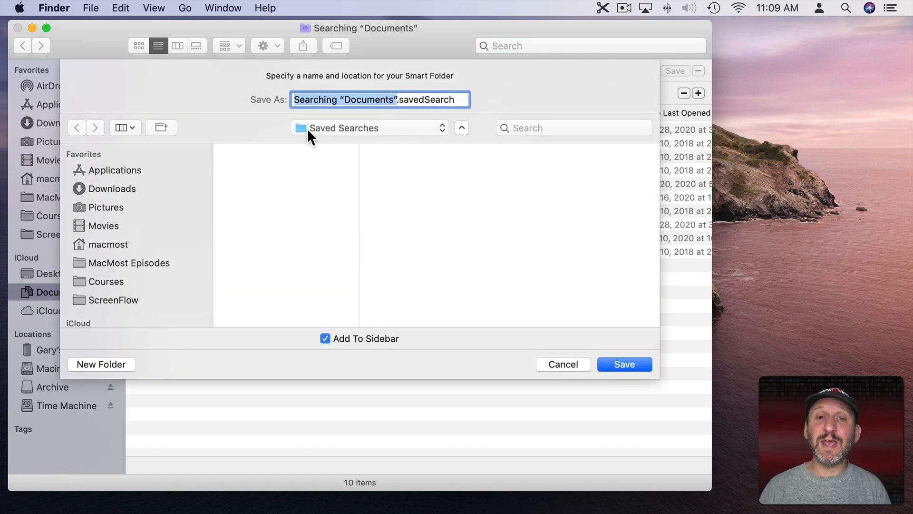
{"action": "mouse_move", "coordinate": [352, 136]}
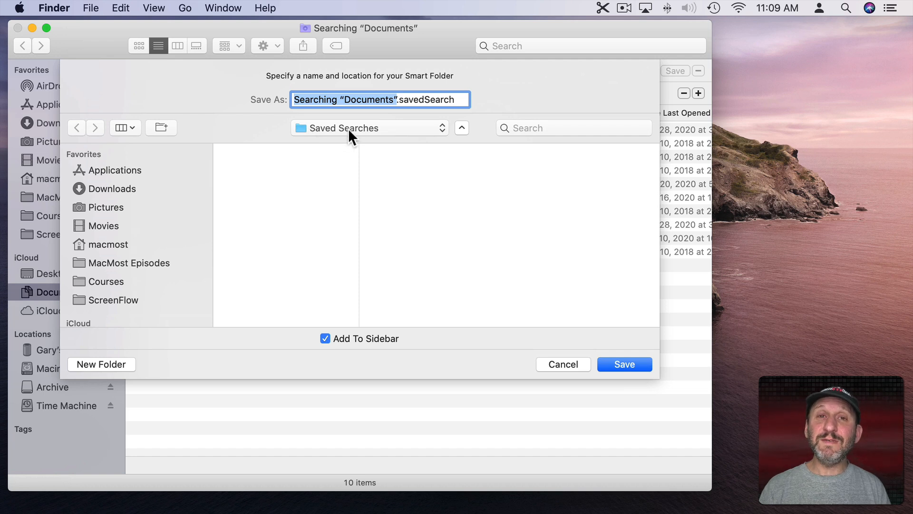
{"action": "left_click", "coordinate": [369, 128]}
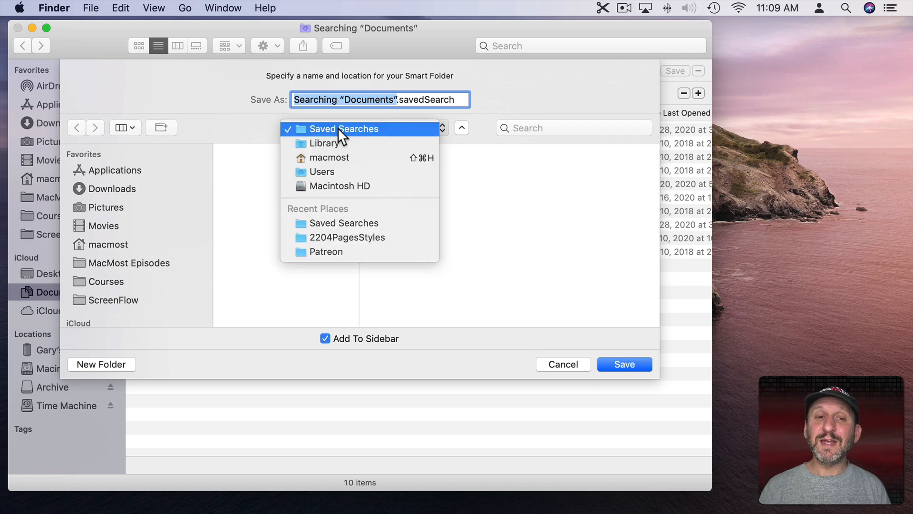
{"action": "mouse_move", "coordinate": [338, 148]}
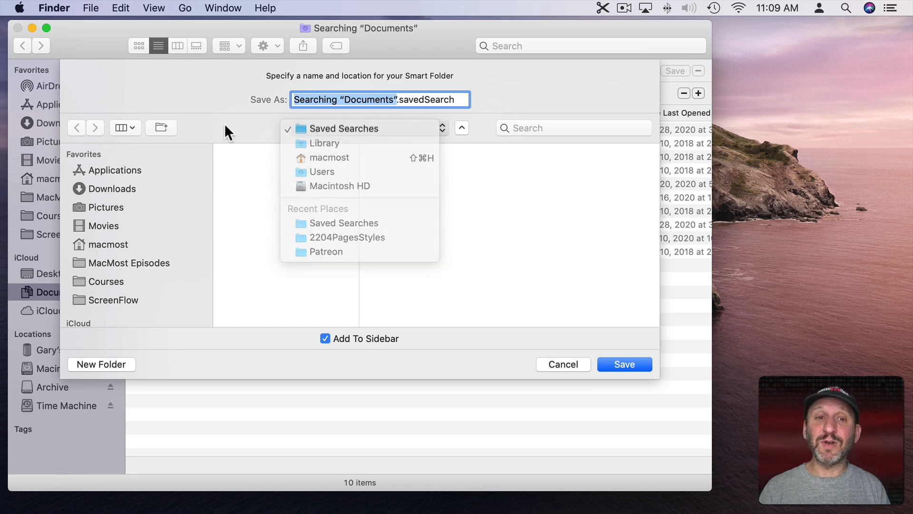
{"action": "left_click", "coordinate": [344, 128]}
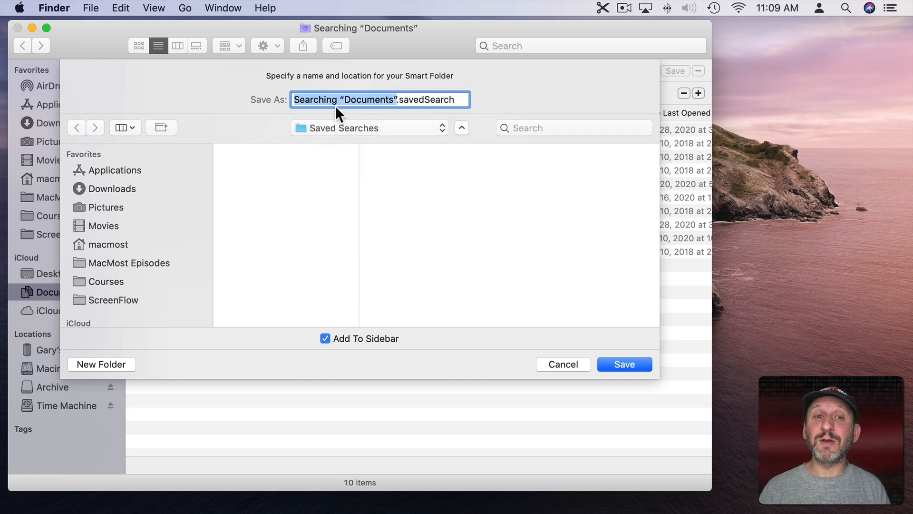
{"action": "mouse_move", "coordinate": [365, 117]}
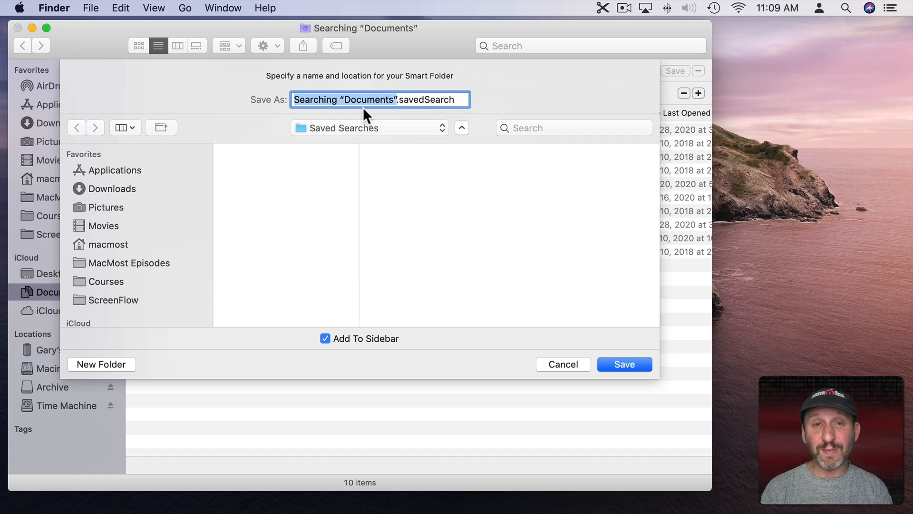
{"action": "type", "text": "PDF.savedSearch"}
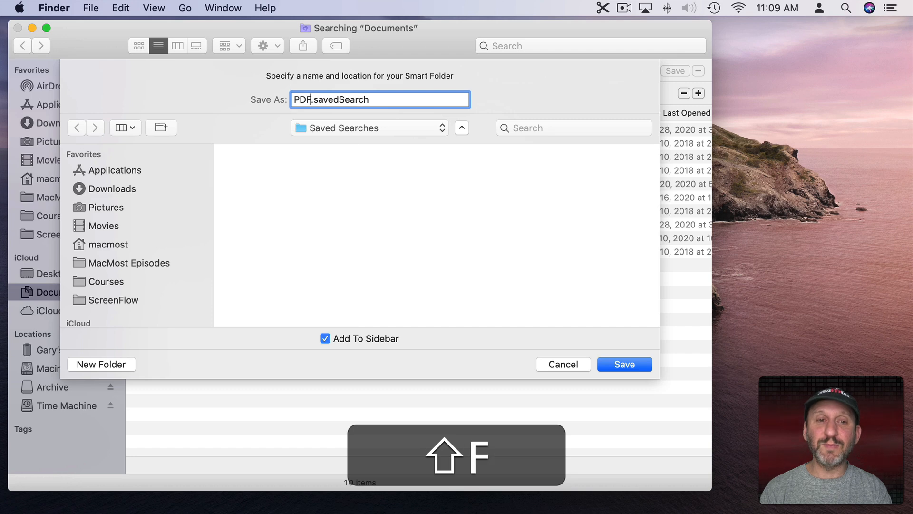
{"action": "type", "text": "s"}
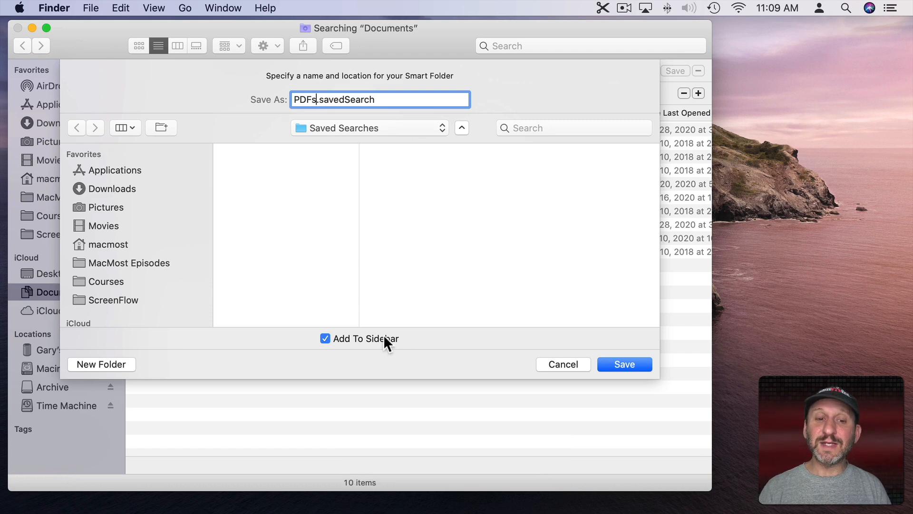
{"action": "mouse_move", "coordinate": [323, 363]}
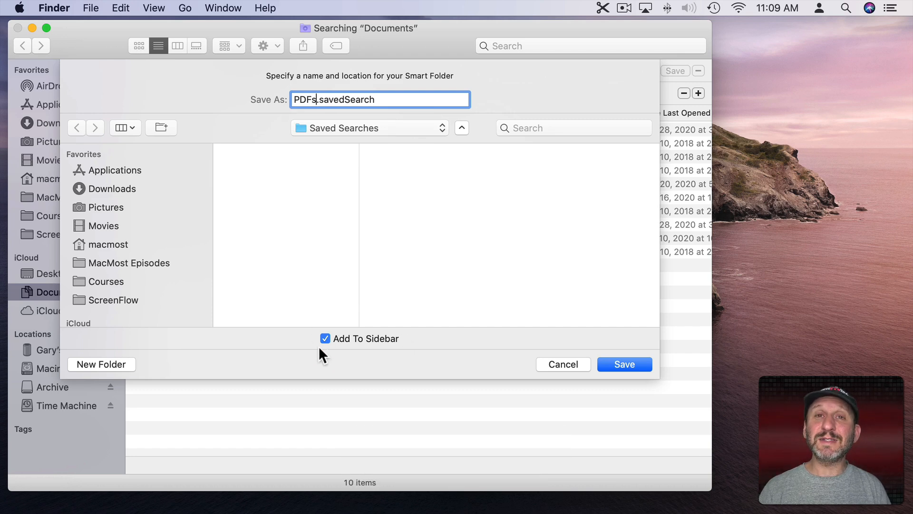
- Save the PDFs smart folder so it appears in the sidebar listing its 10 PDFs
{"action": "left_click", "coordinate": [624, 364]}
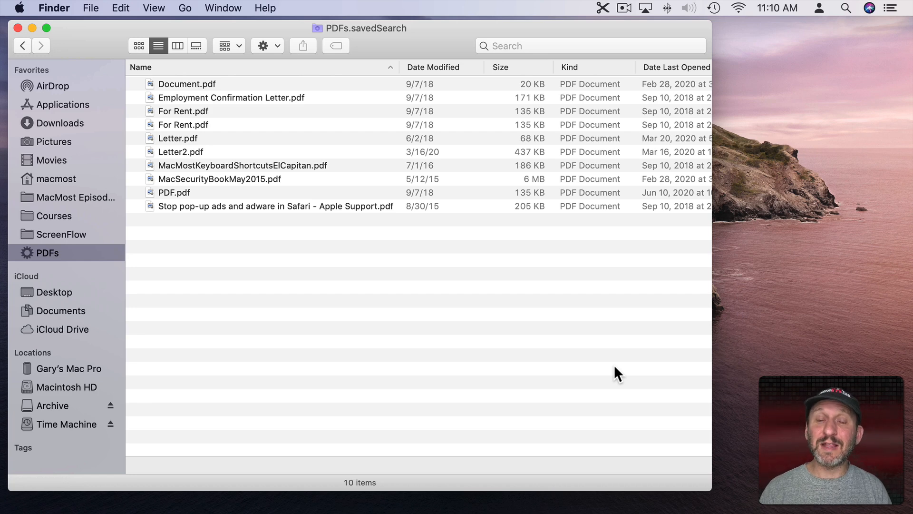
{"action": "mouse_move", "coordinate": [71, 245]}
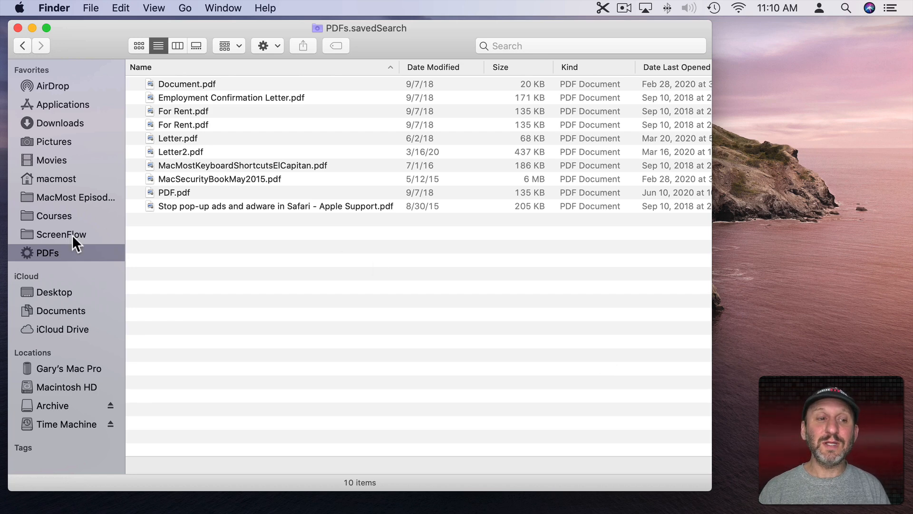
{"action": "mouse_move", "coordinate": [57, 266]}
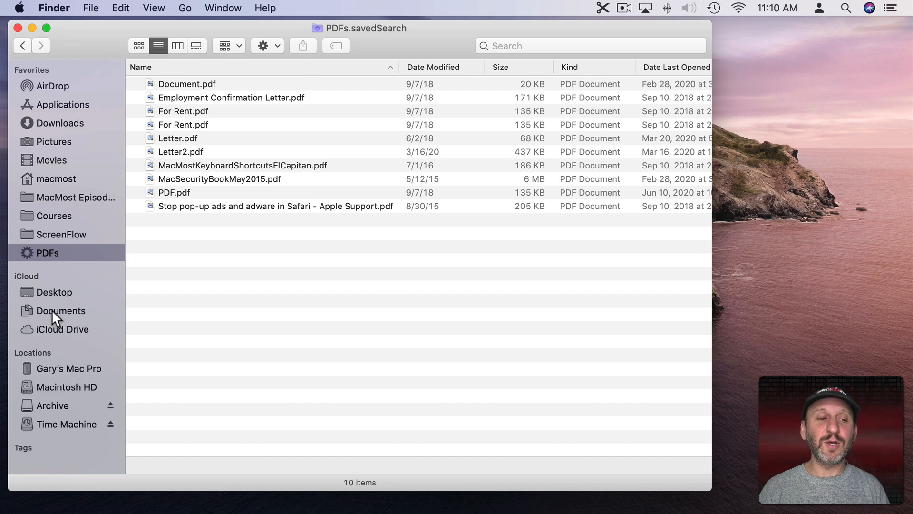
- Browse Documents' Personal Finance folder, then reopen the PDFs saved search from the sidebar
{"action": "left_click", "coordinate": [61, 311]}
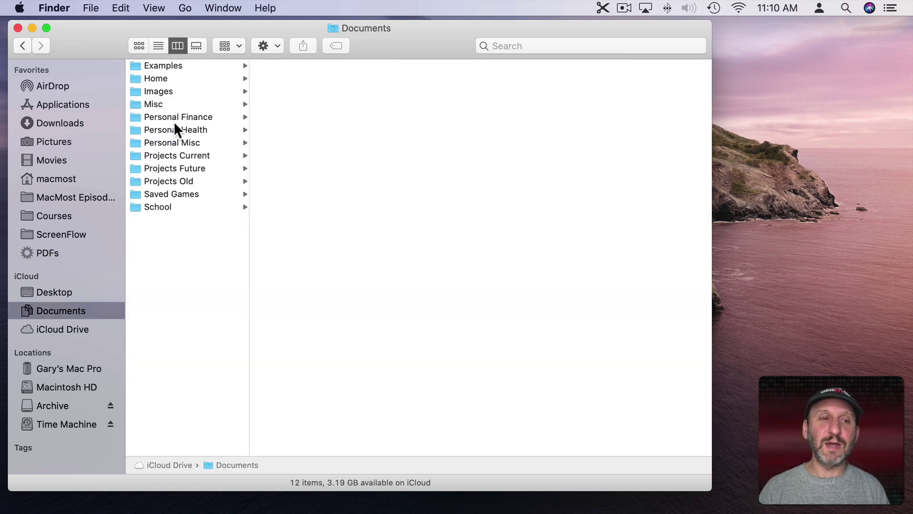
{"action": "left_click", "coordinate": [178, 117]}
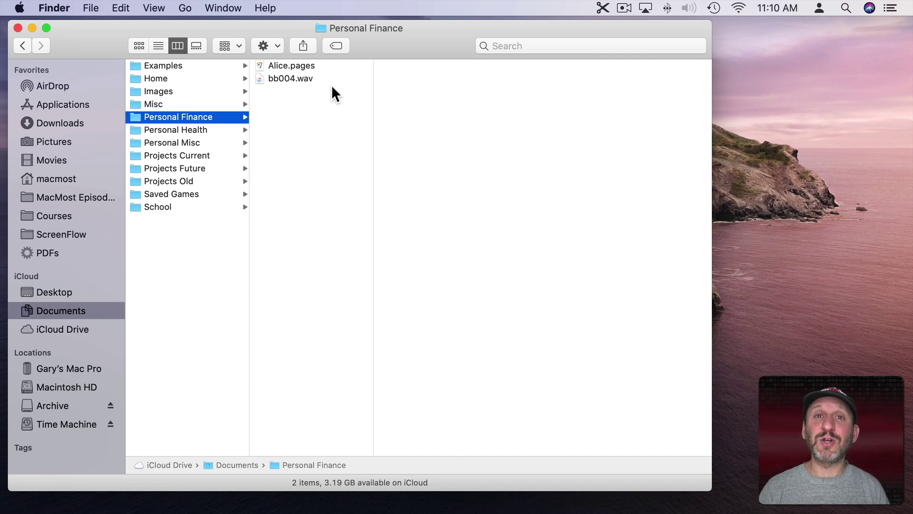
{"action": "mouse_move", "coordinate": [54, 261]}
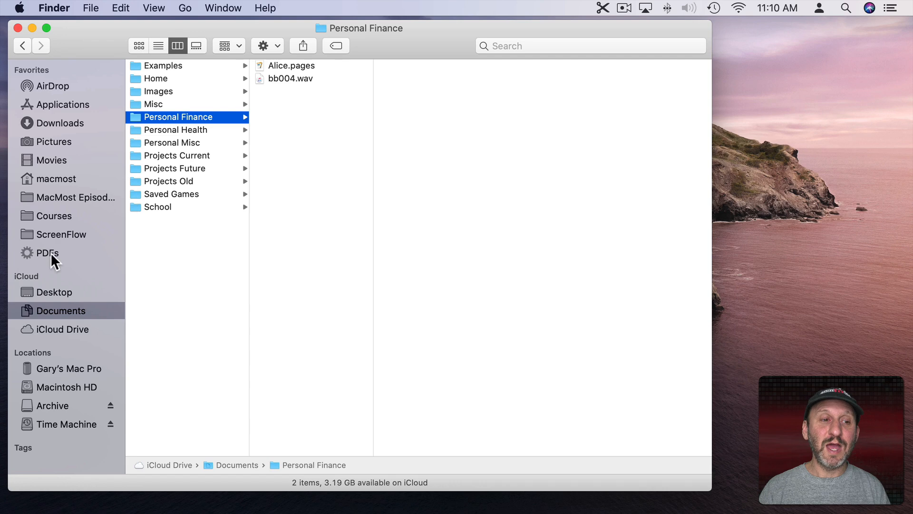
{"action": "left_click", "coordinate": [47, 252]}
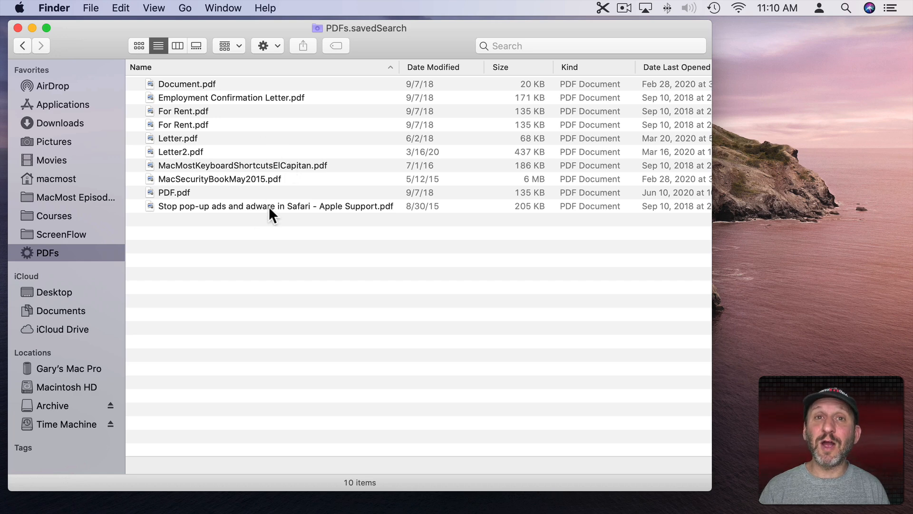
{"action": "mouse_move", "coordinate": [215, 125]}
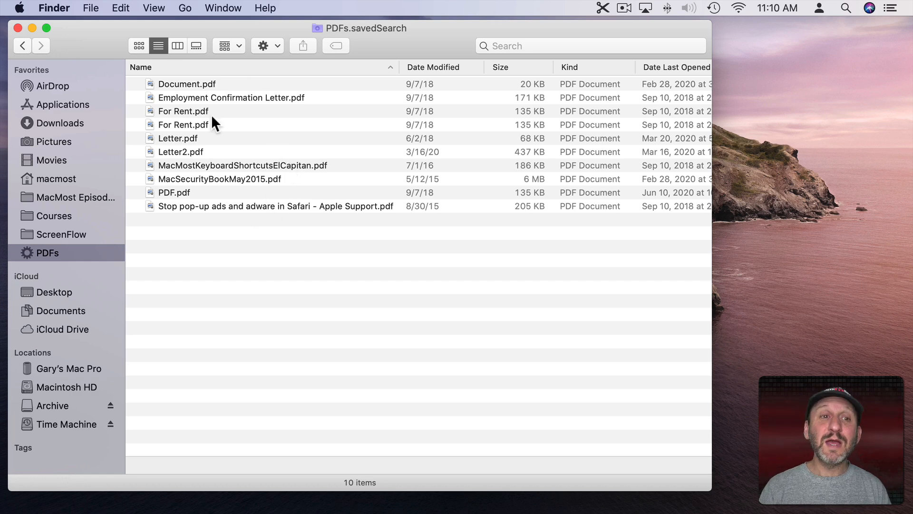
{"action": "mouse_move", "coordinate": [492, 78]}
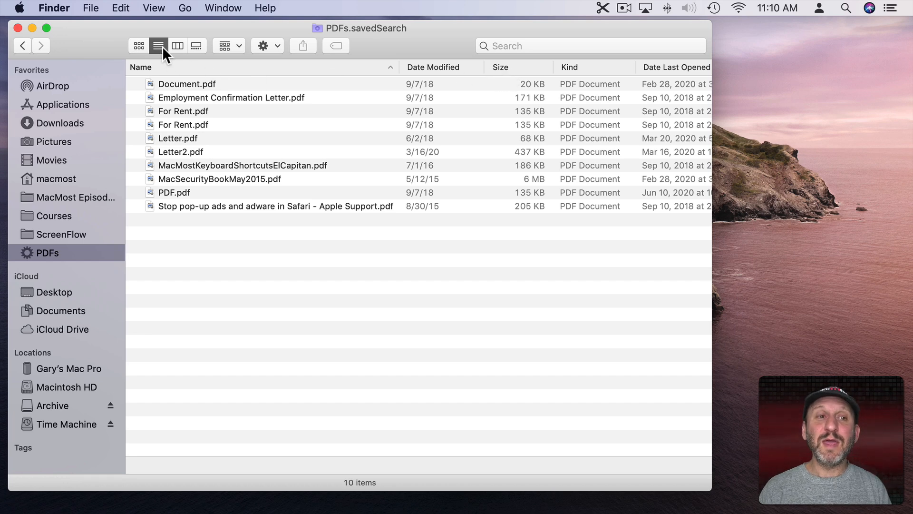
{"action": "mouse_move", "coordinate": [540, 78]}
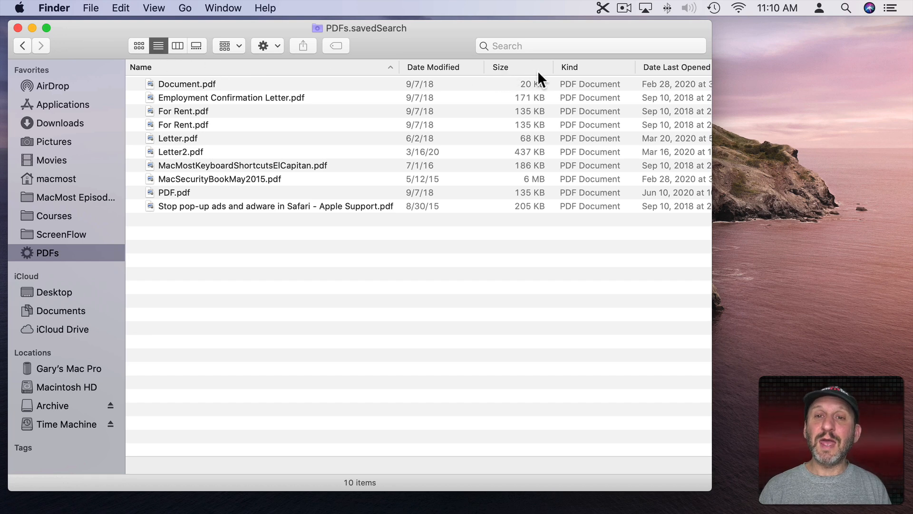
- Sort the PDFs by date modified, view Documents as a list, and return to PDFs
{"action": "left_click", "coordinate": [433, 67]}
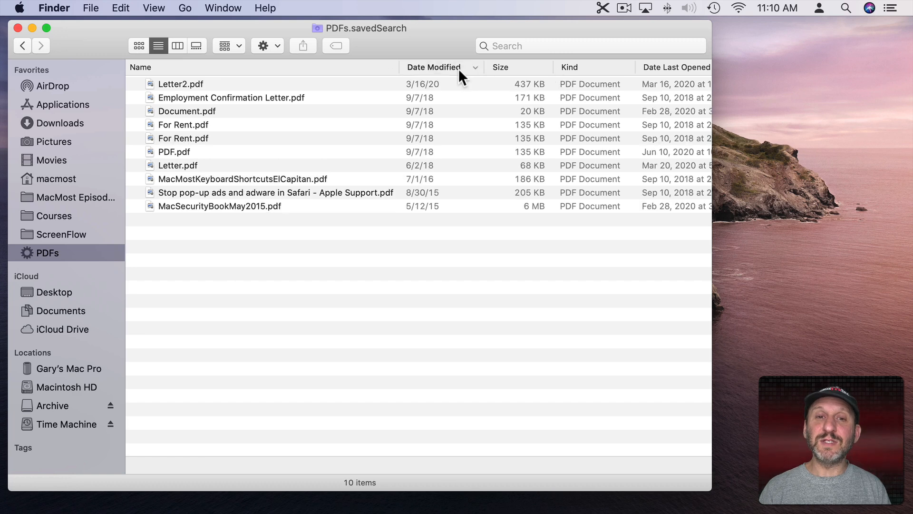
{"action": "mouse_move", "coordinate": [436, 90]}
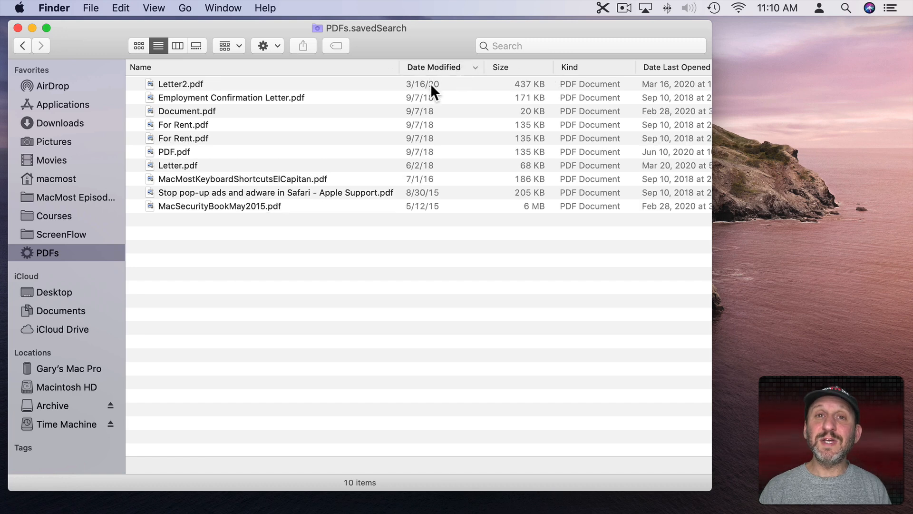
{"action": "mouse_move", "coordinate": [78, 292]}
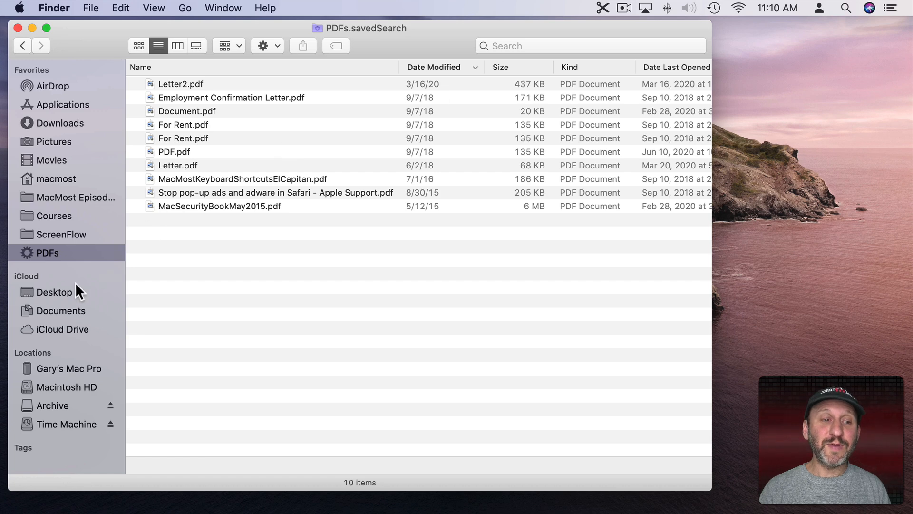
{"action": "left_click", "coordinate": [60, 311]}
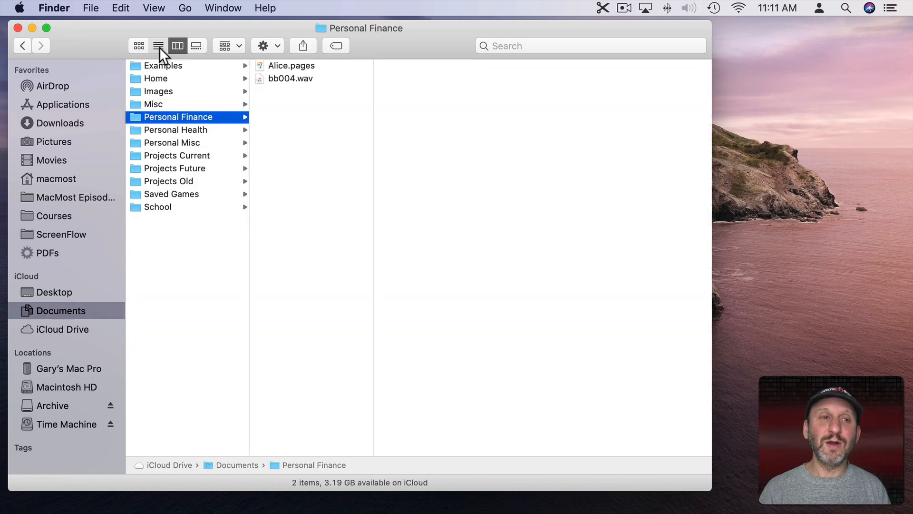
{"action": "left_click", "coordinate": [158, 45]}
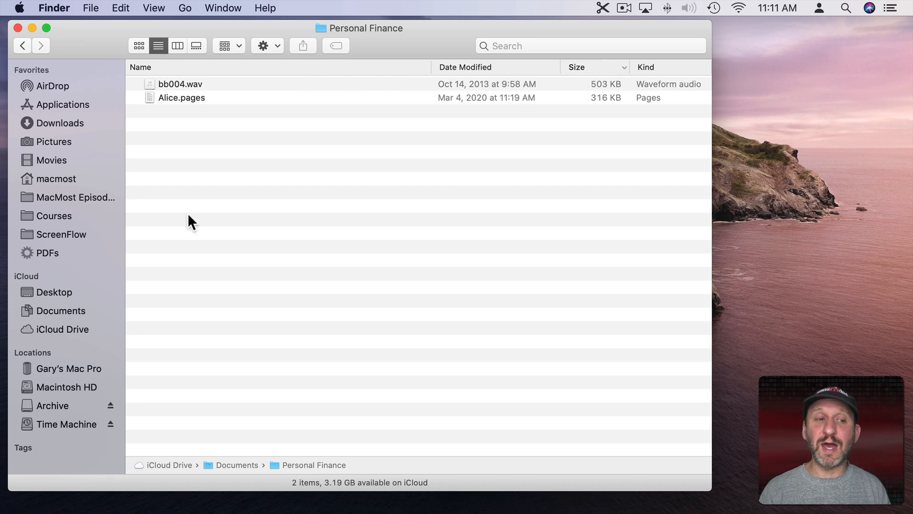
{"action": "mouse_move", "coordinate": [50, 261]}
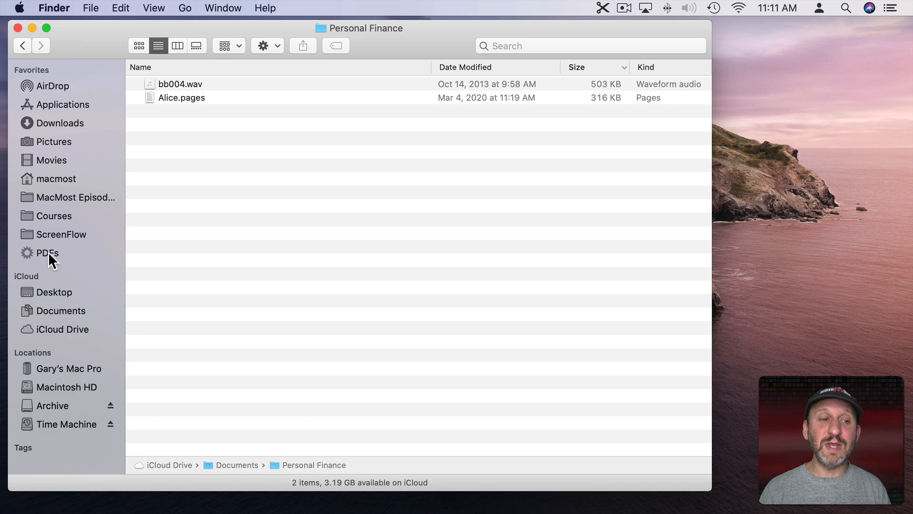
{"action": "left_click", "coordinate": [46, 253]}
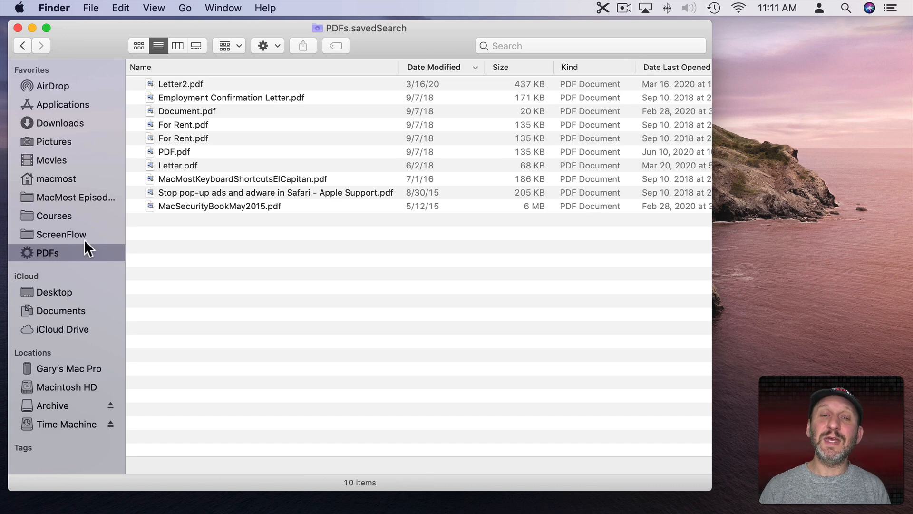
{"action": "mouse_move", "coordinate": [470, 87]}
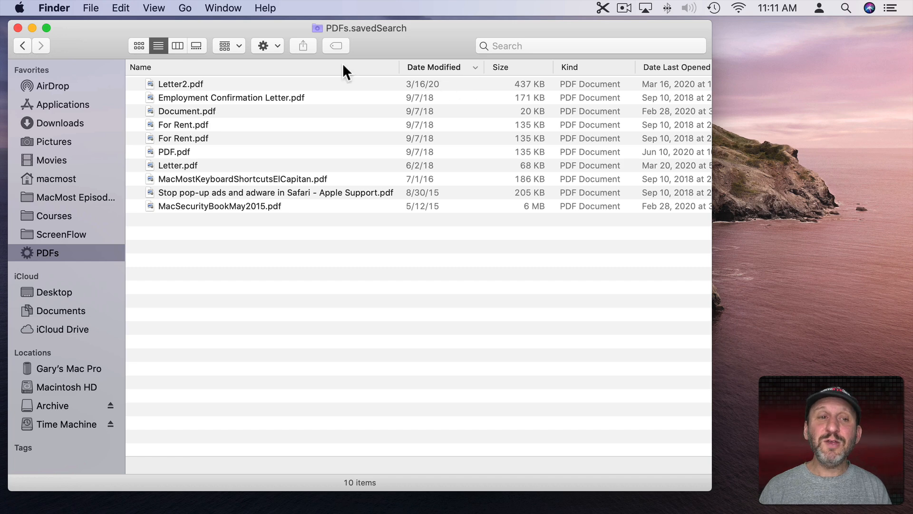
- Show the PDFs as icons sorted by Date Last Opened via View > Sort By
{"action": "left_click", "coordinate": [138, 46]}
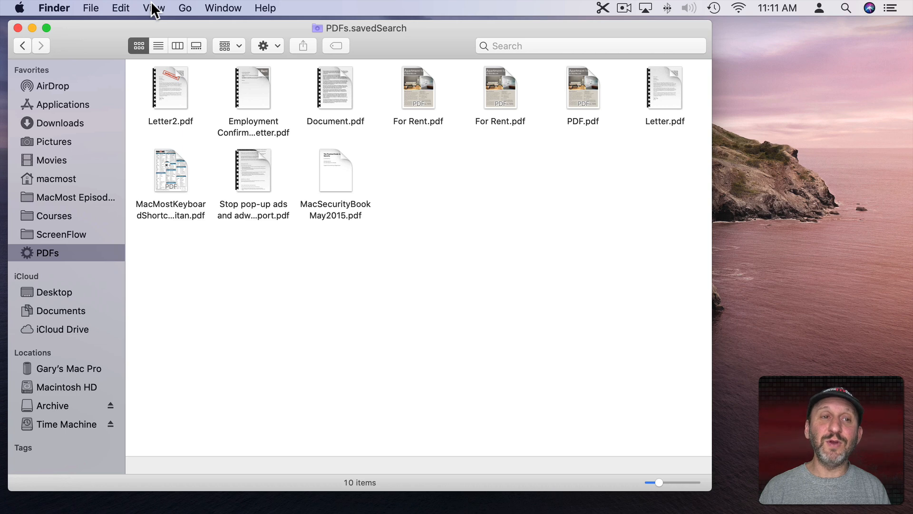
{"action": "left_click", "coordinate": [153, 7]}
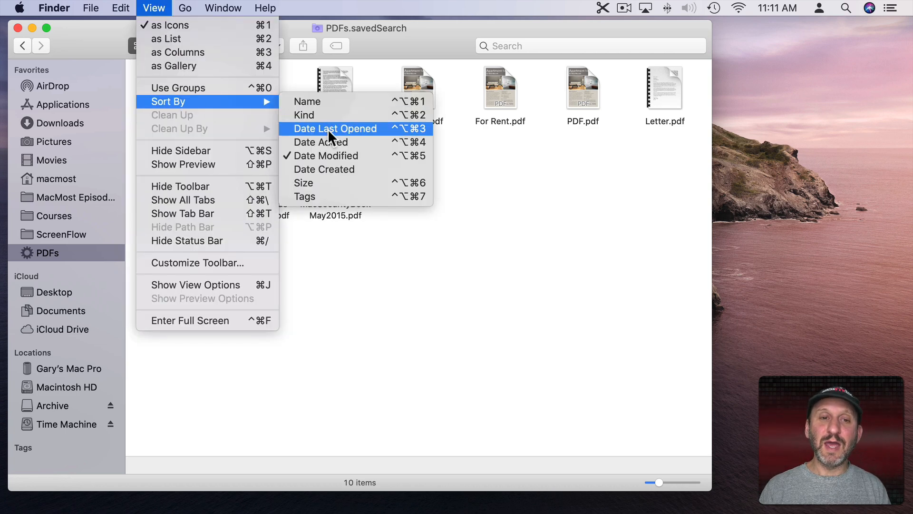
{"action": "left_click", "coordinate": [335, 129]}
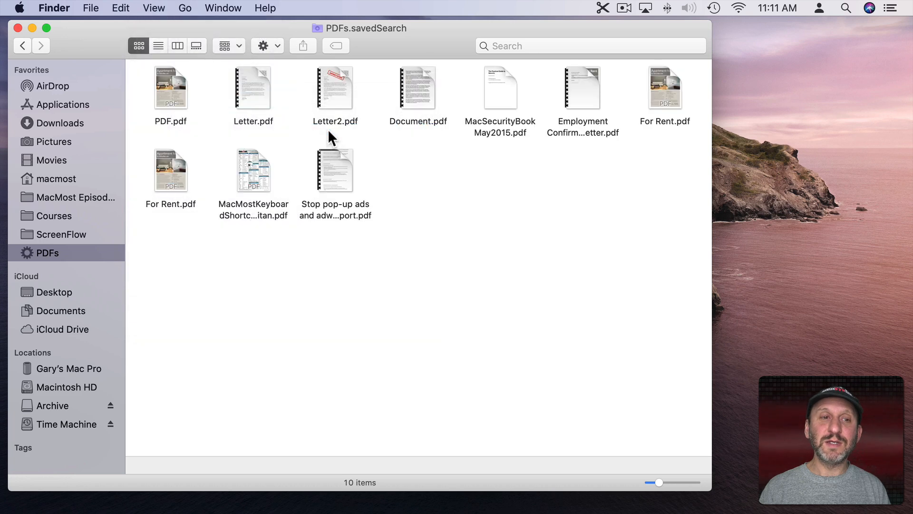
{"action": "mouse_move", "coordinate": [155, 247]}
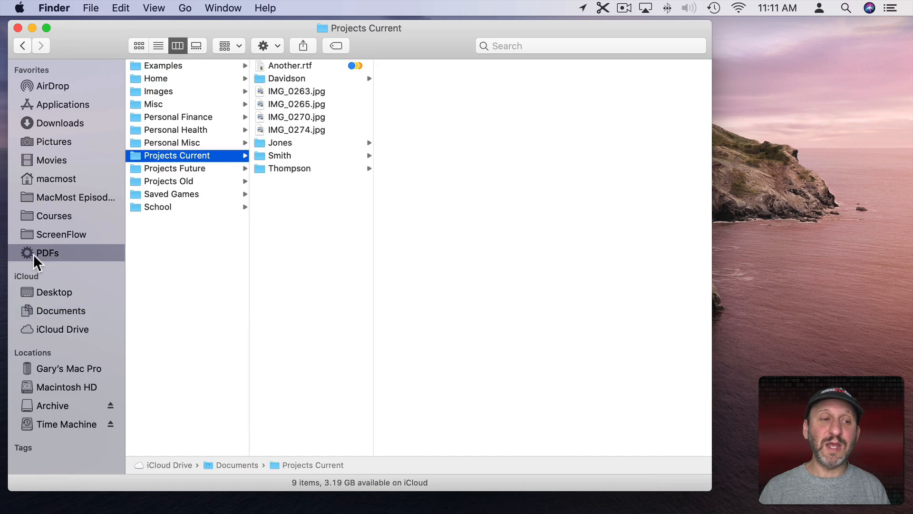
{"action": "left_click", "coordinate": [48, 252]}
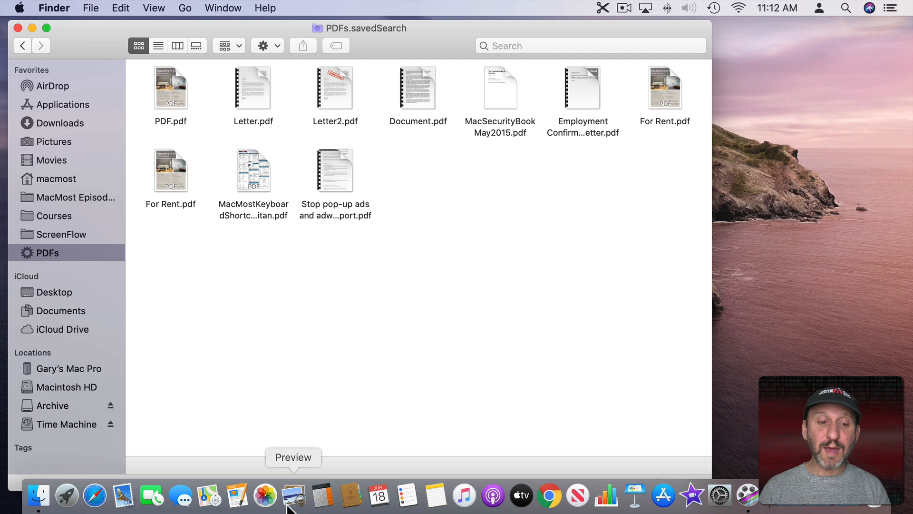
- Launch Preview and browse the PDFs saved search in its Open dialog
{"action": "left_click", "coordinate": [293, 496]}
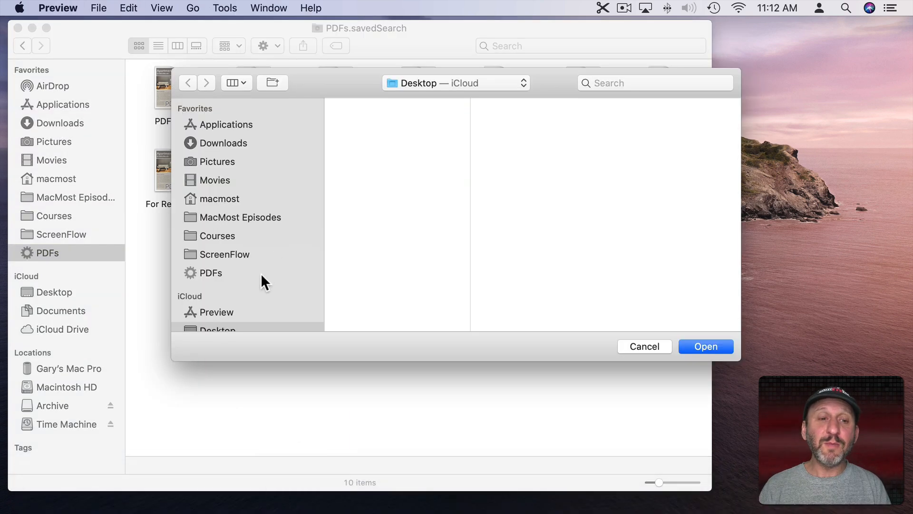
{"action": "mouse_move", "coordinate": [204, 285]}
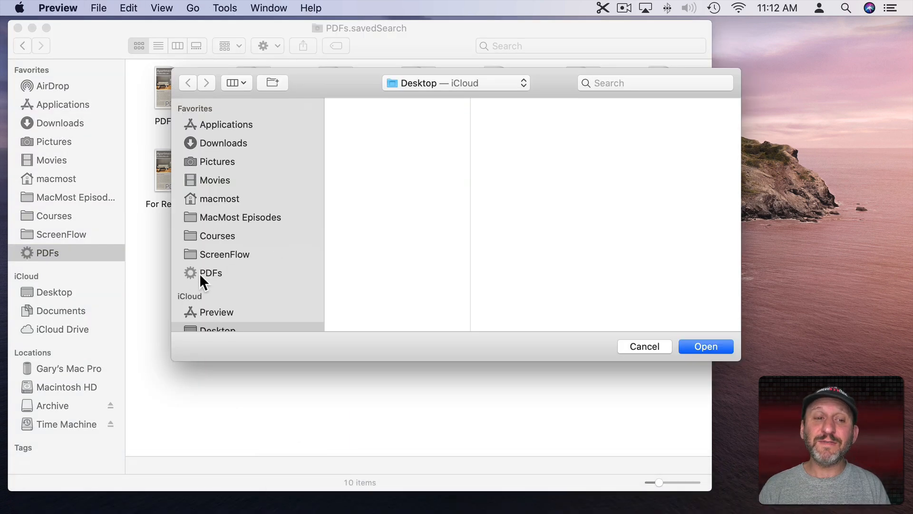
{"action": "left_click", "coordinate": [211, 273]}
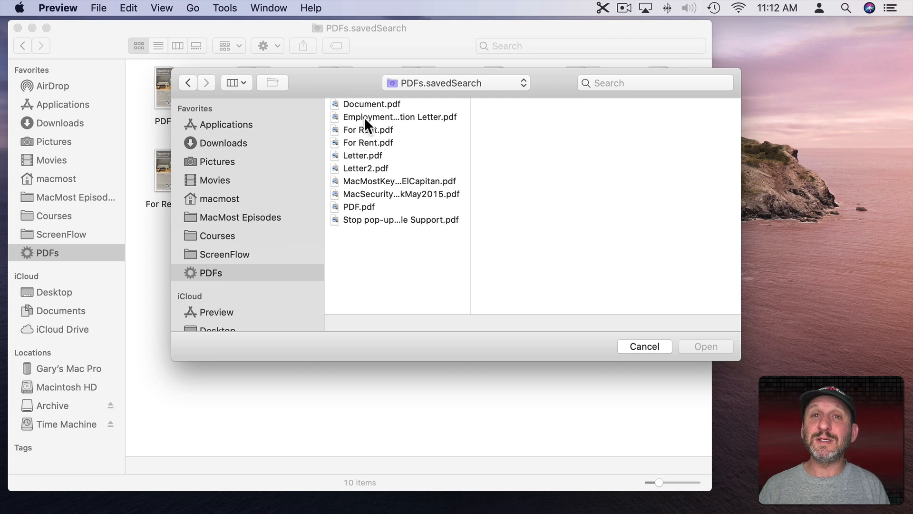
{"action": "mouse_move", "coordinate": [387, 118]}
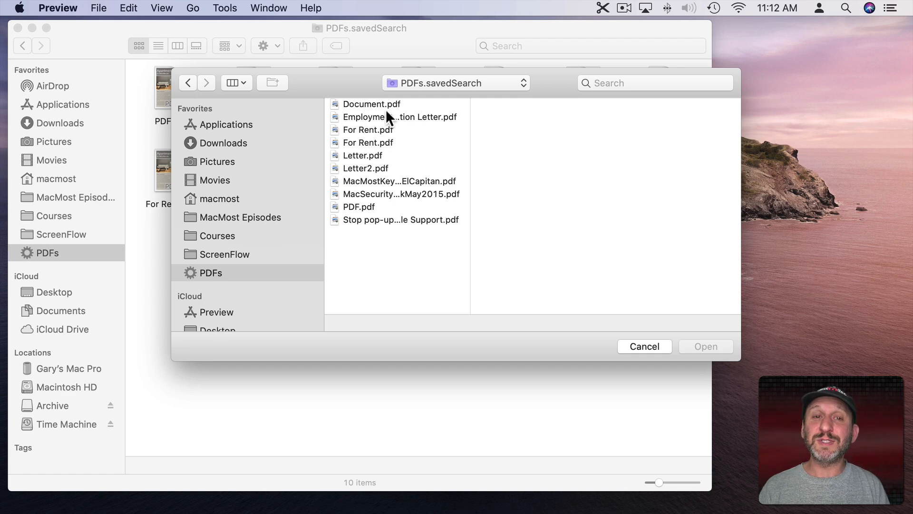
{"action": "right_click", "coordinate": [46, 253]}
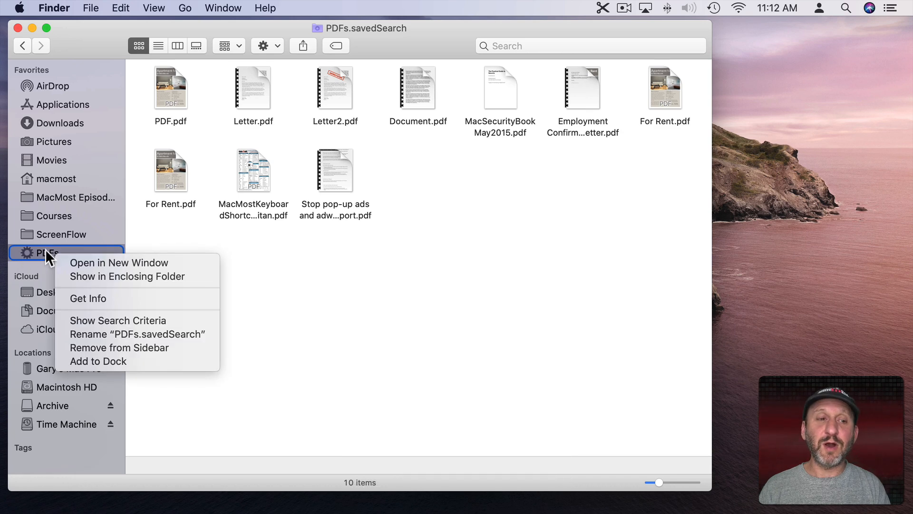
{"action": "mouse_move", "coordinate": [100, 276]}
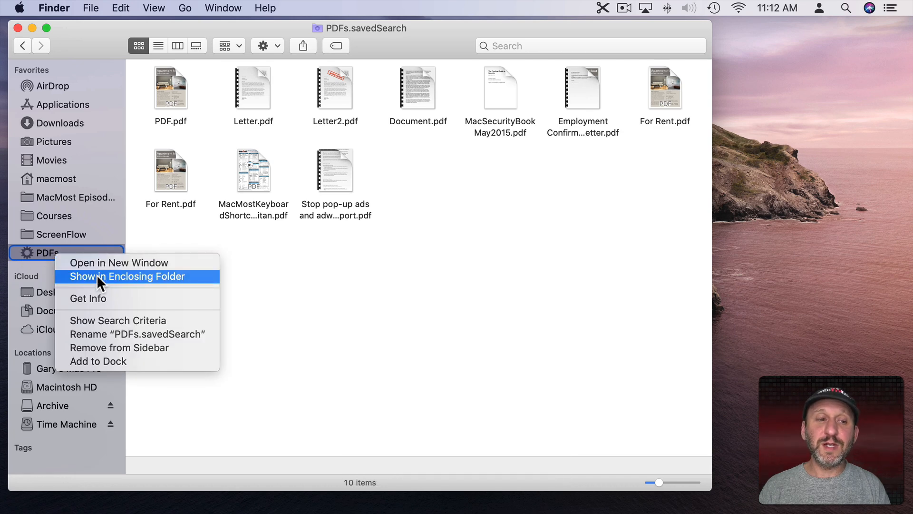
{"action": "mouse_move", "coordinate": [102, 324]}
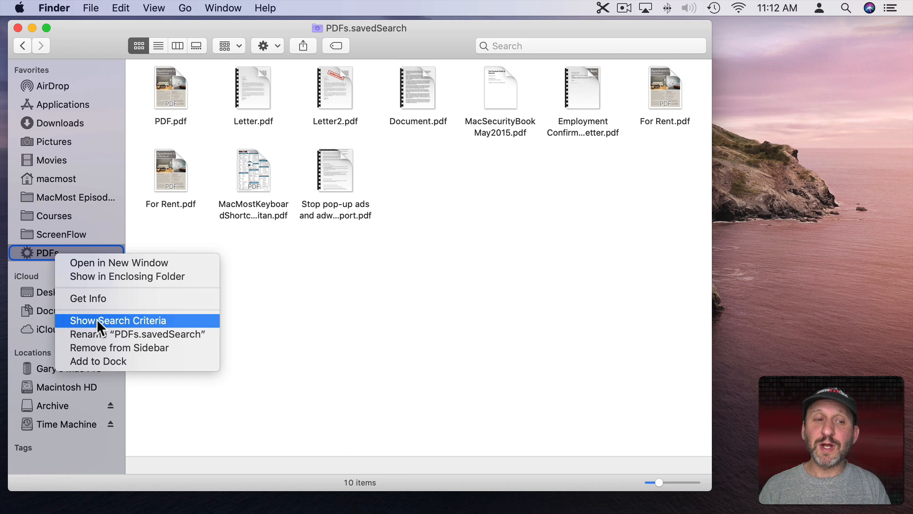
- Show the PDFs search's Kind is PDF criteria and save it again
{"action": "left_click", "coordinate": [122, 321]}
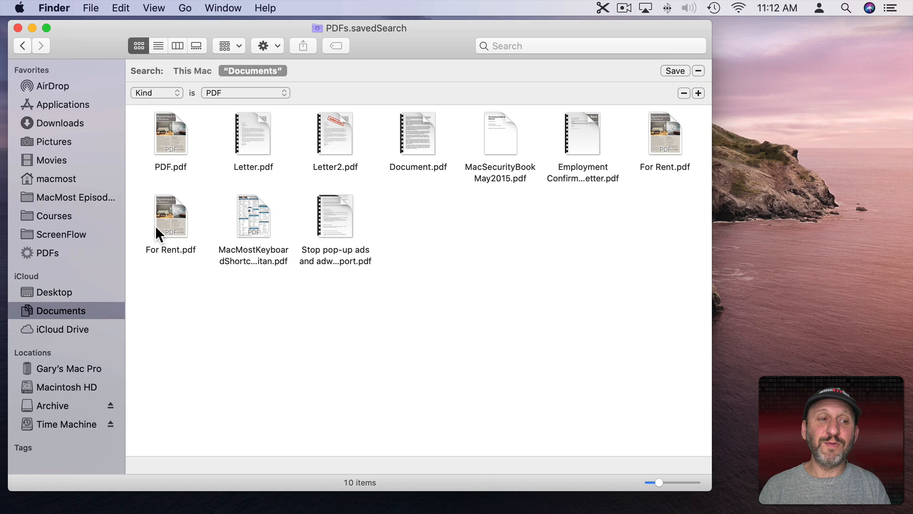
{"action": "left_click", "coordinate": [675, 71]}
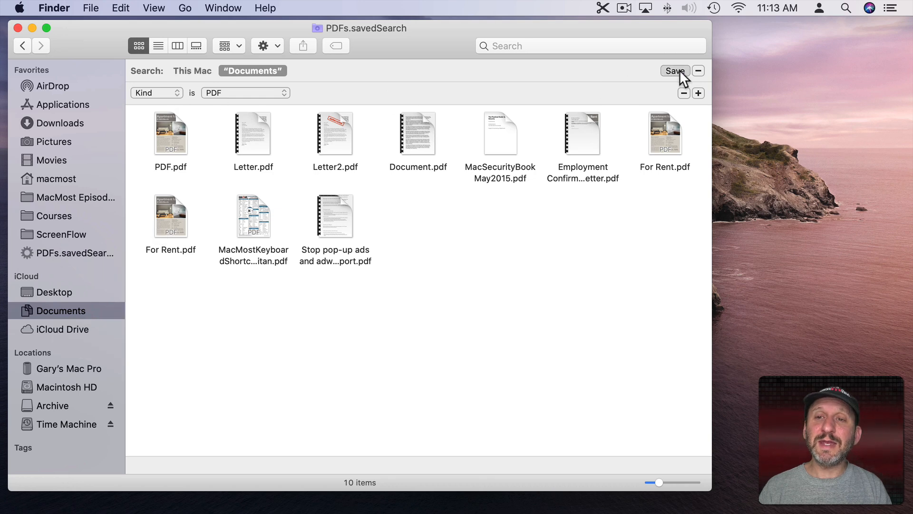
{"action": "left_click", "coordinate": [674, 70]}
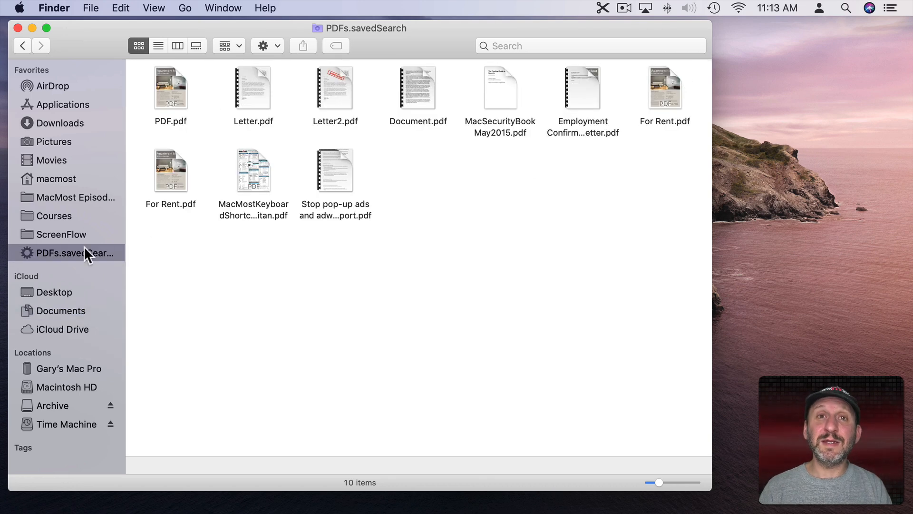
- Browse the PDFs.savedSearch sidebar actions, briefly starting a rename, and choose Add to Dock
{"action": "right_click", "coordinate": [62, 253]}
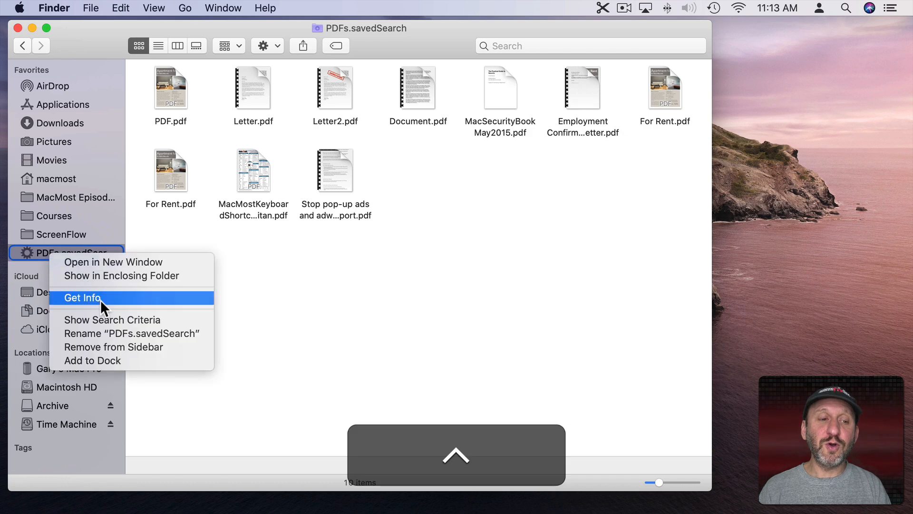
{"action": "left_click", "coordinate": [131, 334]}
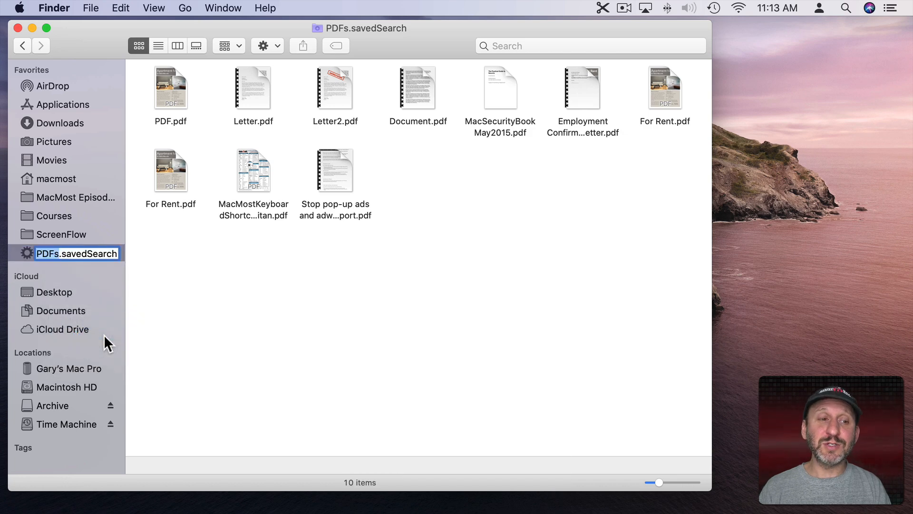
{"action": "right_click", "coordinate": [71, 253]}
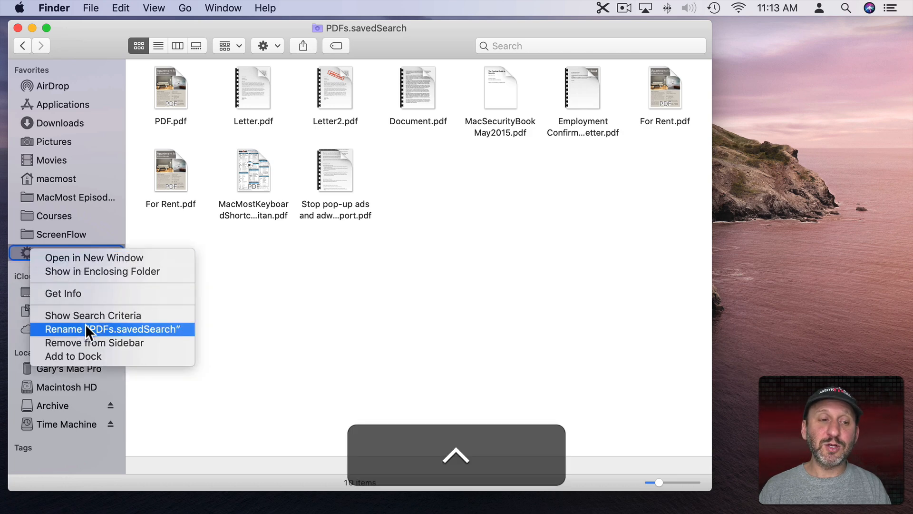
{"action": "mouse_move", "coordinate": [88, 348]}
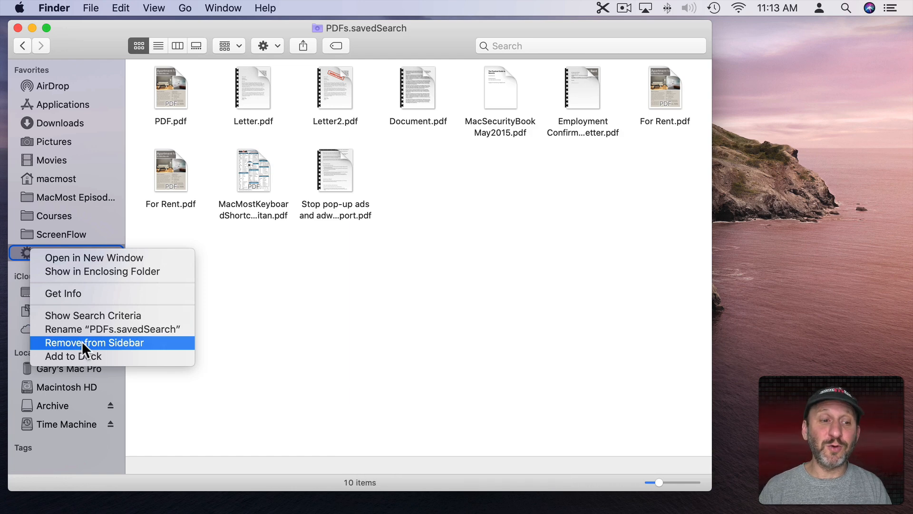
{"action": "mouse_move", "coordinate": [80, 360]}
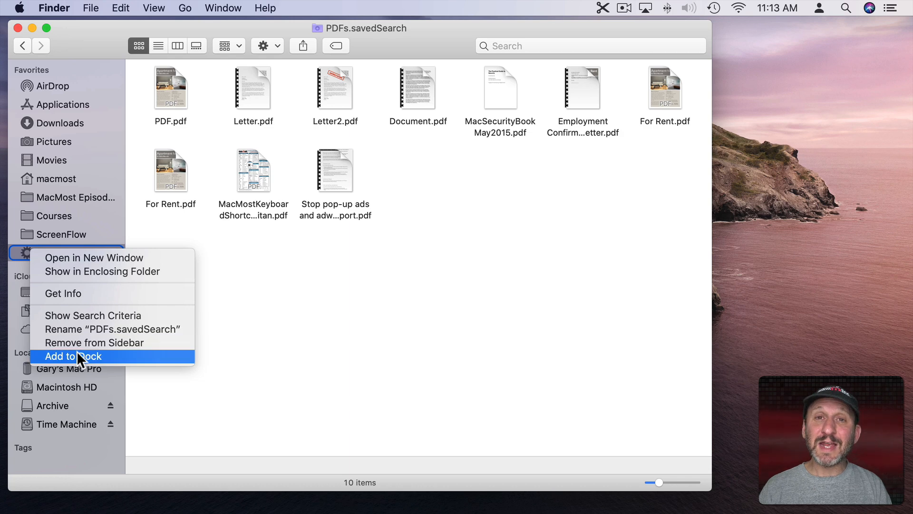
{"action": "left_click", "coordinate": [71, 356]}
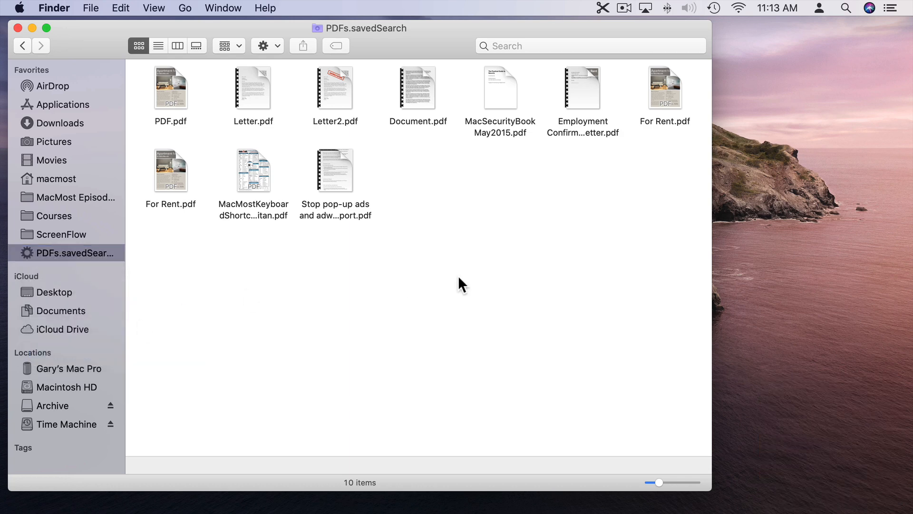
{"action": "mouse_move", "coordinate": [860, 498]}
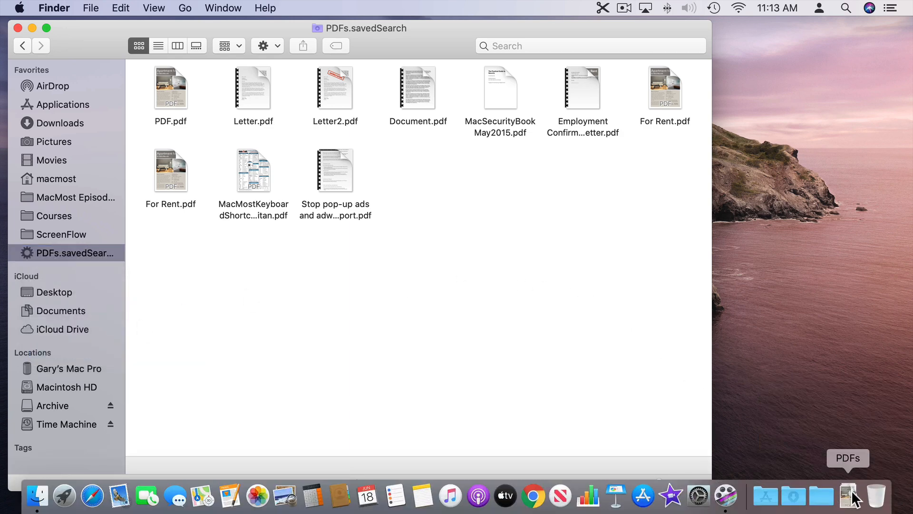
- Reveal PDFs.savedSearch in its enclosing folder and move it onto the desktop
{"action": "right_click", "coordinate": [67, 253]}
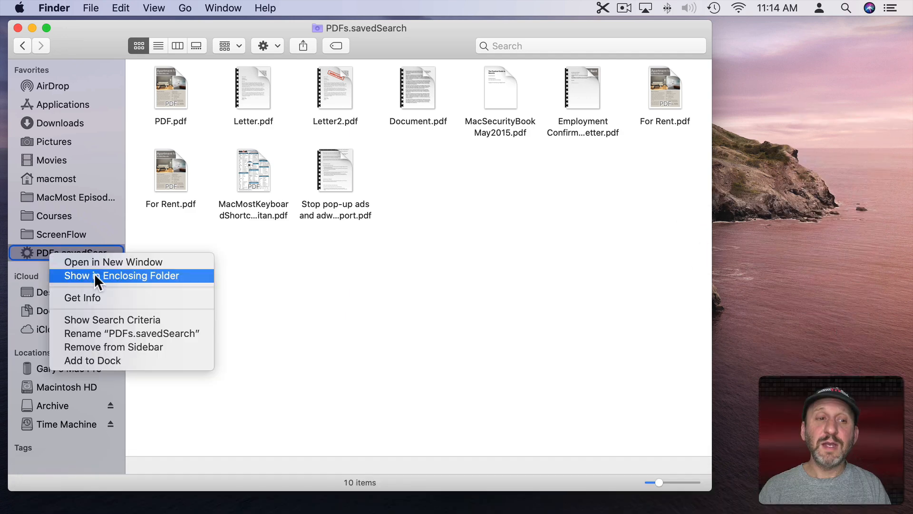
{"action": "left_click", "coordinate": [121, 276]}
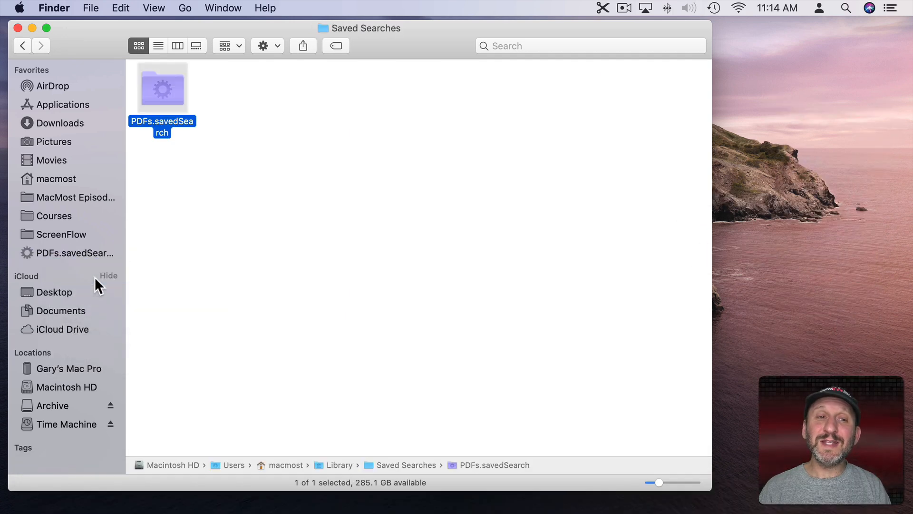
{"action": "mouse_move", "coordinate": [359, 40]}
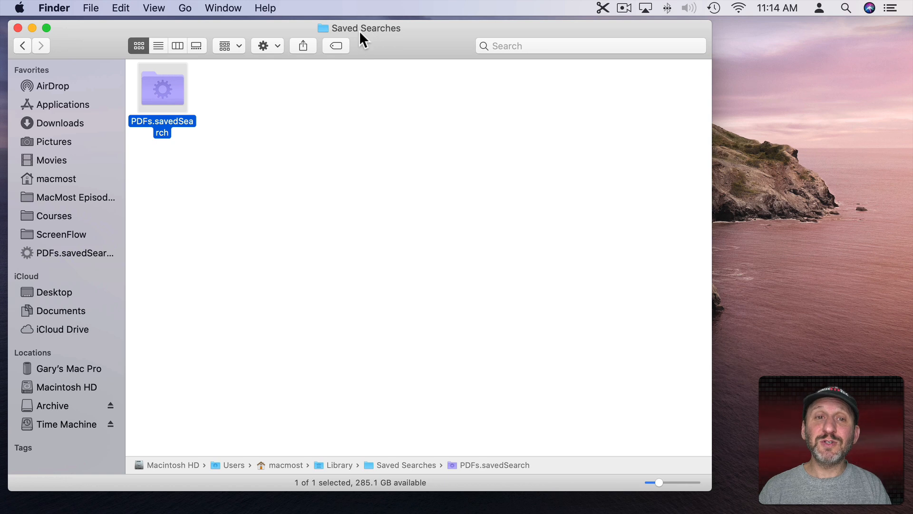
{"action": "left_click", "coordinate": [362, 28]}
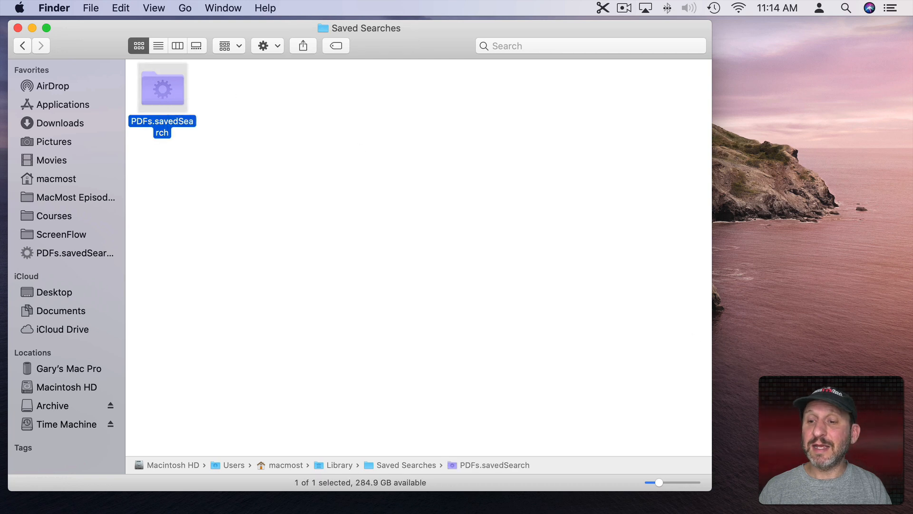
{"action": "left_click_drag", "start_coordinate": [163, 89], "coordinate": [841, 90]}
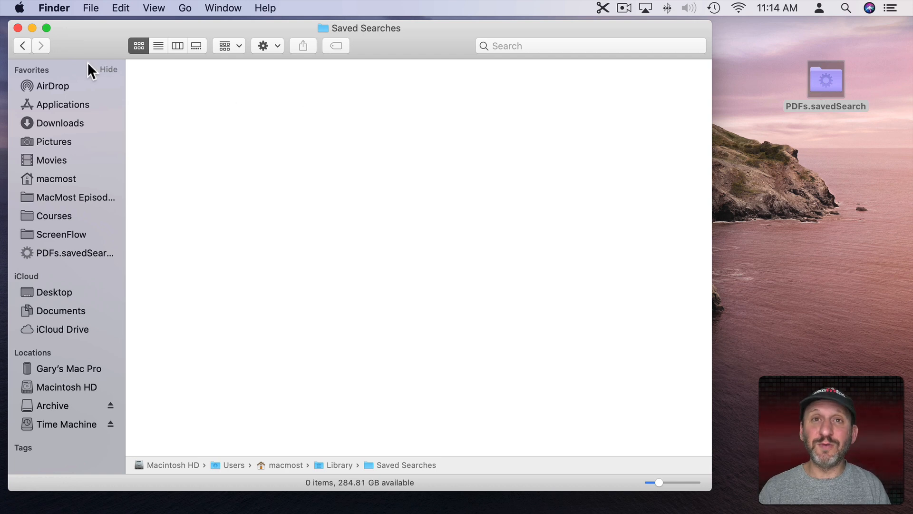
{"action": "mouse_move", "coordinate": [18, 28]}
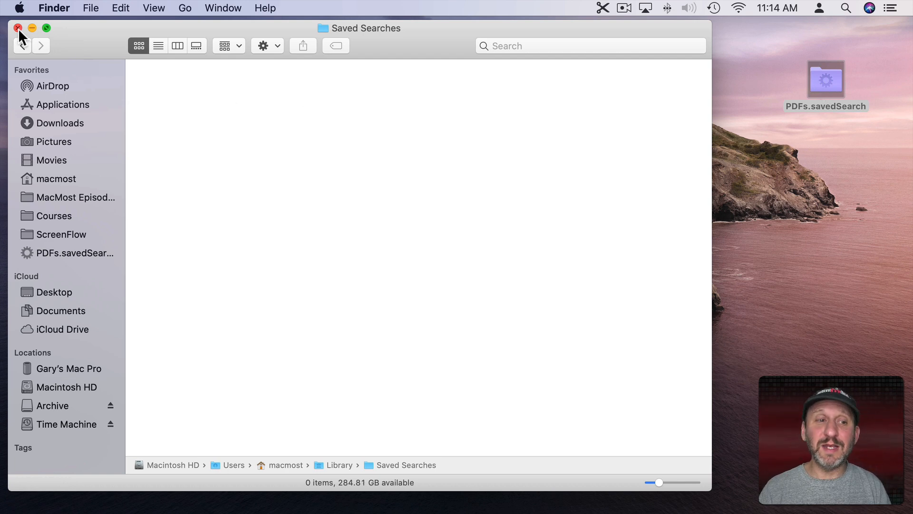
- Check the empty Saved Searches folder path, then reopen the PDFs search from the desktop
{"action": "left_click", "coordinate": [364, 28]}
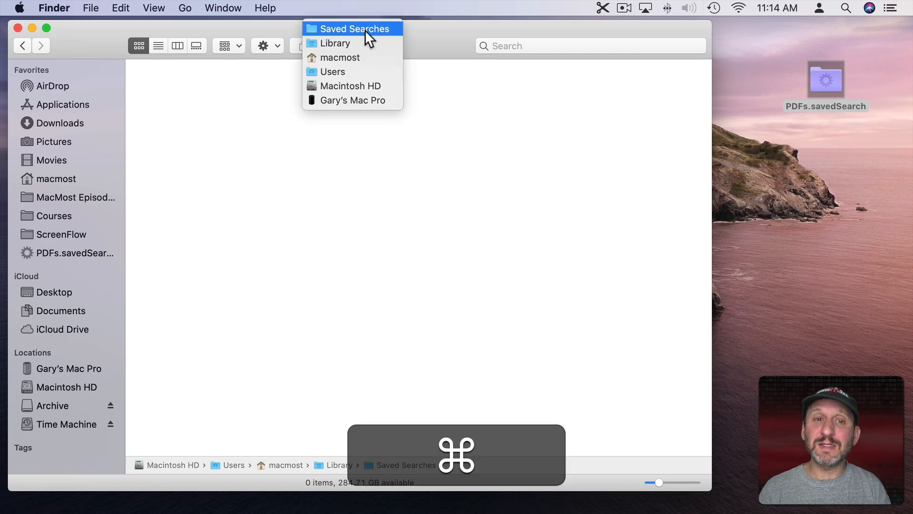
{"action": "left_click", "coordinate": [355, 29]}
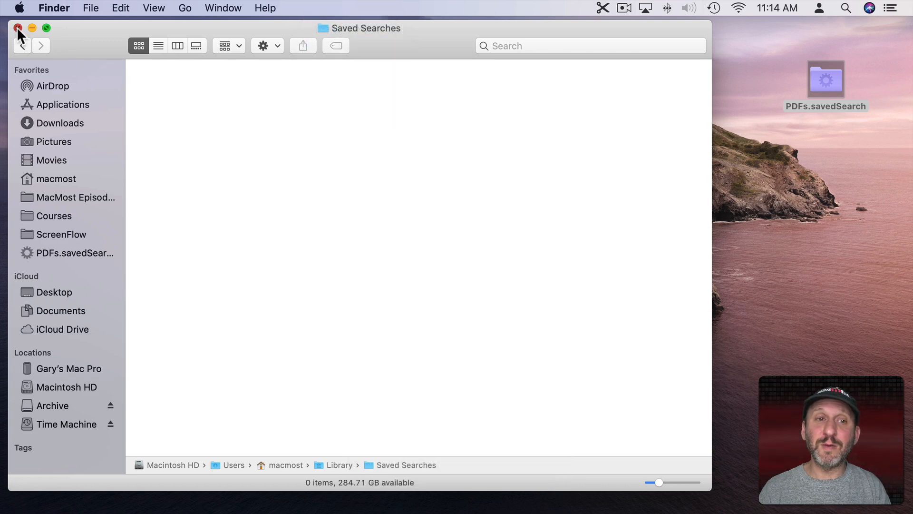
{"action": "double_click", "coordinate": [825, 79]}
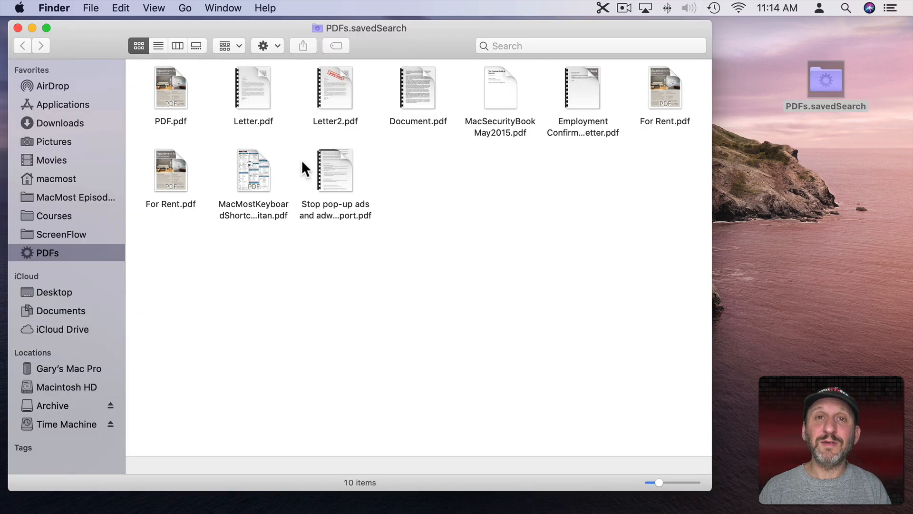
- Start a new search of iCloud Drive with Cmd-F, showing one Kind is Any rule
{"action": "left_click", "coordinate": [61, 292]}
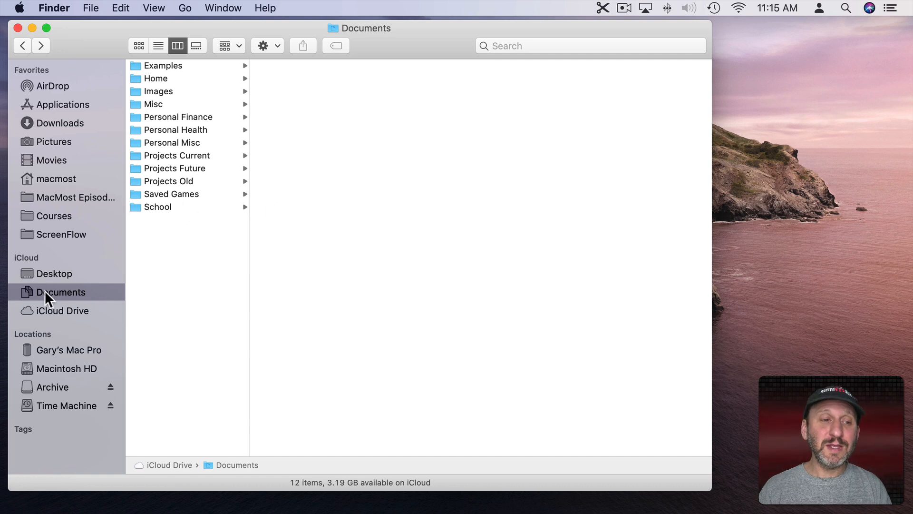
{"action": "mouse_move", "coordinate": [125, 278]}
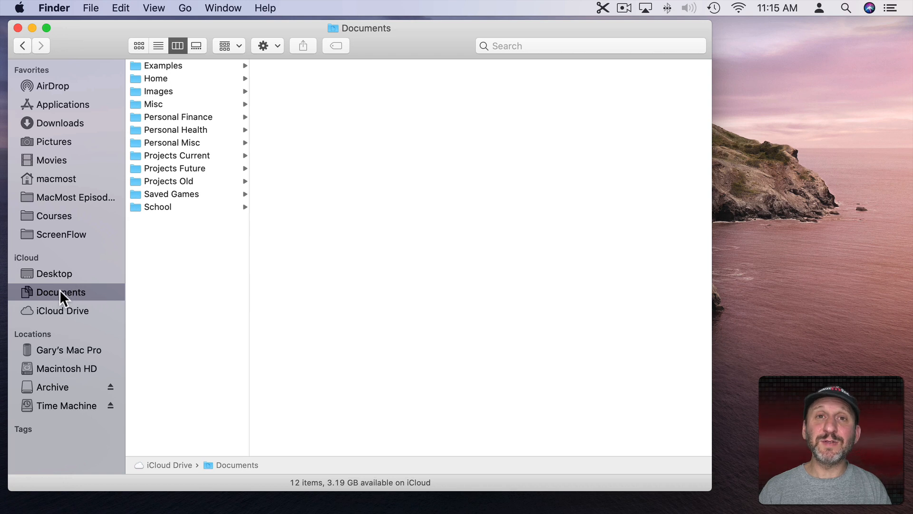
{"action": "left_click", "coordinate": [63, 310]}
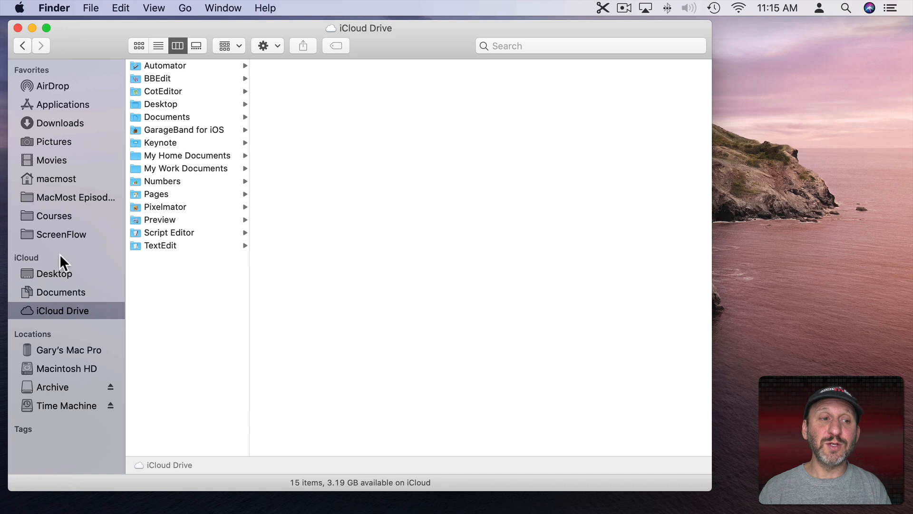
{"action": "mouse_move", "coordinate": [548, 79]}
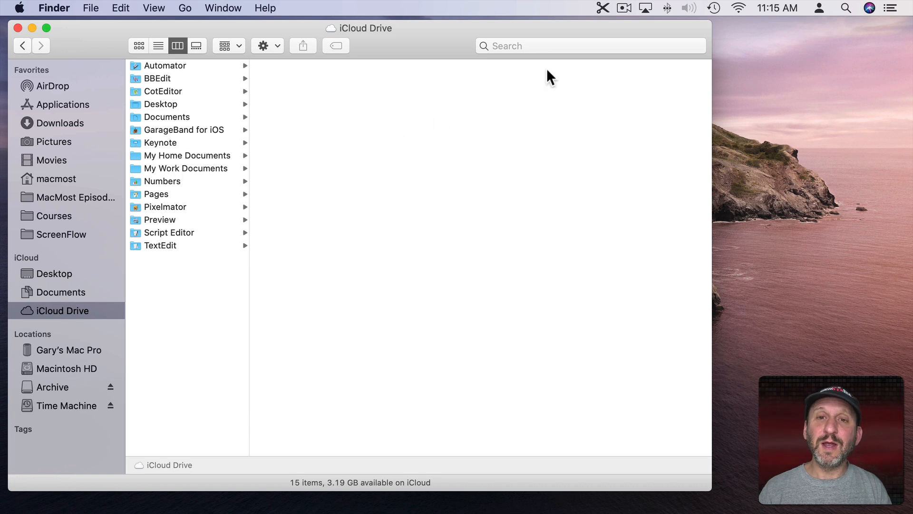
{"action": "key", "text": "cmd+f"}
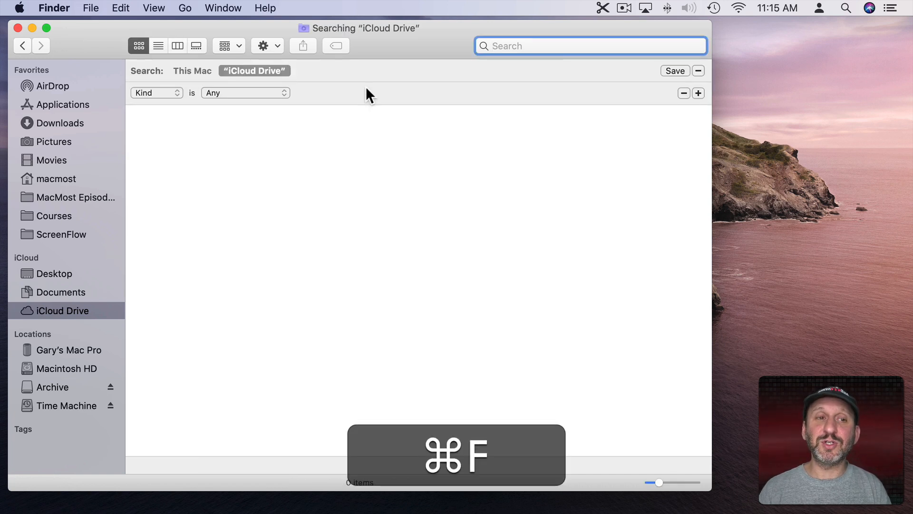
- Browse the Other… search attribute list and cancel without adding any attribute
{"action": "left_click", "coordinate": [156, 92]}
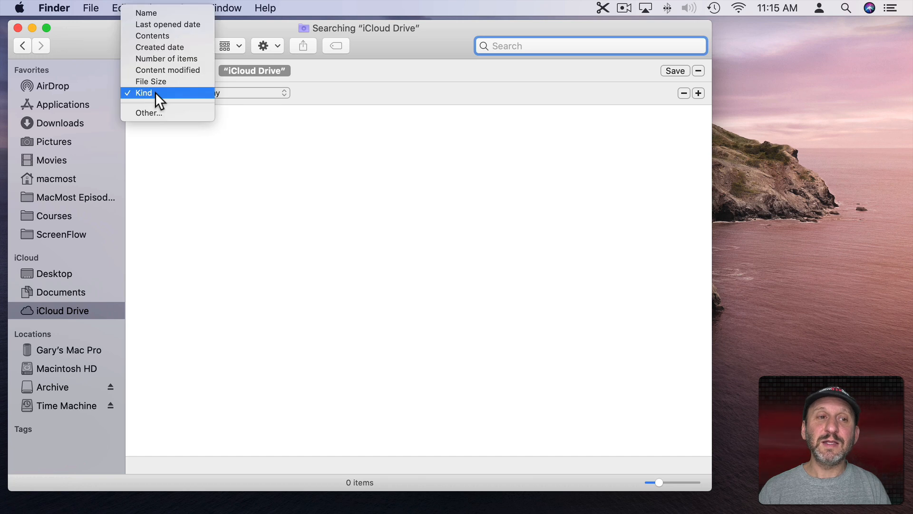
{"action": "mouse_move", "coordinate": [167, 25]}
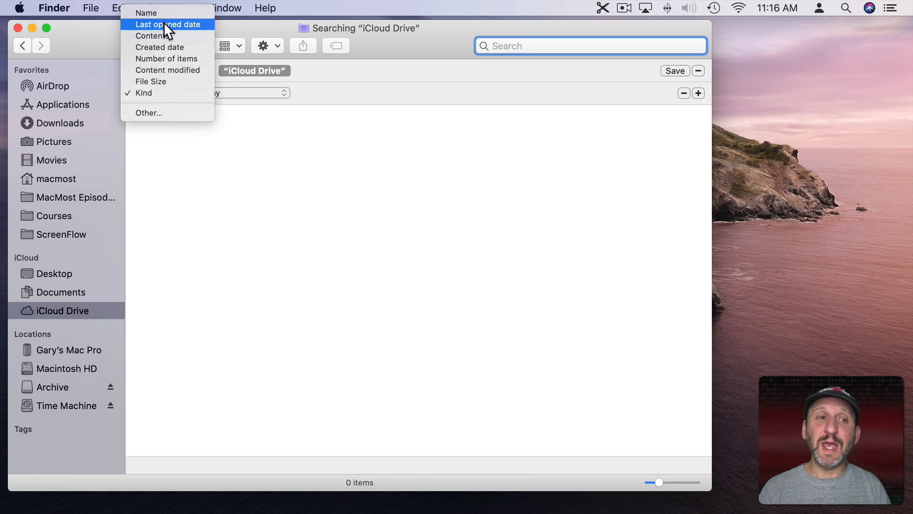
{"action": "mouse_move", "coordinate": [168, 78]}
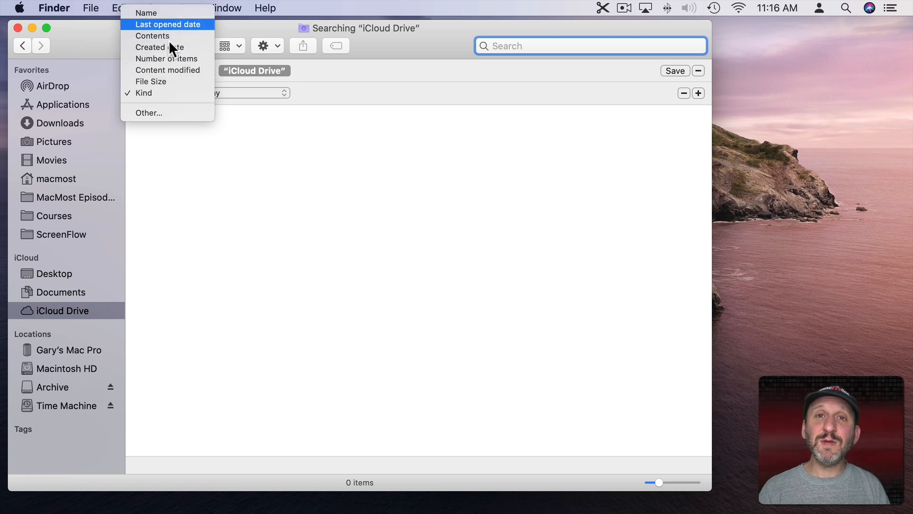
{"action": "left_click", "coordinate": [149, 113]}
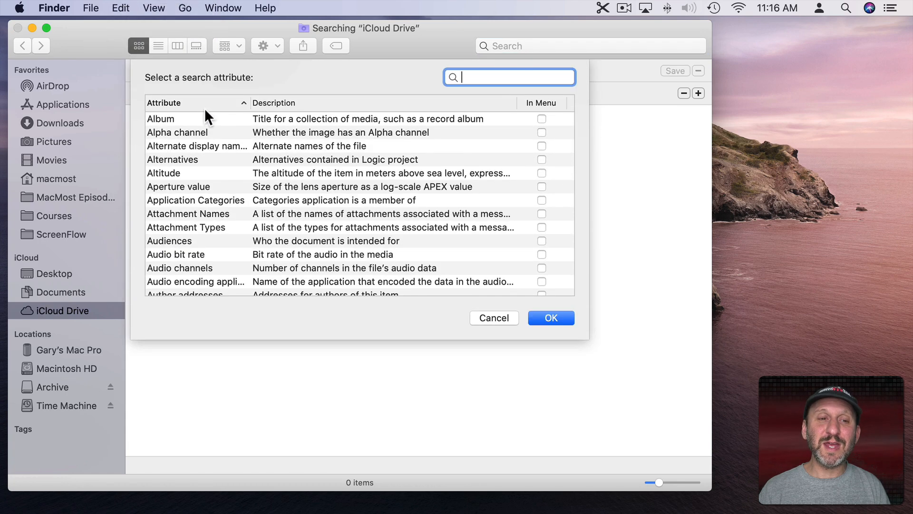
{"action": "scroll", "scroll_direction": "down", "scroll_amount": 3}
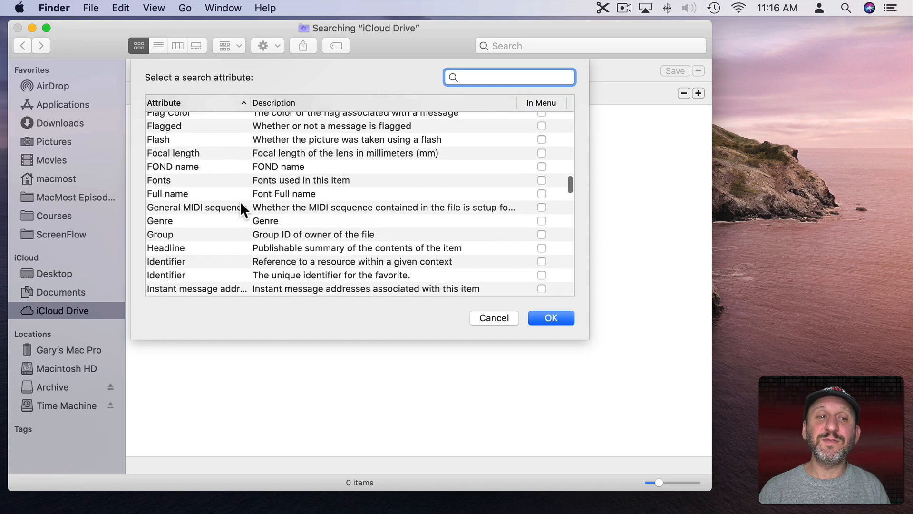
{"action": "left_click", "coordinate": [494, 318]}
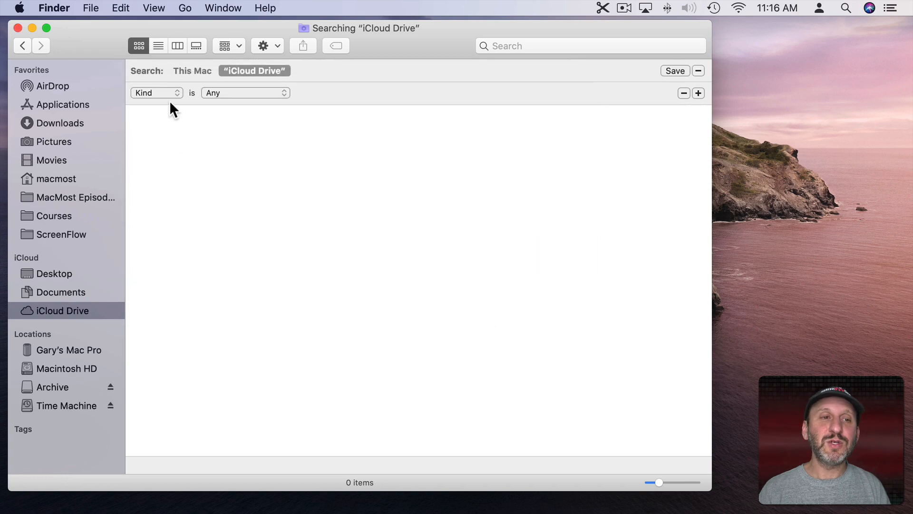
- Set the search rule to Last opened date within the last 14 days
{"action": "left_click", "coordinate": [156, 93]}
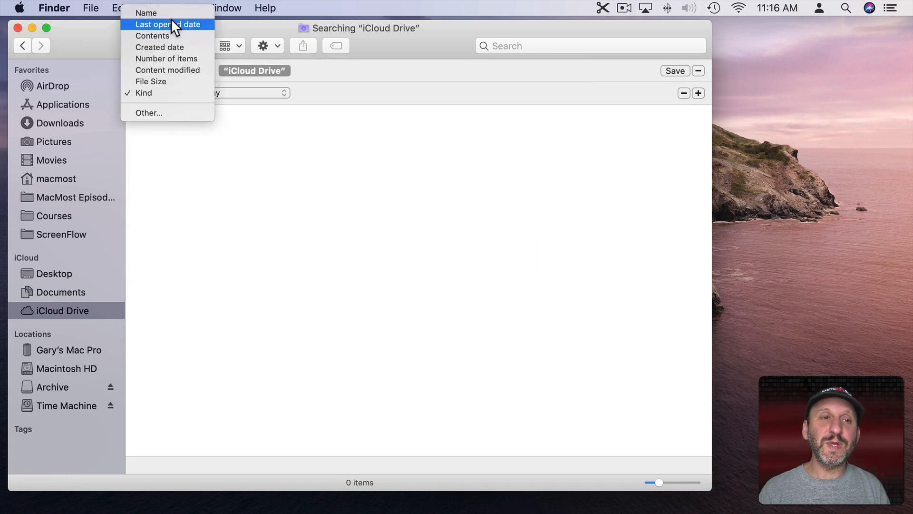
{"action": "left_click", "coordinate": [168, 24]}
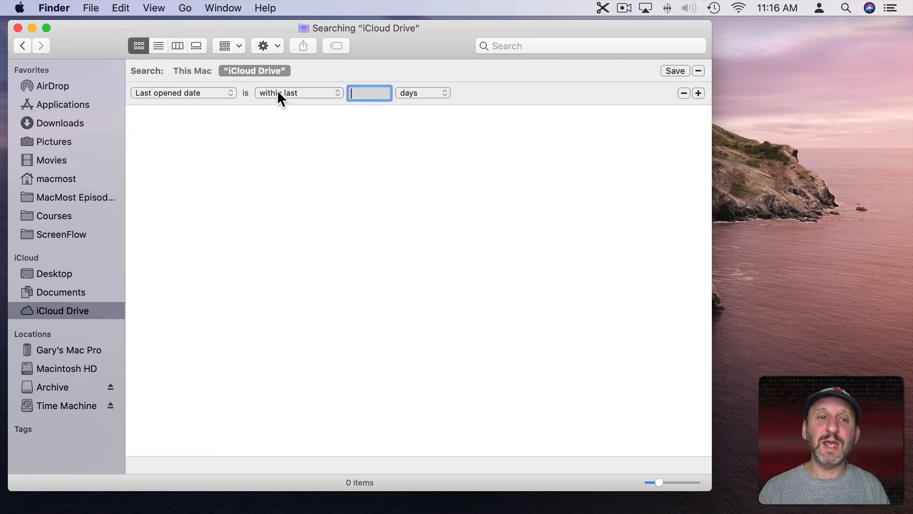
{"action": "type", "text": "1"}
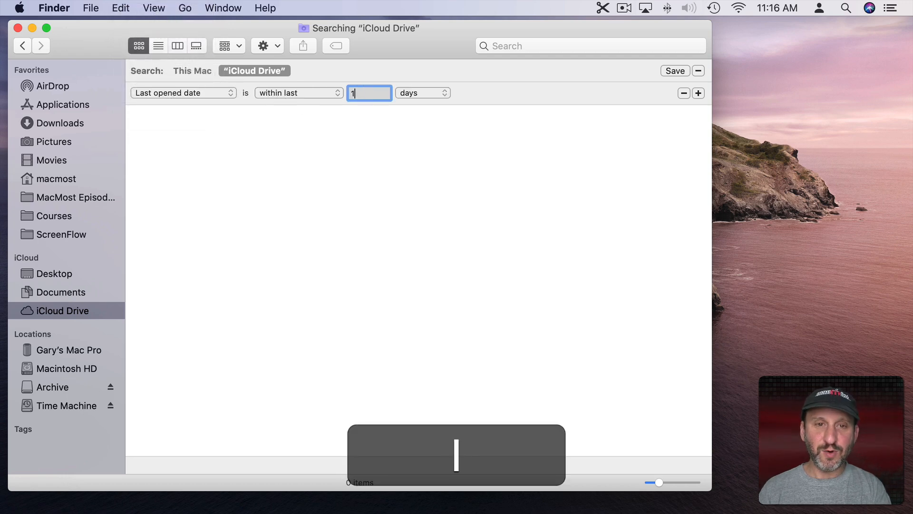
{"action": "type", "text": "14"}
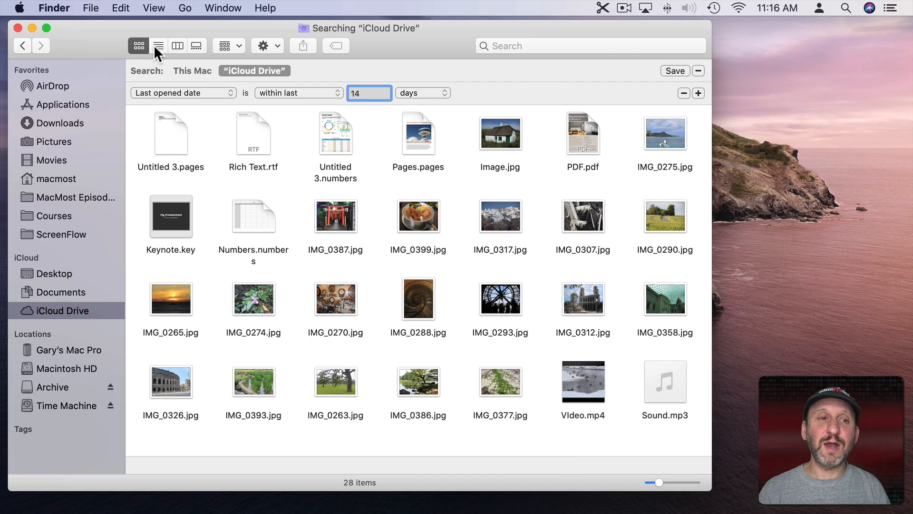
- Show the 28 results in List view sorted by Date Last Opened, newest first
{"action": "left_click", "coordinate": [159, 45]}
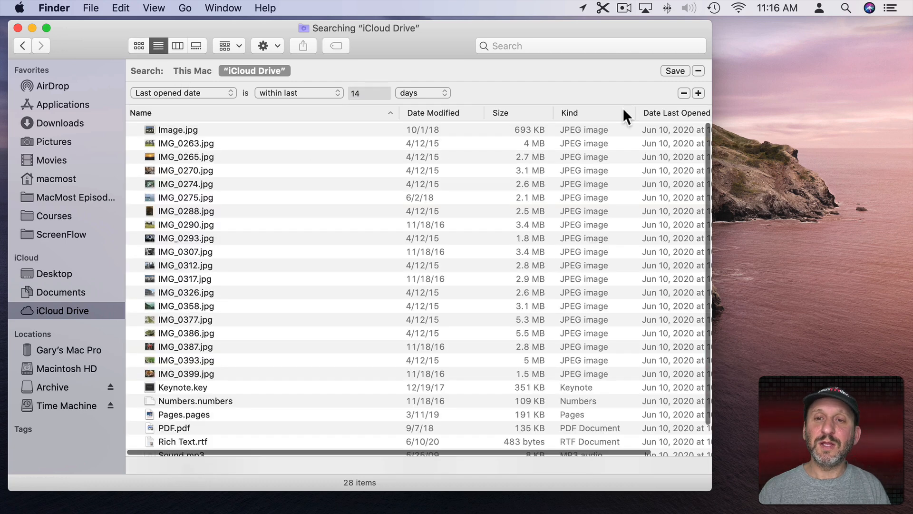
{"action": "left_click", "coordinate": [675, 113]}
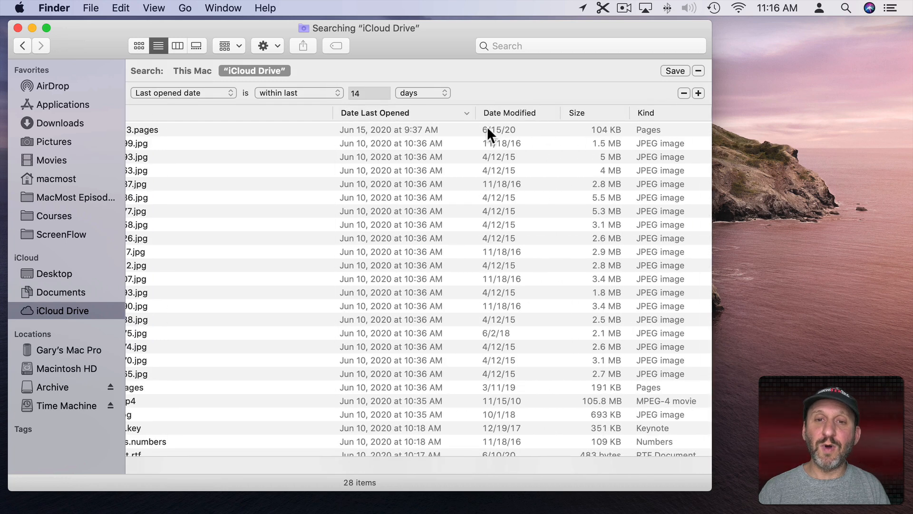
{"action": "left_click", "coordinate": [267, 46]}
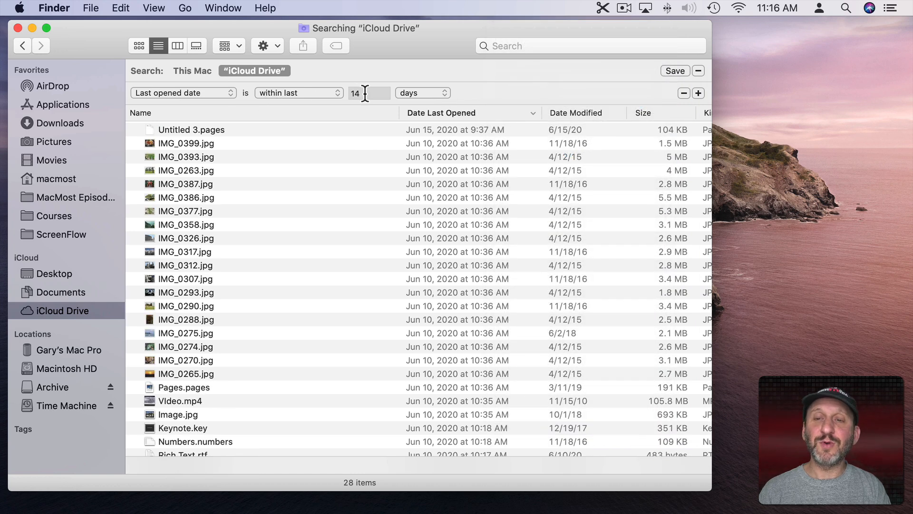
{"action": "left_click", "coordinate": [675, 70]}
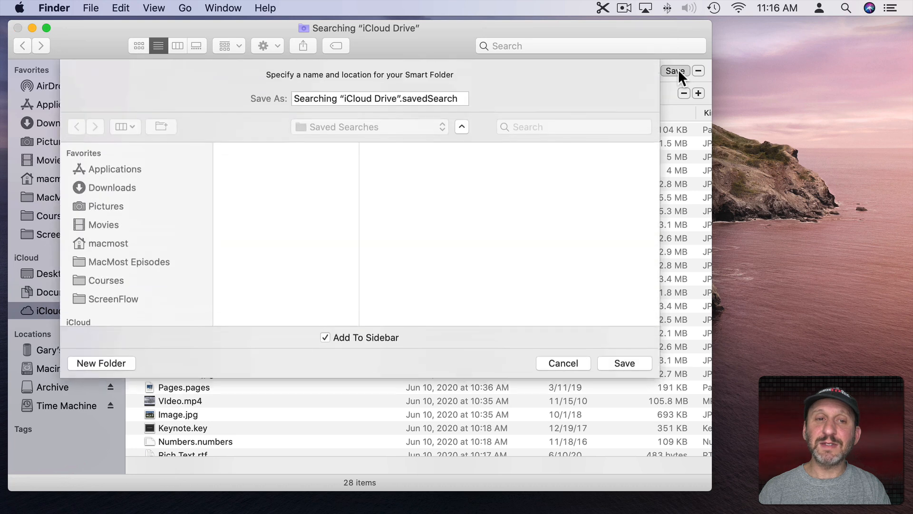
{"action": "type", "text": "Recen.savedSearch"}
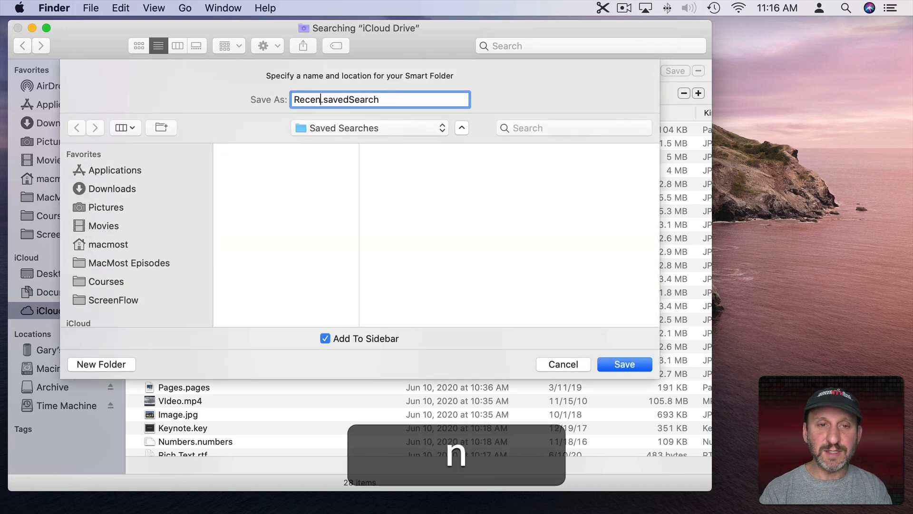
{"action": "type", "text": "ts"}
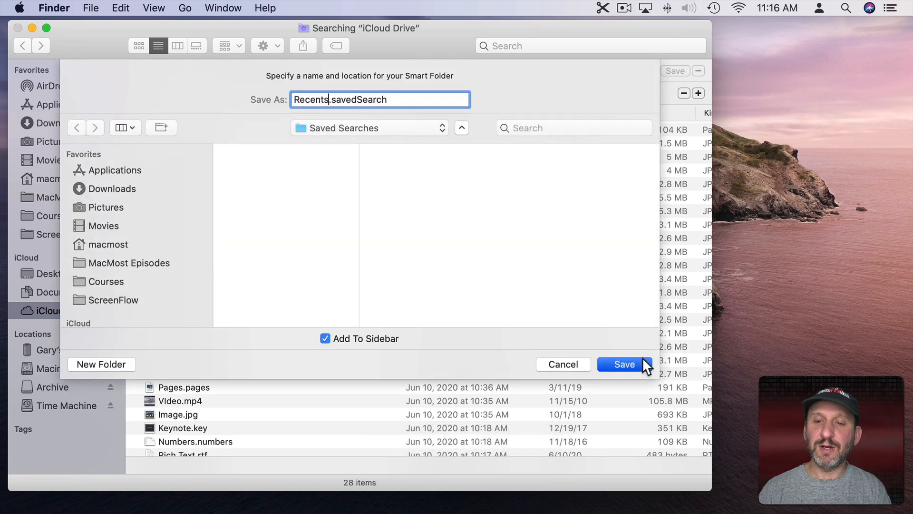
{"action": "left_click", "coordinate": [624, 364]}
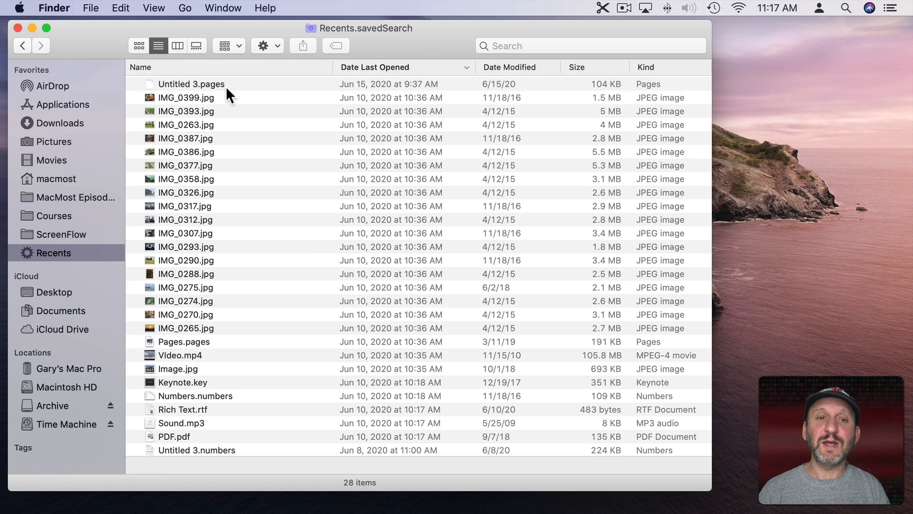
{"action": "mouse_move", "coordinate": [210, 257]}
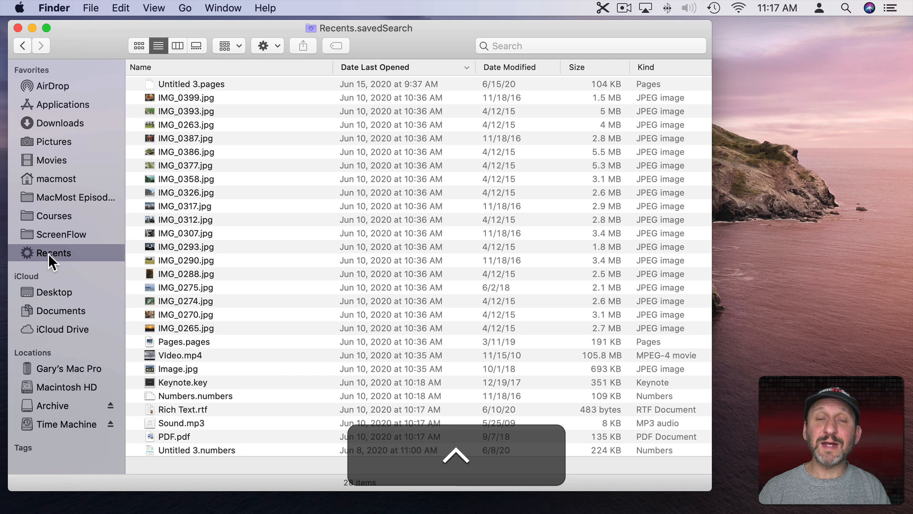
- Reopen the Recents saved search criteria and add a second rule filtering by Kind
{"action": "right_click", "coordinate": [54, 253]}
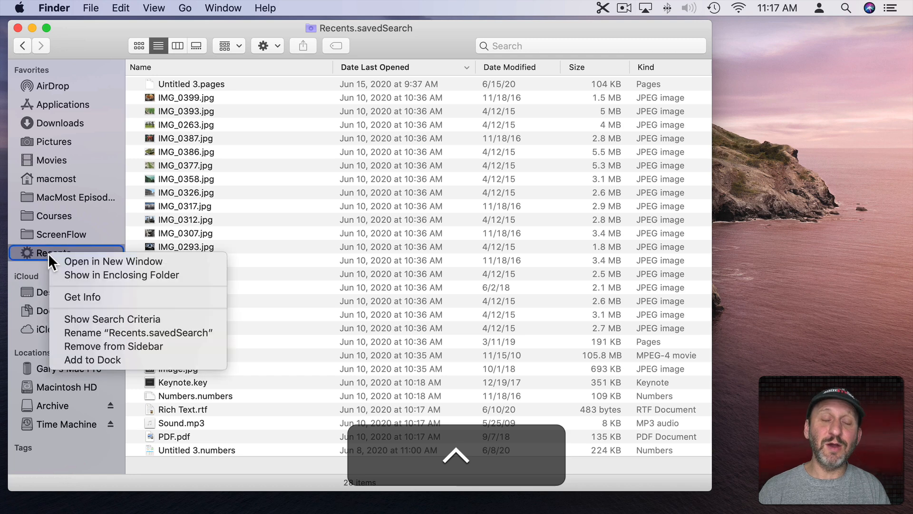
{"action": "mouse_move", "coordinate": [113, 261]}
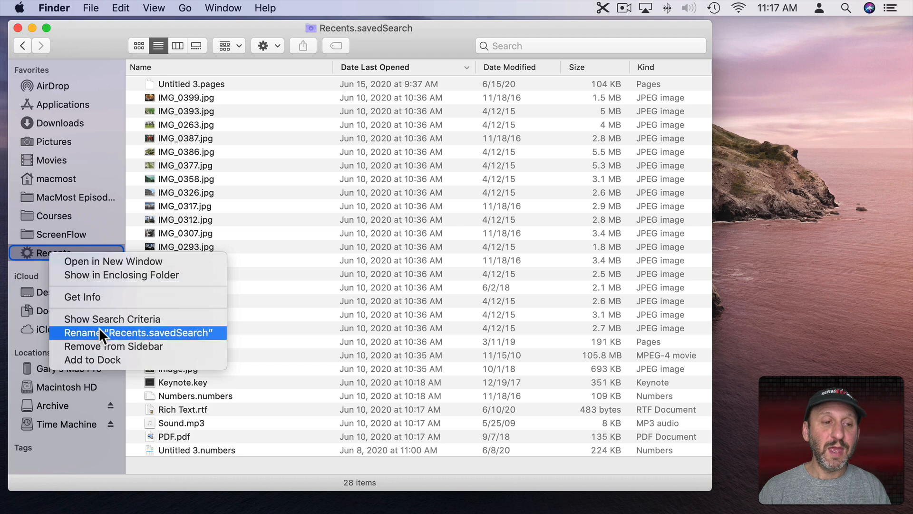
{"action": "left_click", "coordinate": [111, 319]}
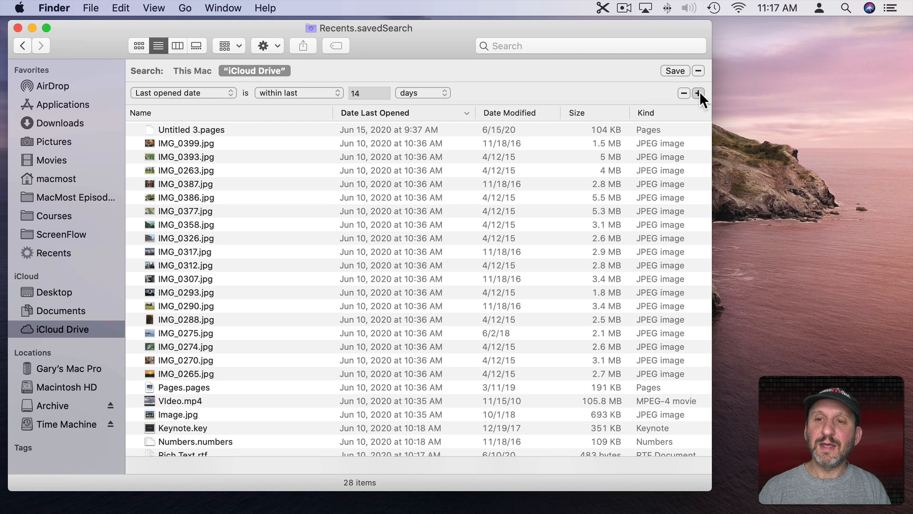
{"action": "left_click", "coordinate": [697, 93]}
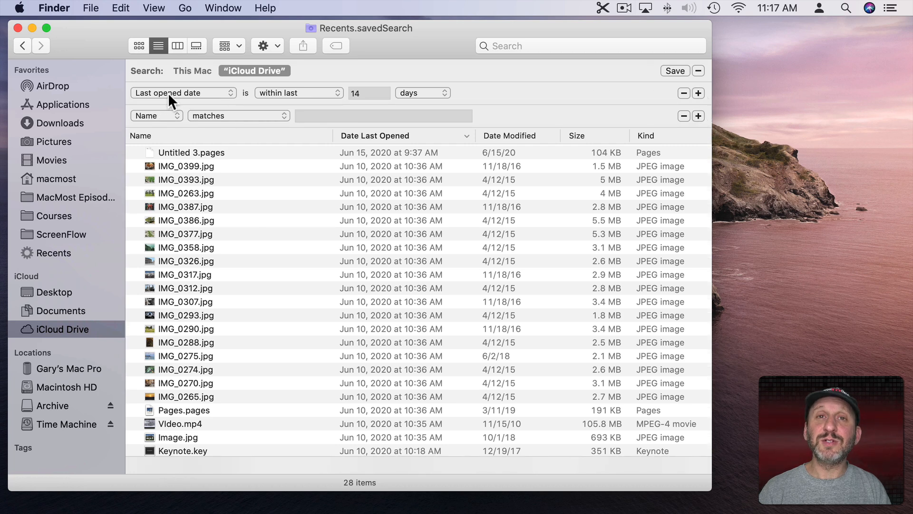
{"action": "left_click", "coordinate": [152, 116]}
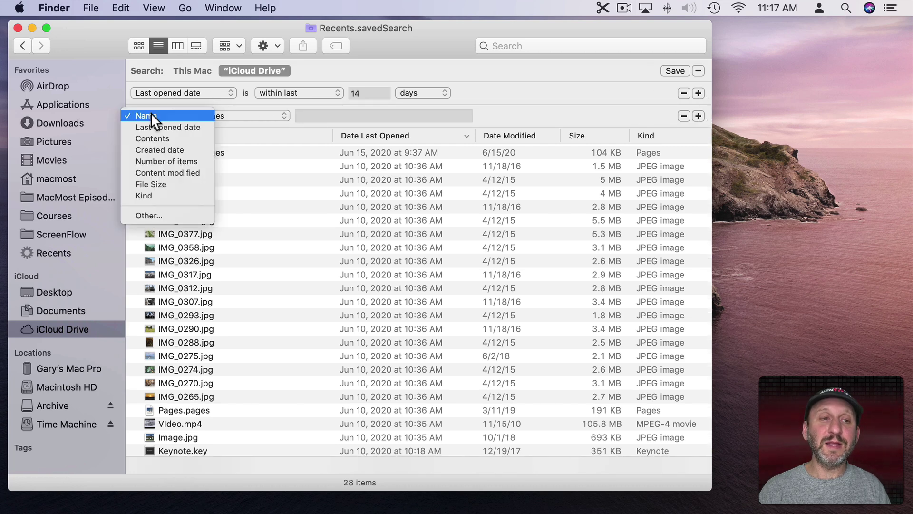
{"action": "left_click", "coordinate": [145, 115]}
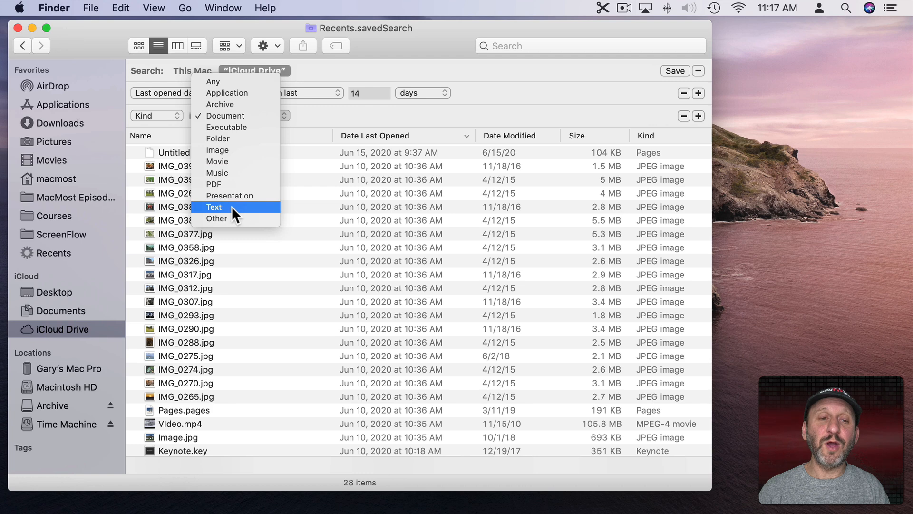
{"action": "mouse_move", "coordinate": [229, 223]}
{"action": "type", "text": "Pages"}
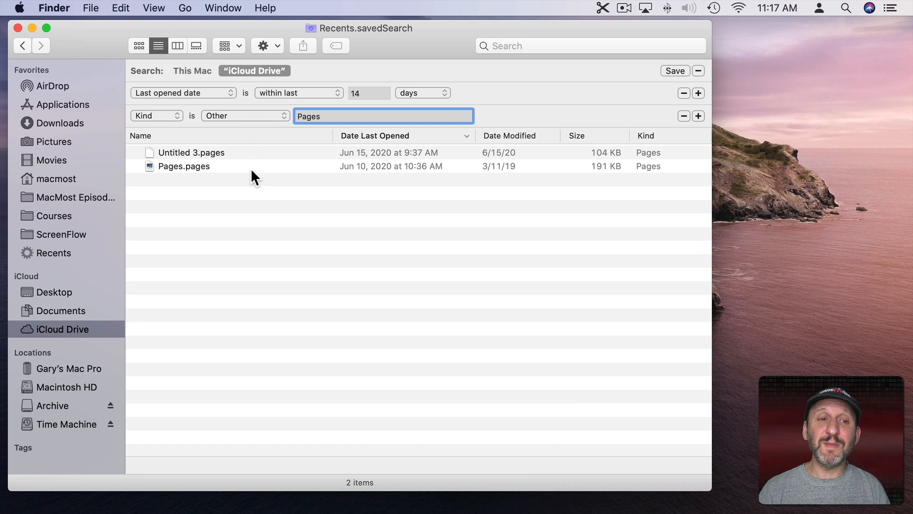
{"action": "mouse_move", "coordinate": [456, 105]}
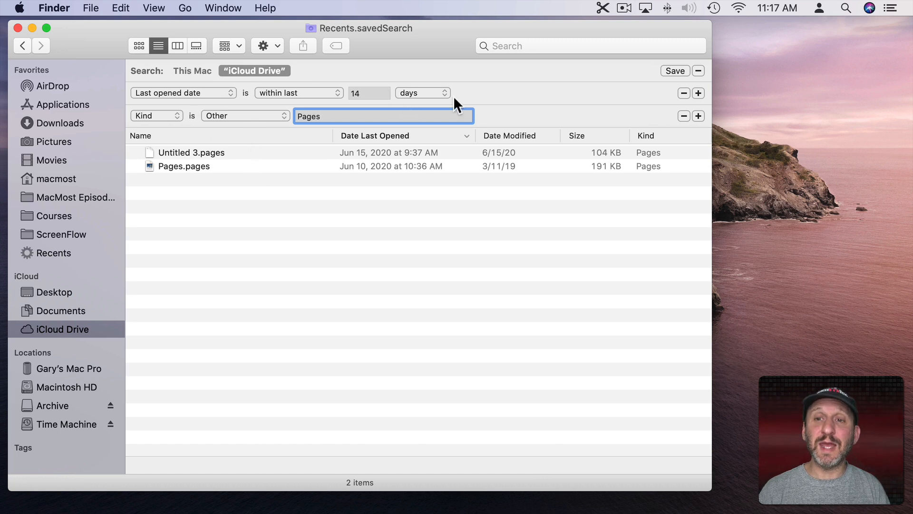
- Rename the saved search in the sidebar to Recent Pages
{"action": "right_click", "coordinate": [47, 252]}
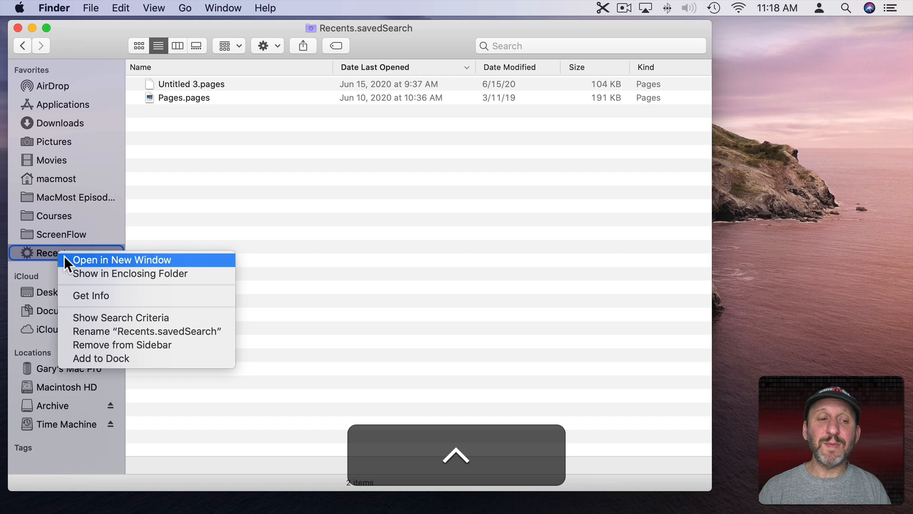
{"action": "left_click", "coordinate": [147, 331]}
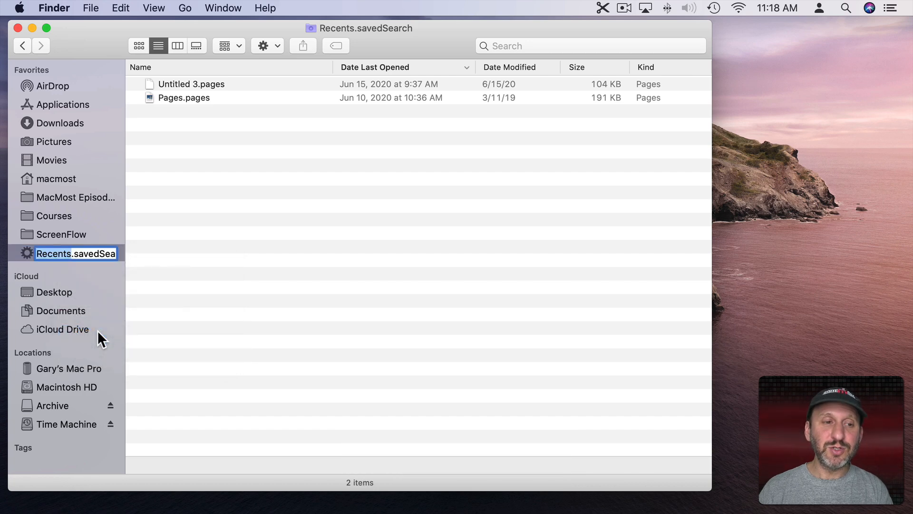
{"action": "type", "text": "Pages.savedSearch"}
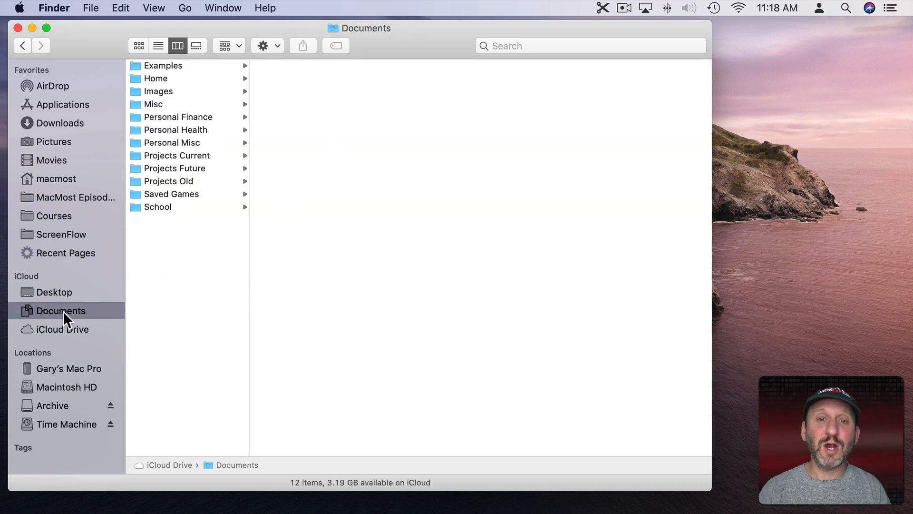
- Search Documents for Kind Other: Pages and save it to the sidebar as Pages Docs
{"action": "key", "text": "cmd+f"}
{"action": "type", "text": "Pages"}
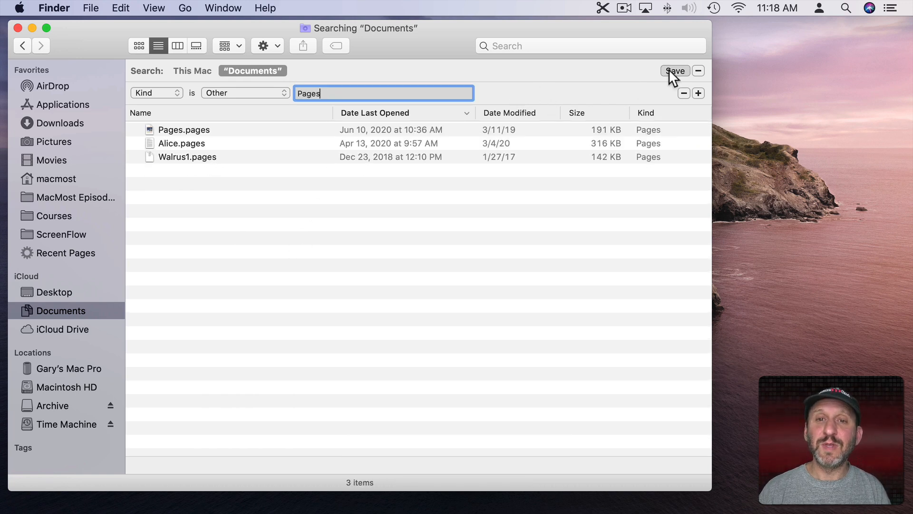
{"action": "left_click", "coordinate": [675, 71]}
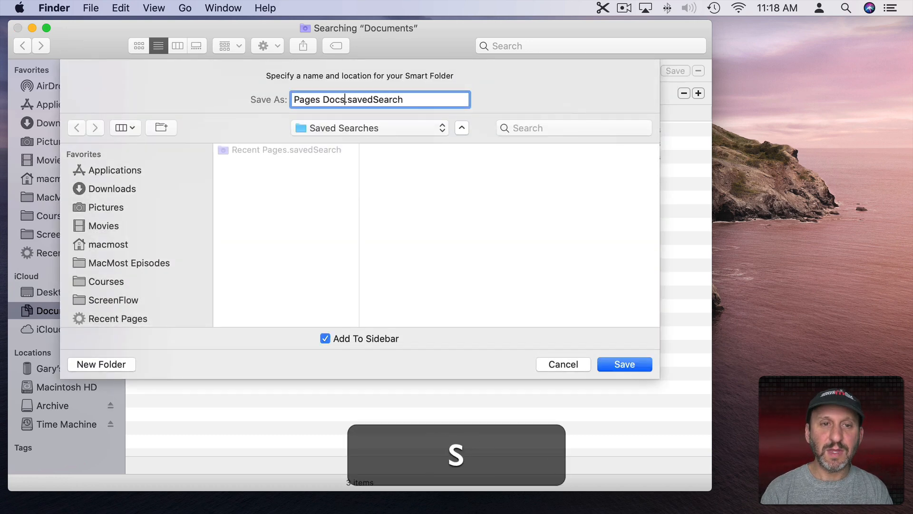
{"action": "left_click", "coordinate": [625, 364]}
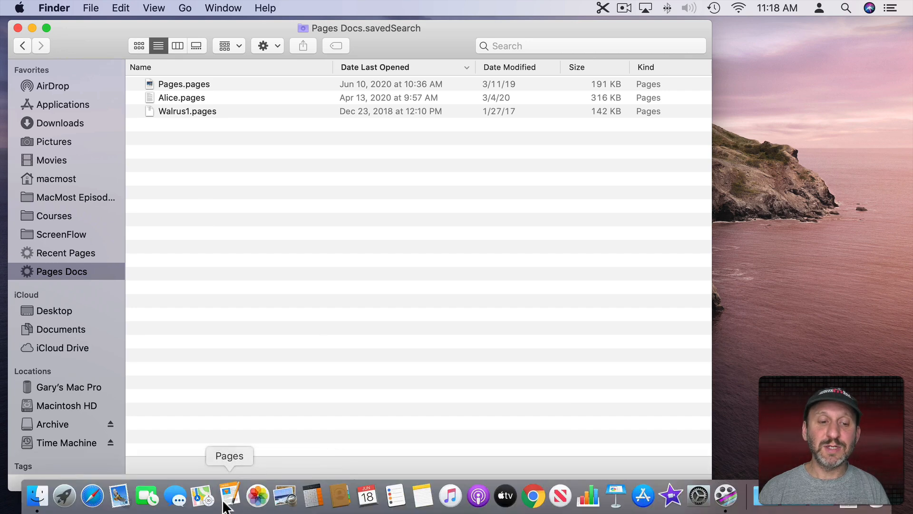
{"action": "left_click", "coordinate": [226, 496]}
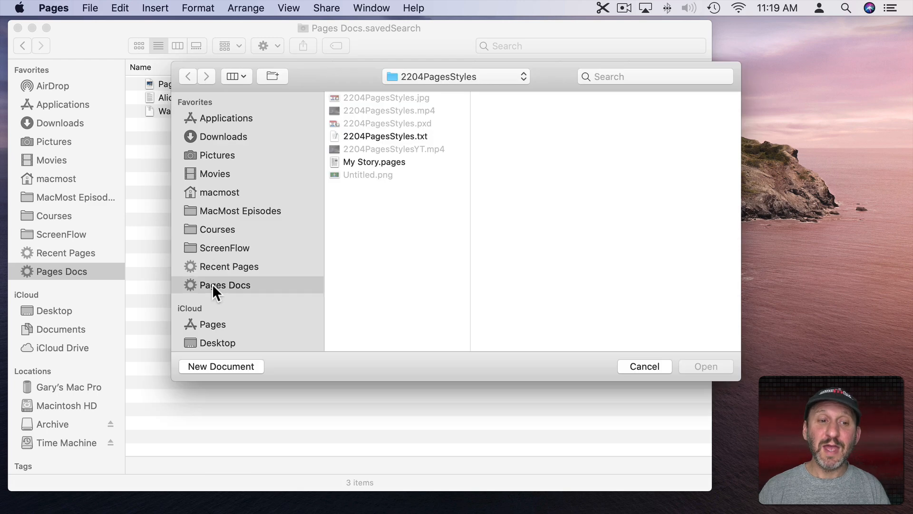
{"action": "left_click", "coordinate": [225, 285]}
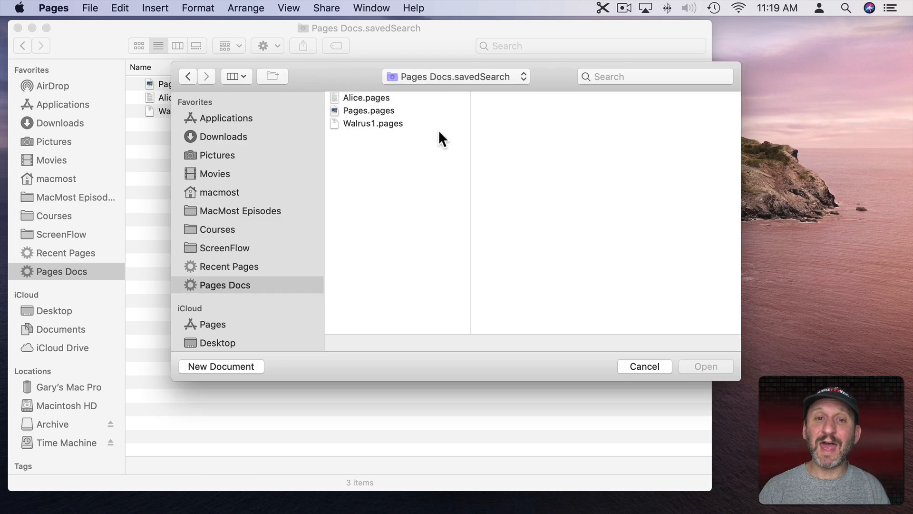
{"action": "mouse_move", "coordinate": [386, 144]}
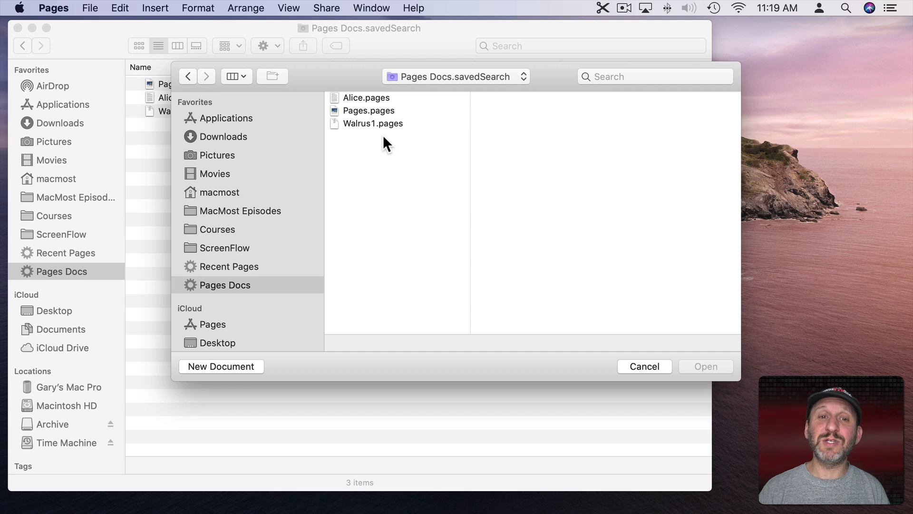
{"action": "left_click", "coordinate": [644, 366]}
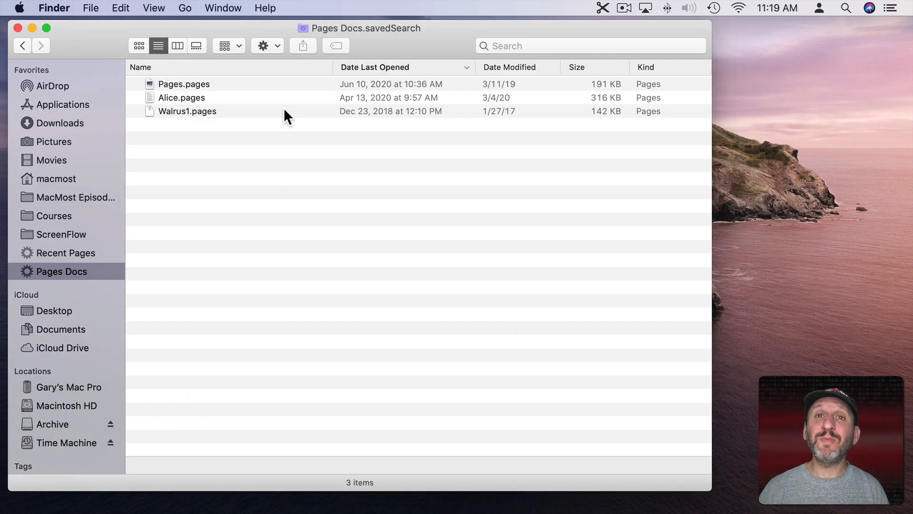
{"action": "mouse_move", "coordinate": [253, 122]}
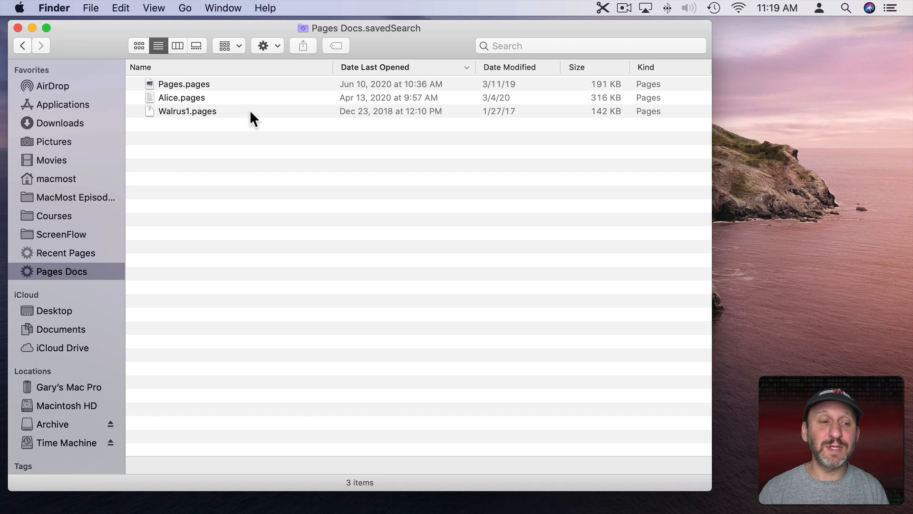
- Add a second Pages Docs rule Kind is Text: Rich Text, leaving zero matching files
{"action": "right_click", "coordinate": [61, 272]}
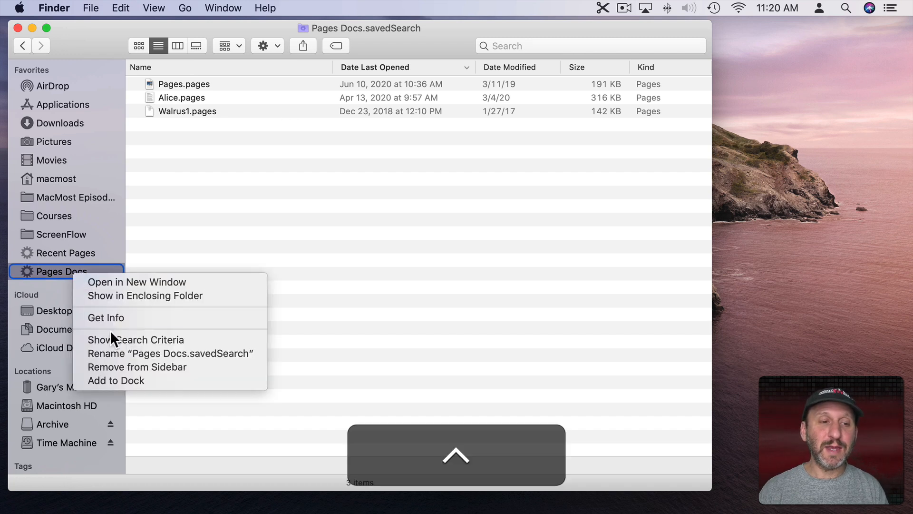
{"action": "left_click", "coordinate": [135, 340]}
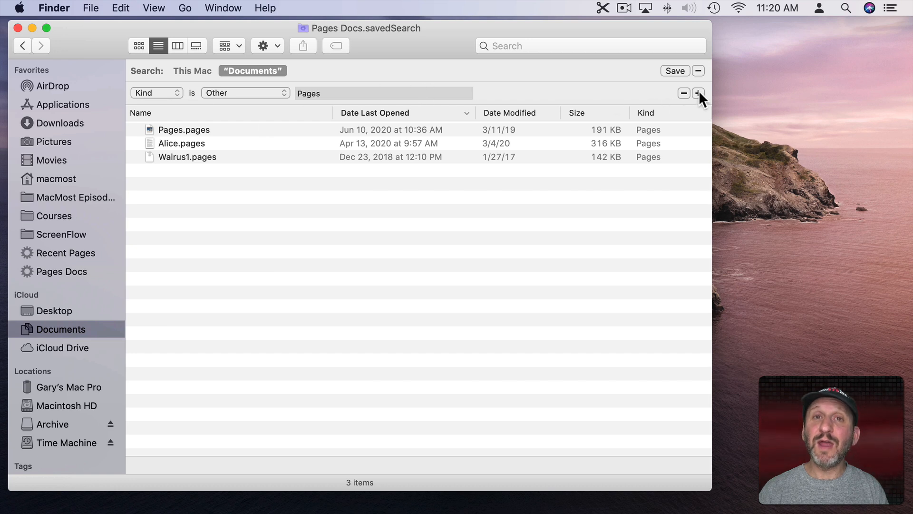
{"action": "left_click", "coordinate": [698, 93]}
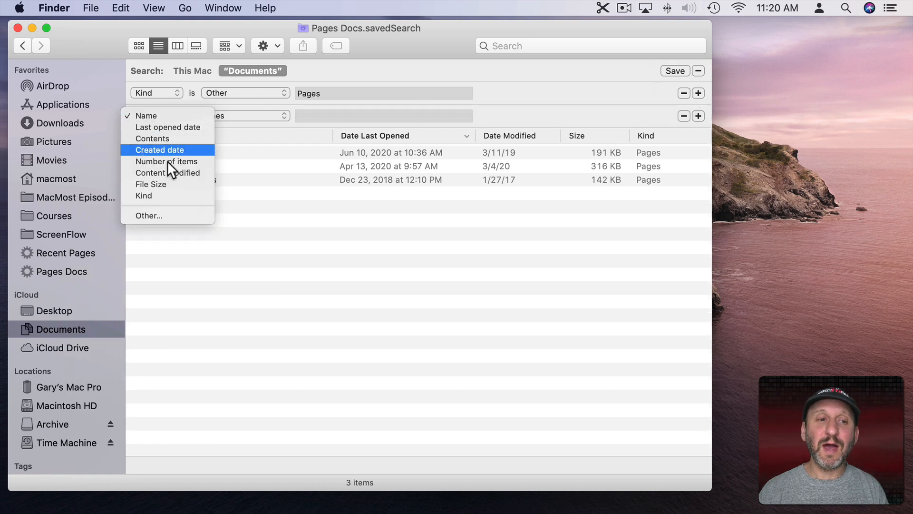
{"action": "left_click", "coordinate": [244, 115]}
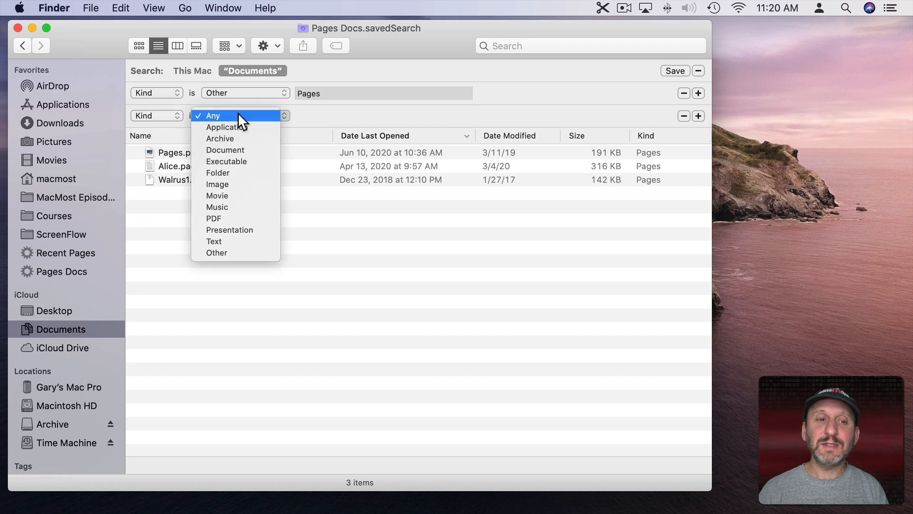
{"action": "left_click", "coordinate": [214, 241]}
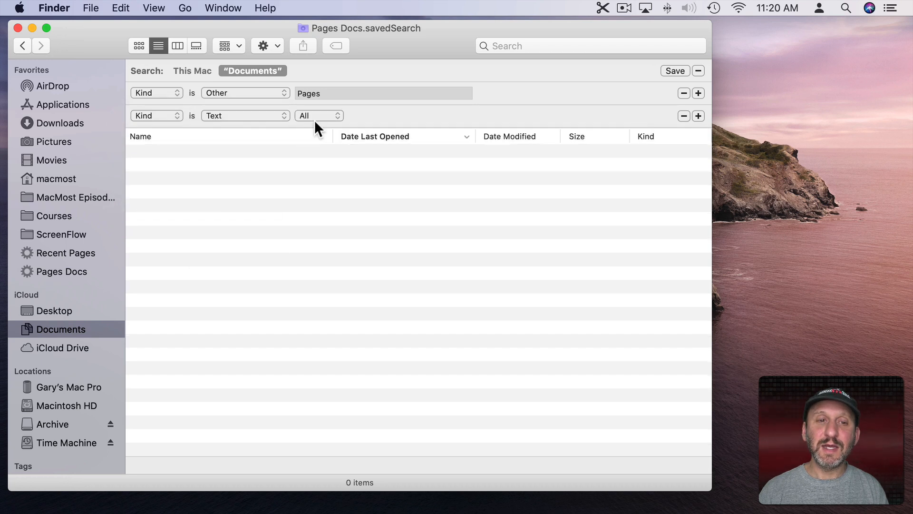
{"action": "left_click", "coordinate": [319, 115]}
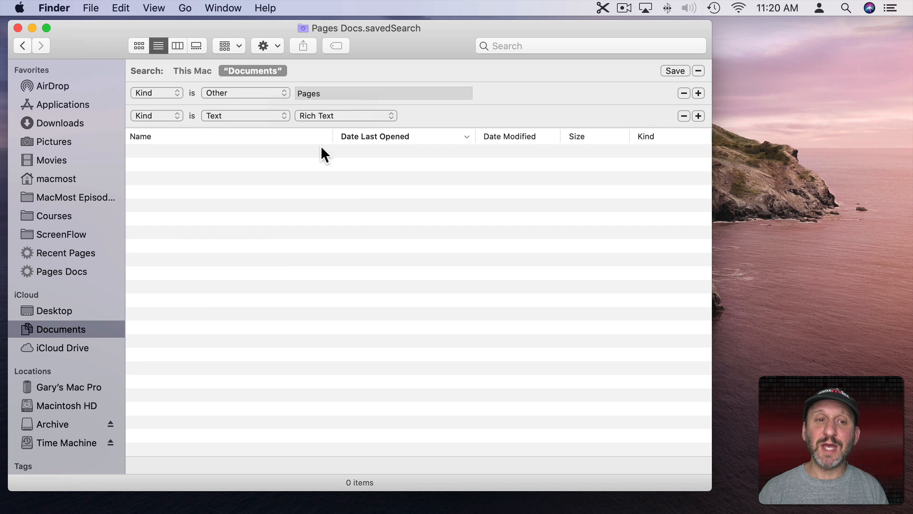
{"action": "mouse_move", "coordinate": [356, 155]}
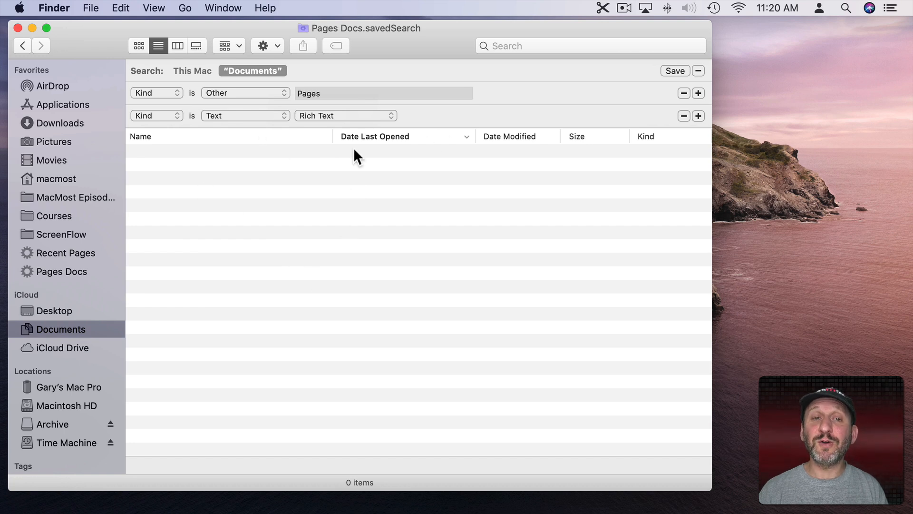
{"action": "mouse_move", "coordinate": [290, 115]}
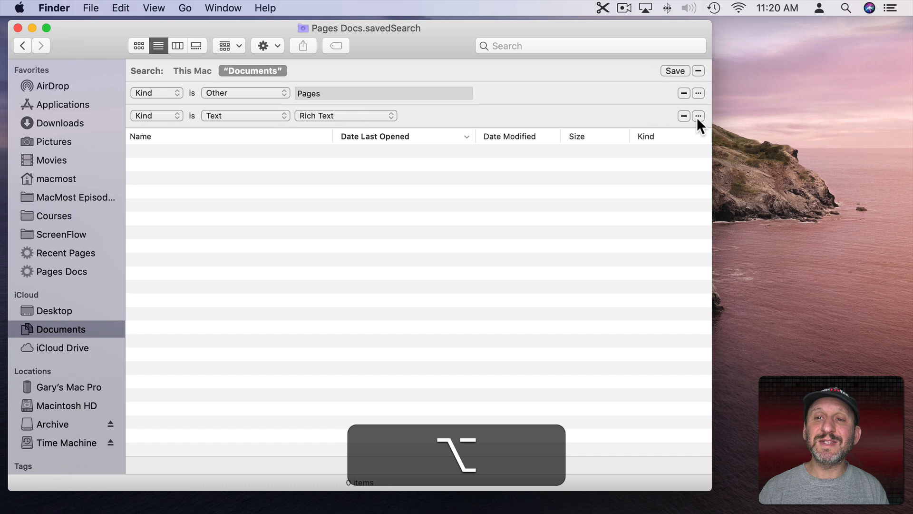
- Group both Kind rules under 'Any of the following are true' and remove the empty Name row
{"action": "left_click", "coordinate": [698, 116]}
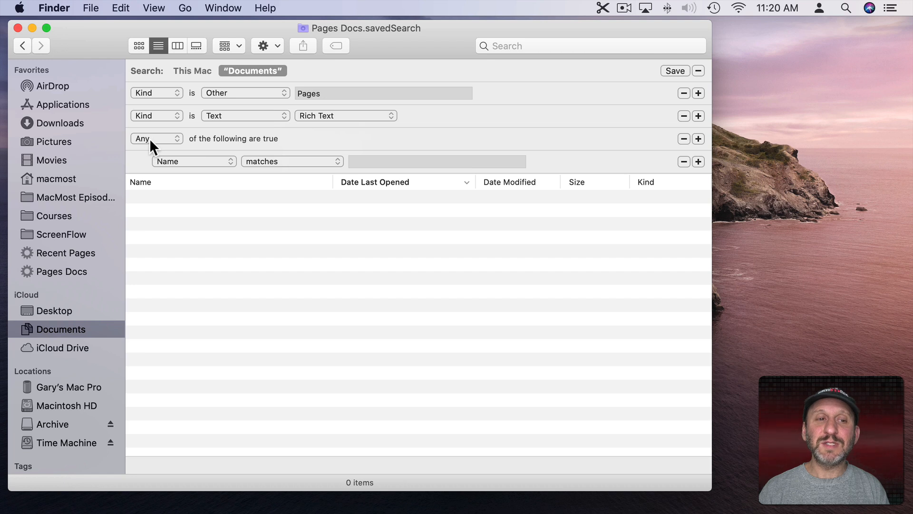
{"action": "left_click", "coordinate": [155, 138]}
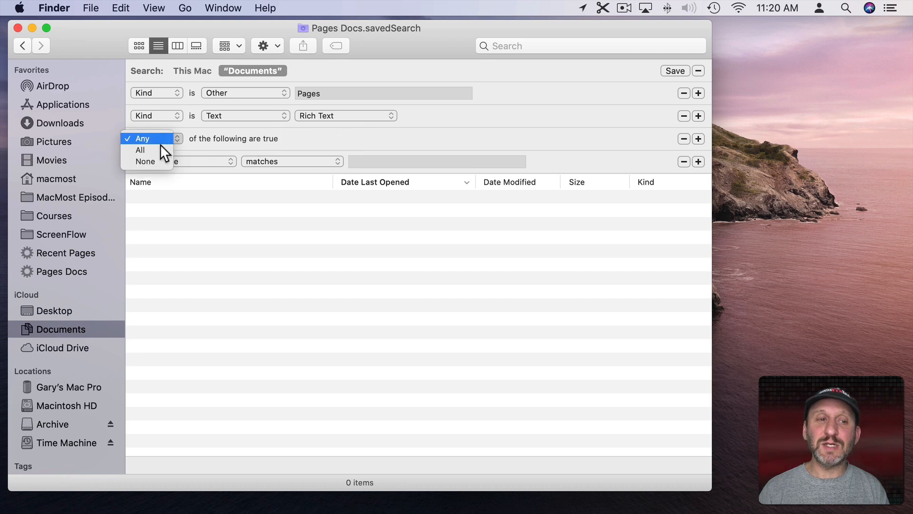
{"action": "left_click", "coordinate": [141, 138]}
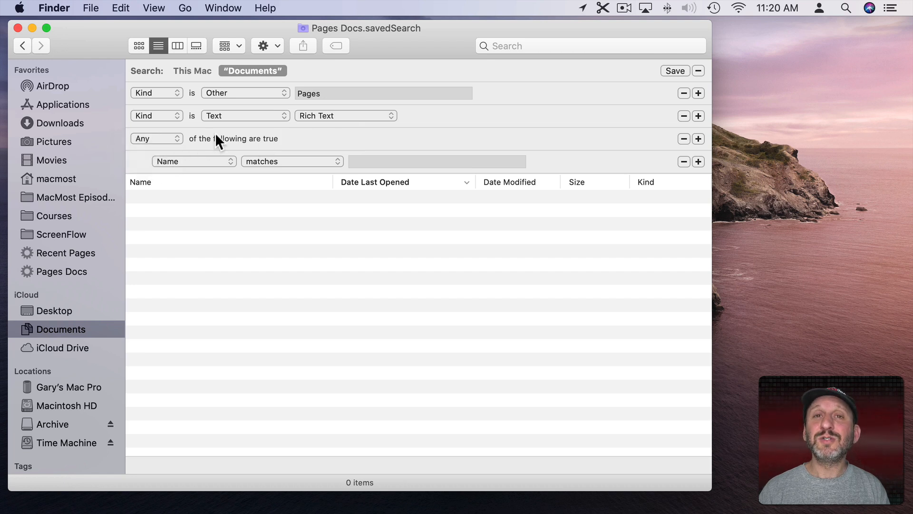
{"action": "mouse_move", "coordinate": [182, 149]}
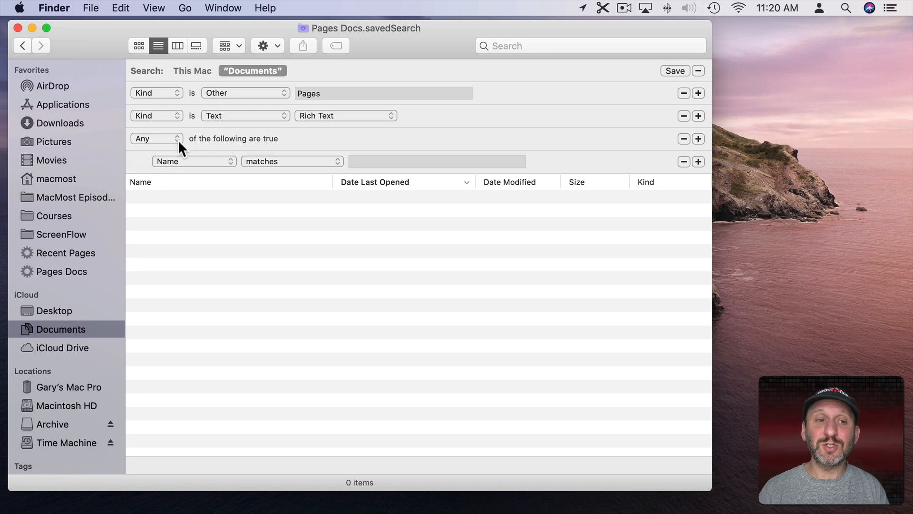
{"action": "mouse_move", "coordinate": [210, 112]}
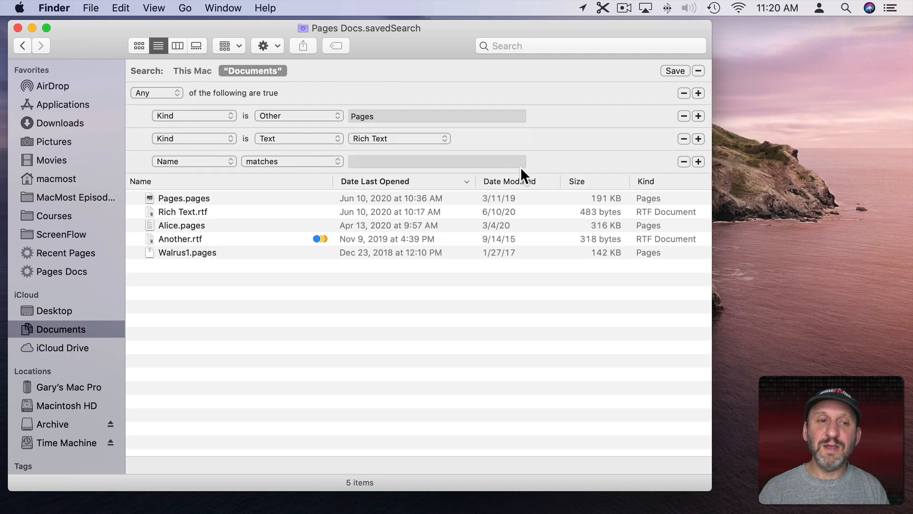
{"action": "left_click", "coordinate": [683, 162]}
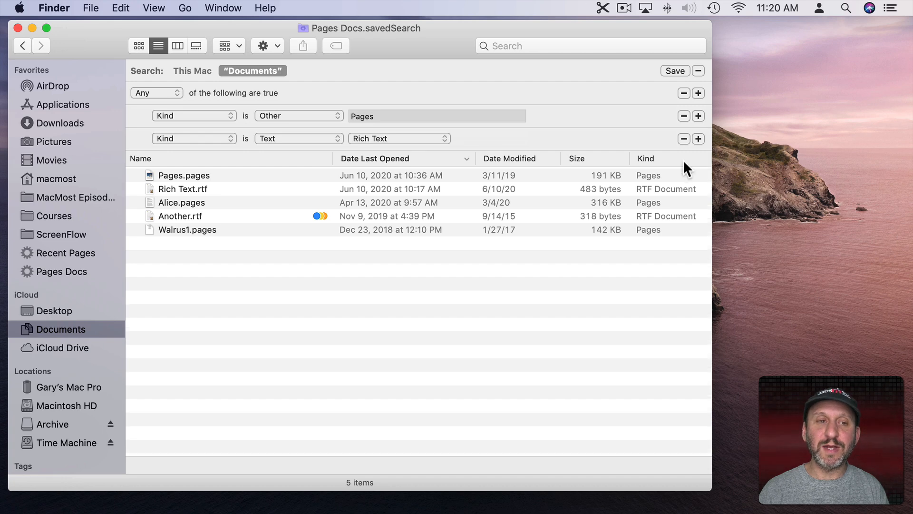
{"action": "mouse_move", "coordinate": [197, 98]}
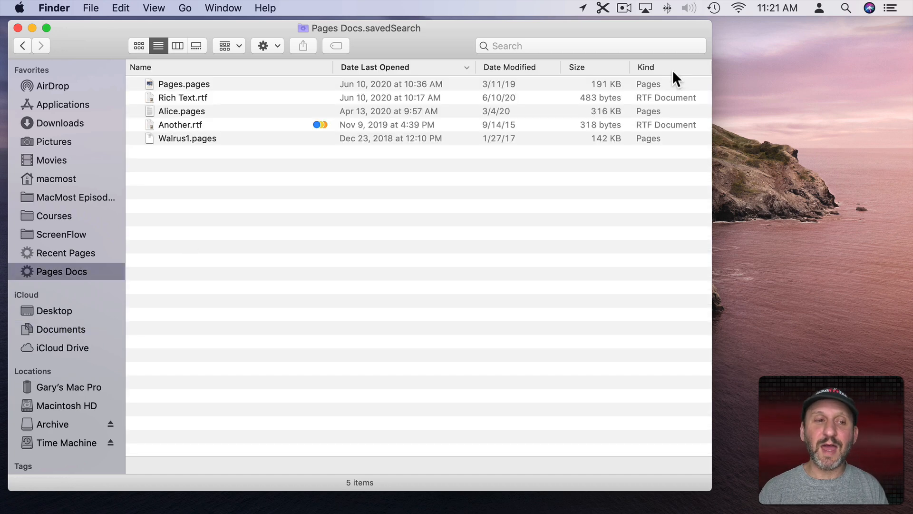
{"action": "mouse_move", "coordinate": [162, 171]}
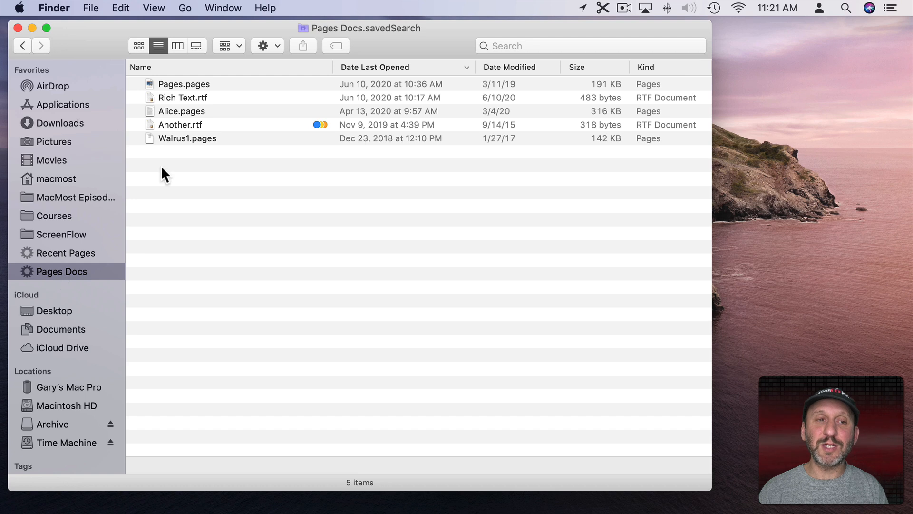
- Return to the iCloud Documents folder from the Pages Docs results
{"action": "left_click", "coordinate": [60, 329]}
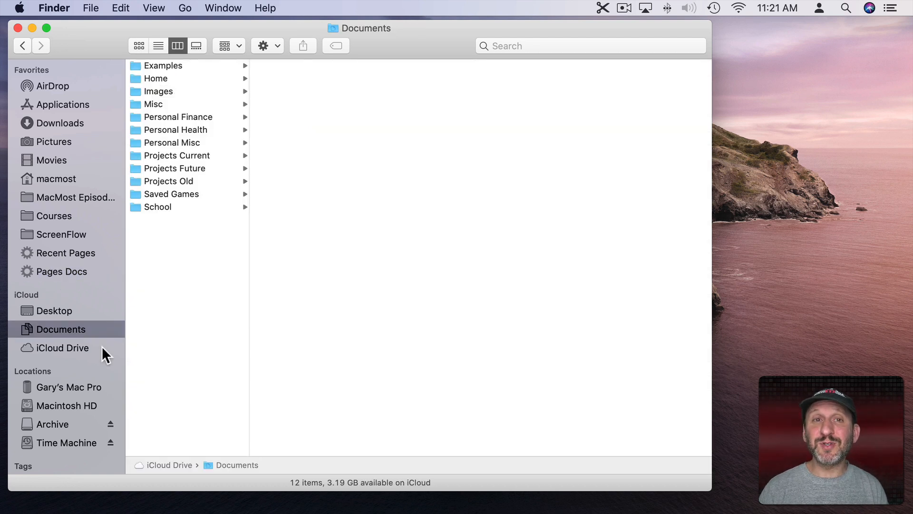
{"action": "mouse_move", "coordinate": [91, 160]}
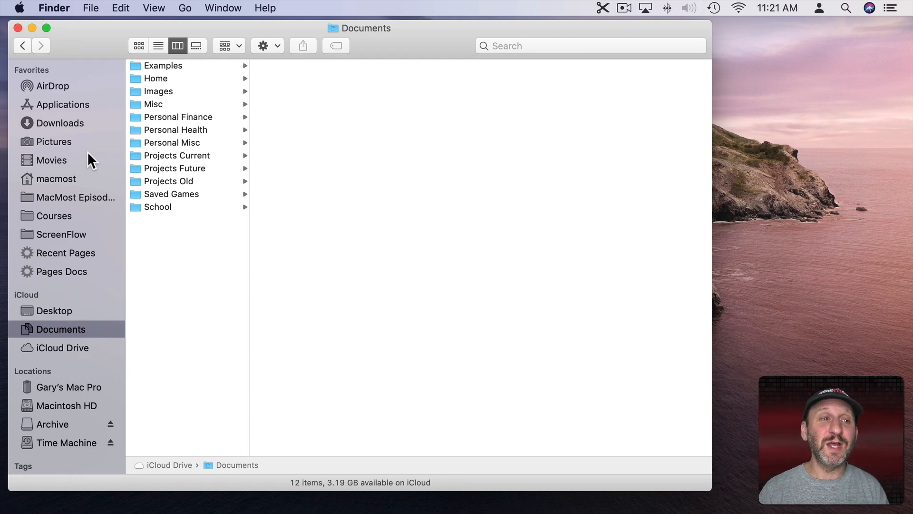
- Search Applications for Kind Application last opened within the last 7 days, listing 38 apps
{"action": "left_click", "coordinate": [62, 104]}
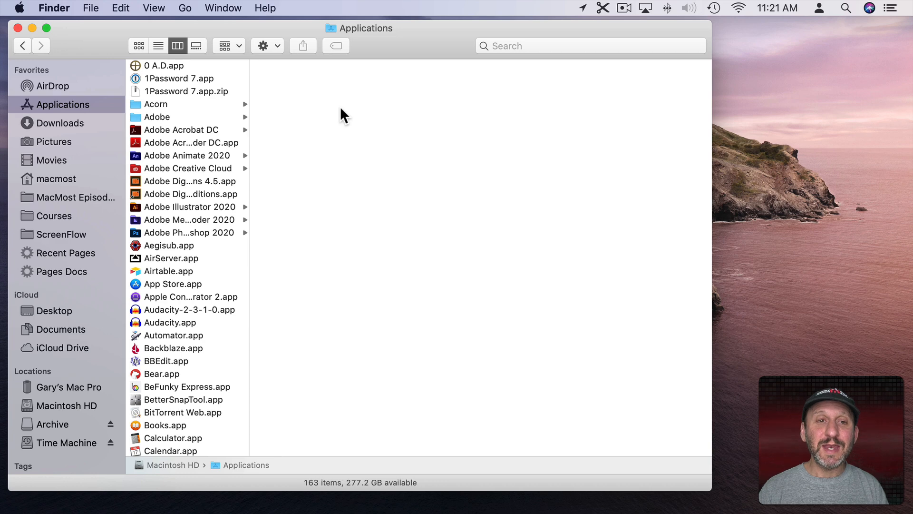
{"action": "key", "text": "cmd+f"}
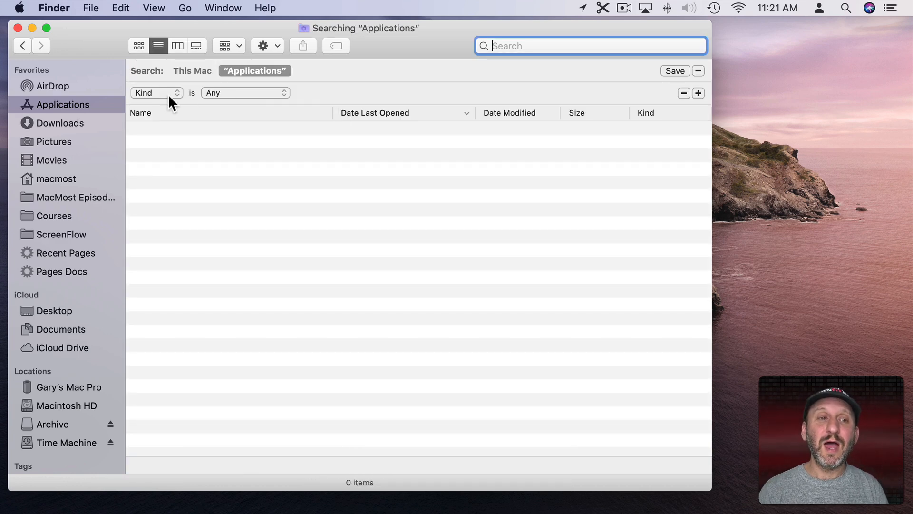
{"action": "left_click", "coordinate": [245, 93]}
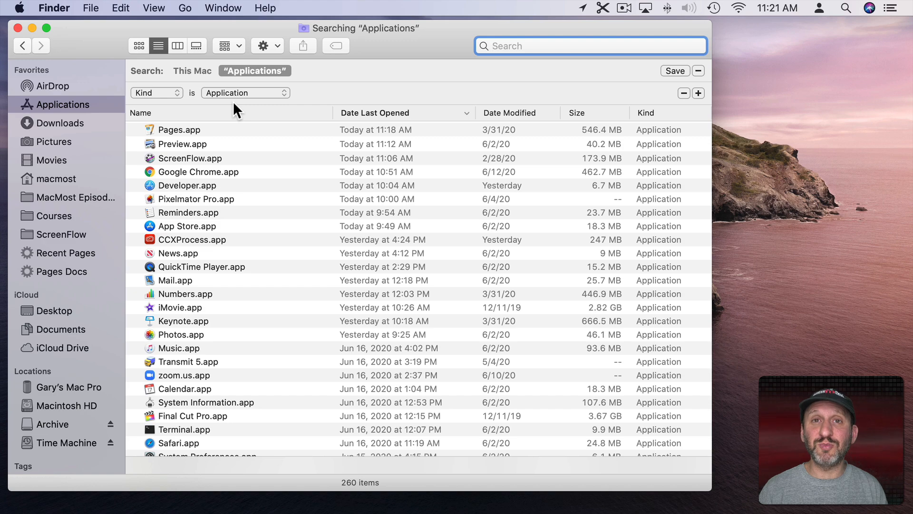
{"action": "scroll", "scroll_direction": "down", "scroll_amount": 3}
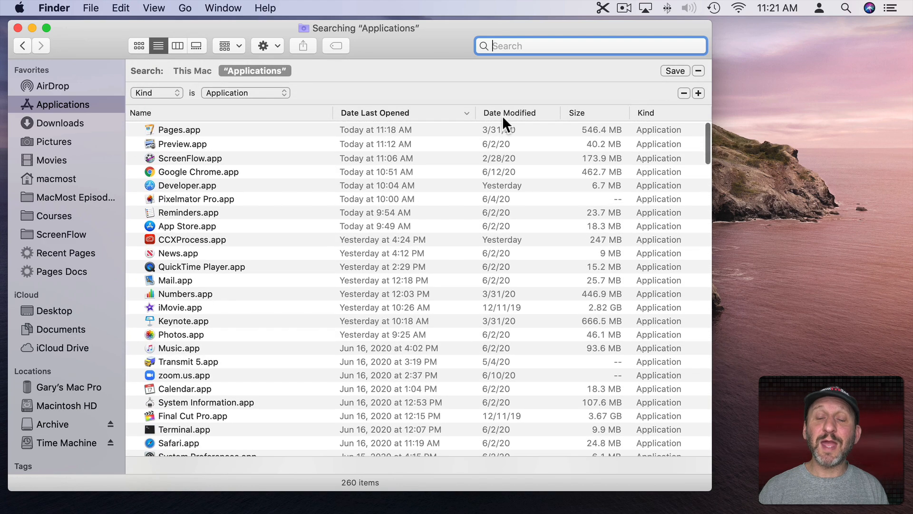
{"action": "left_click", "coordinate": [698, 92]}
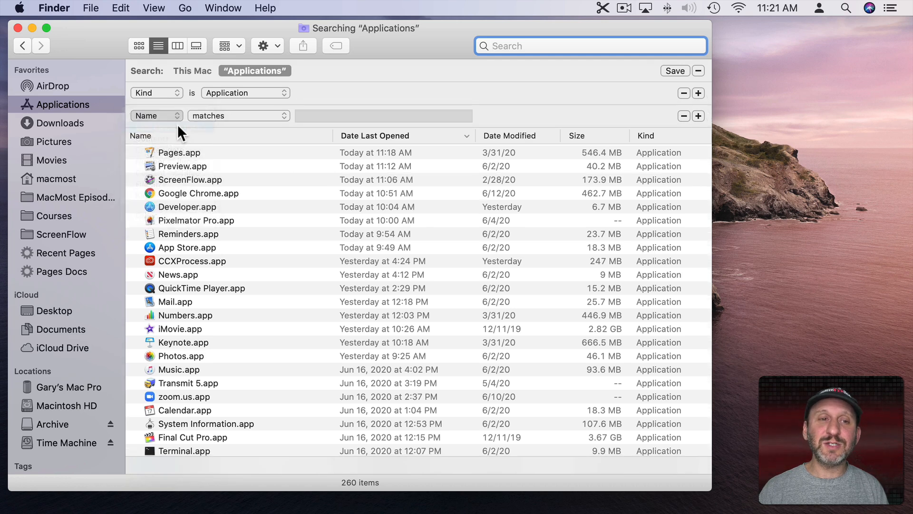
{"action": "type", "text": "7"}
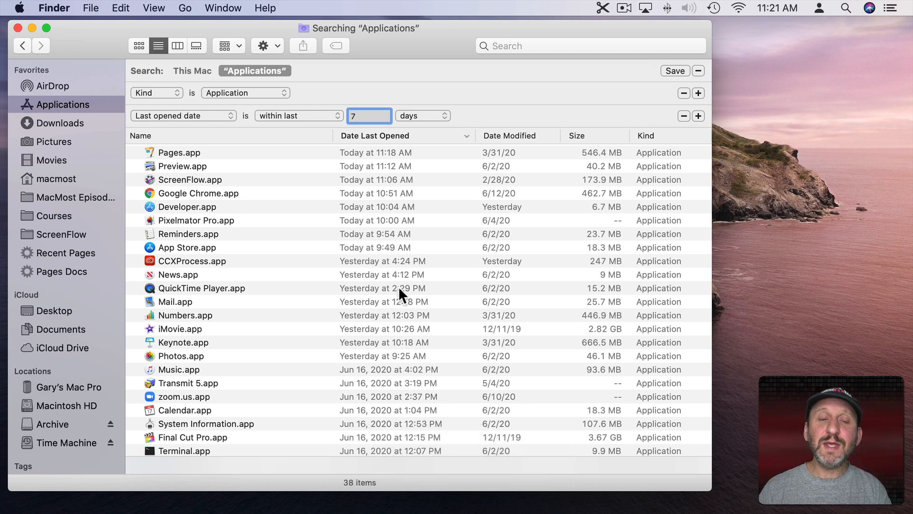
{"action": "scroll", "scroll_direction": "down", "scroll_amount": 3}
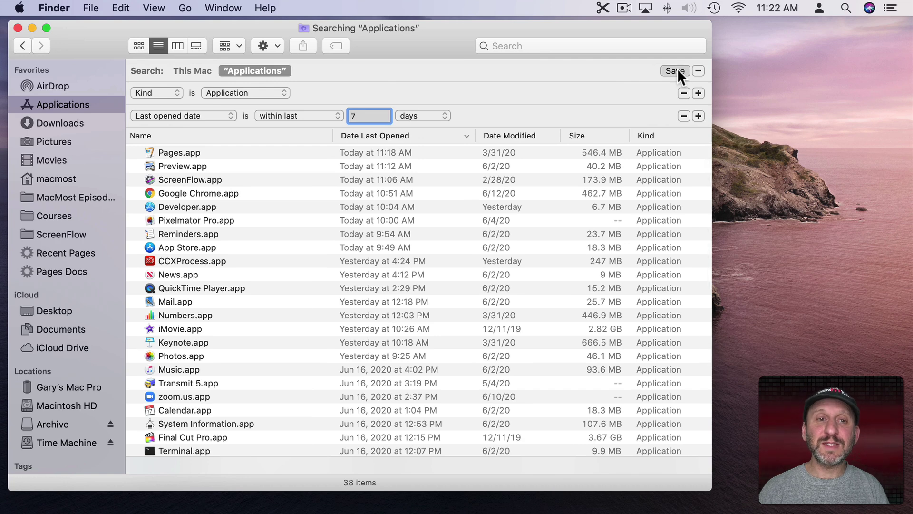
- Save the recent-applications search to the sidebar as Apps and reopen it
{"action": "left_click", "coordinate": [674, 70]}
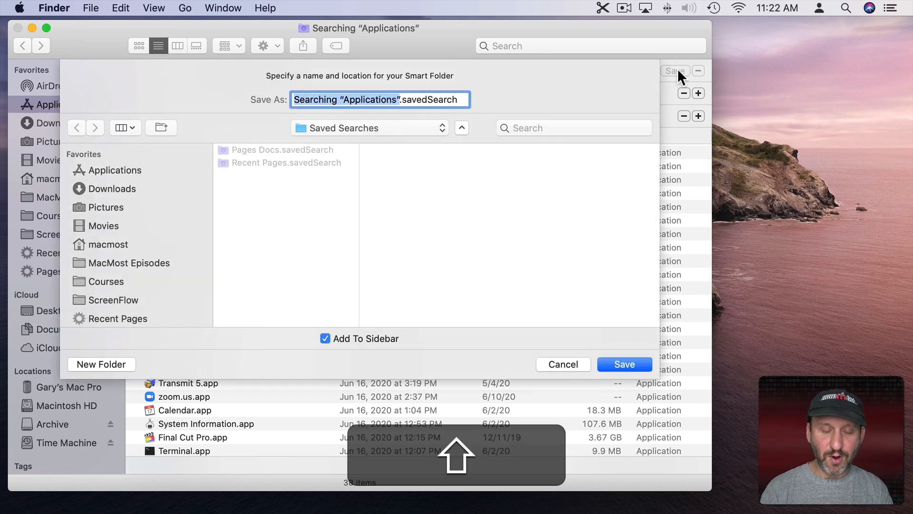
{"action": "left_click", "coordinate": [624, 364]}
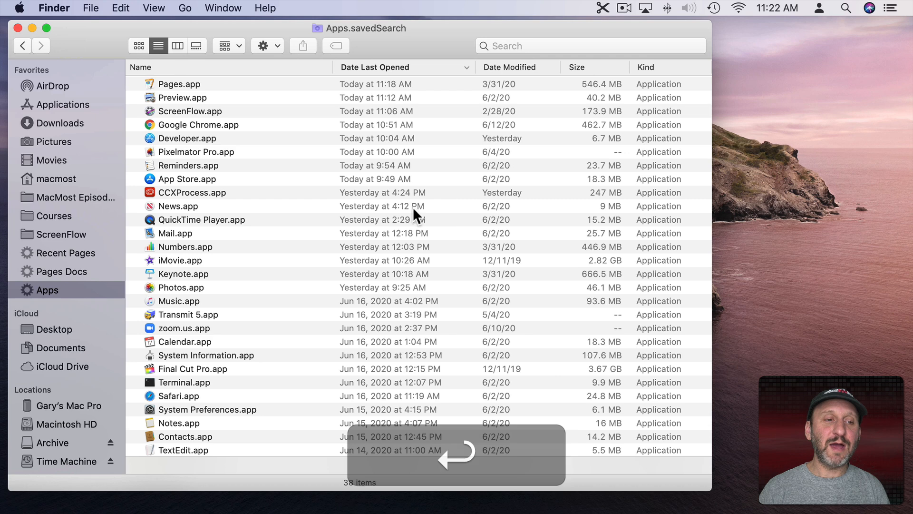
{"action": "left_click", "coordinate": [59, 348]}
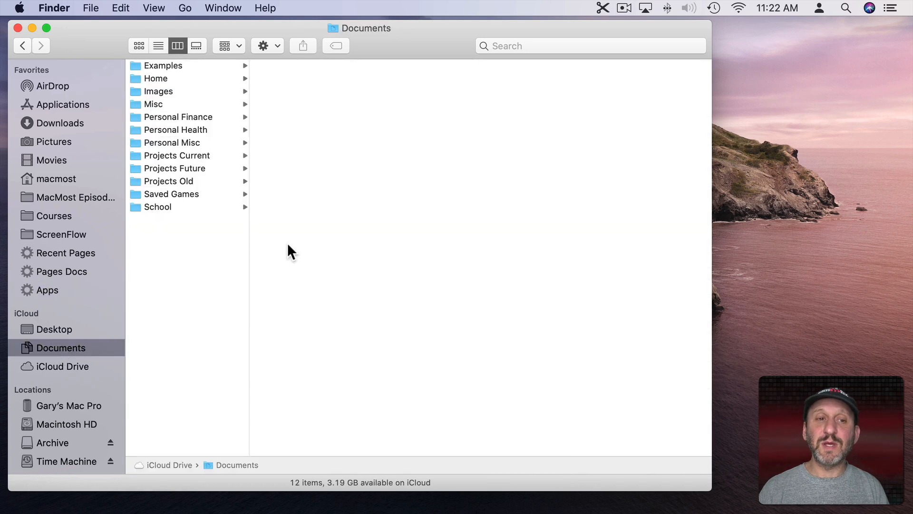
{"action": "mouse_move", "coordinate": [109, 294]}
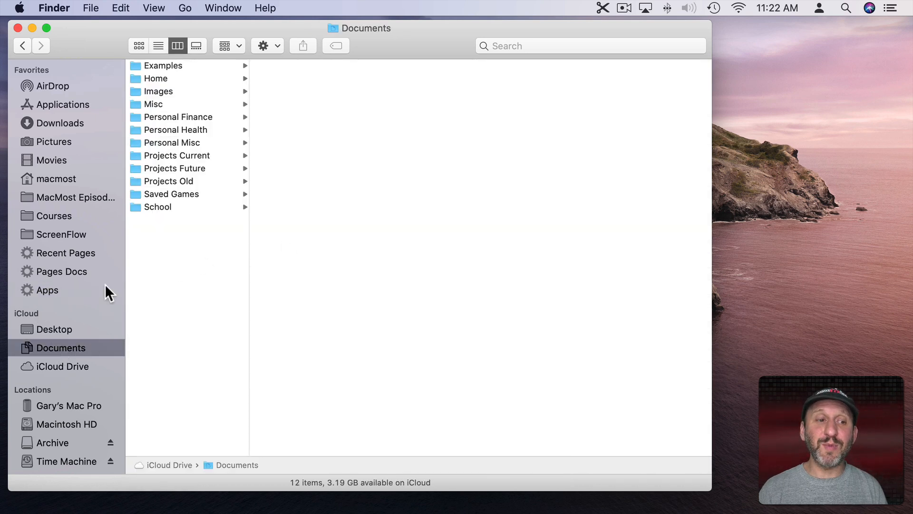
{"action": "left_click", "coordinate": [47, 290]}
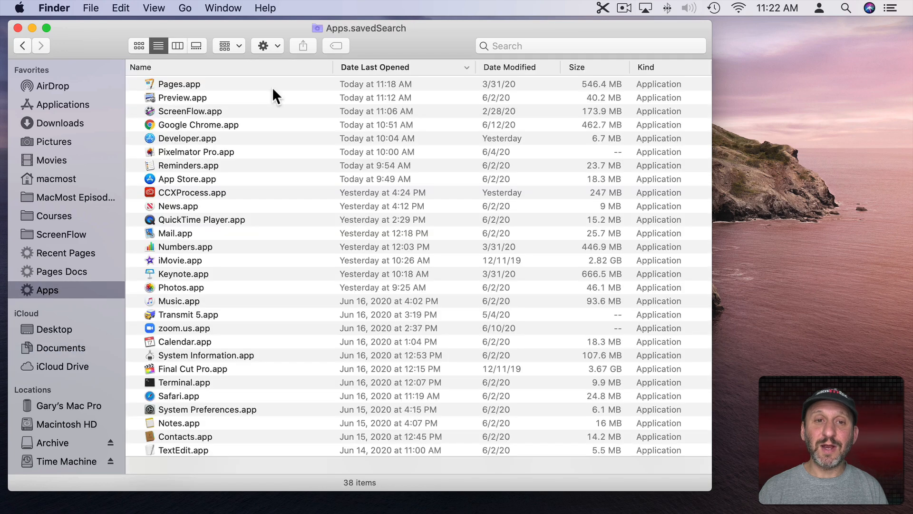
{"action": "mouse_move", "coordinate": [408, 76]}
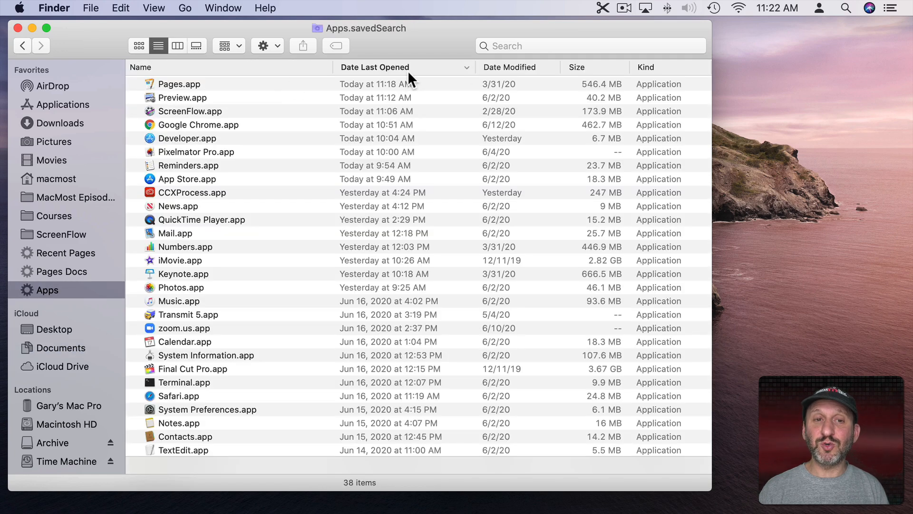
{"action": "mouse_move", "coordinate": [178, 149]}
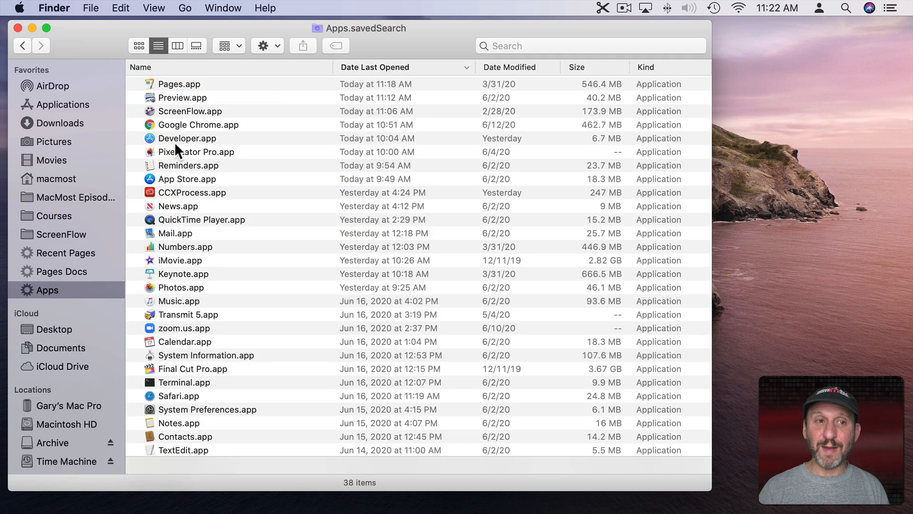
{"action": "mouse_move", "coordinate": [187, 120]}
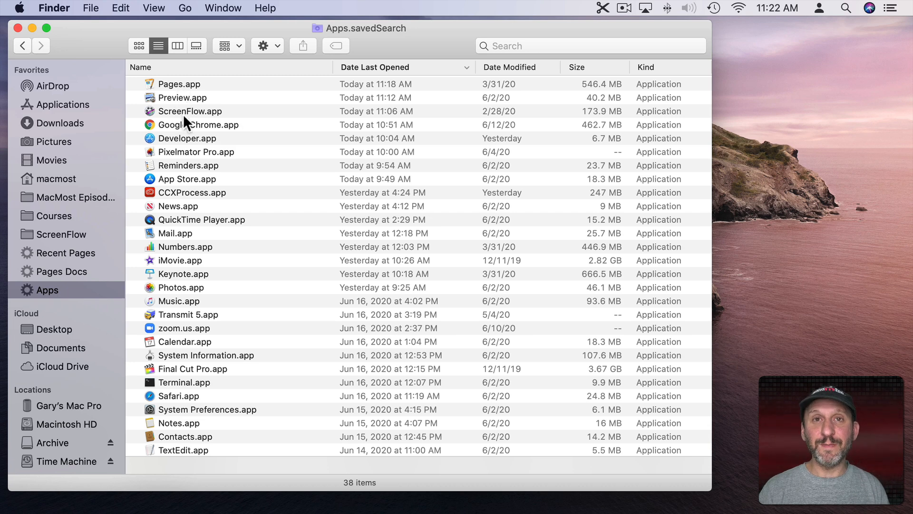
{"action": "mouse_move", "coordinate": [833, 368]}
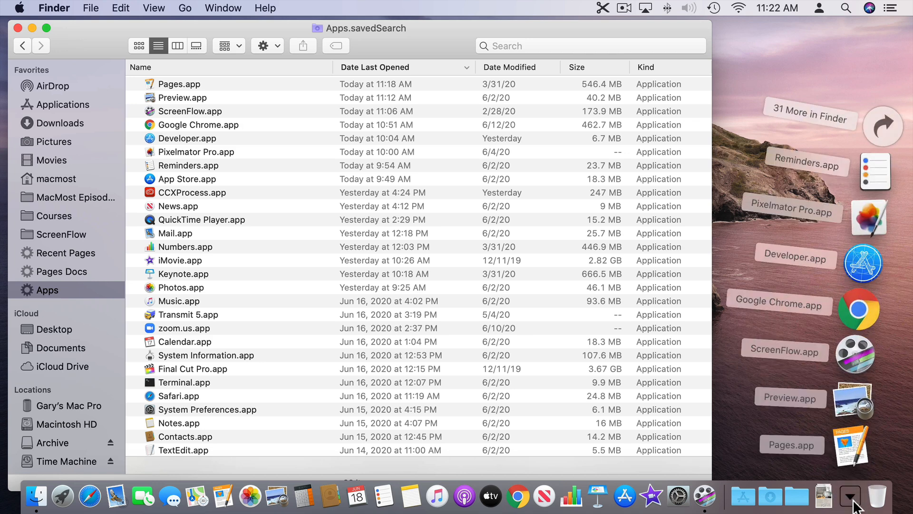
{"action": "right_click", "coordinate": [850, 497]}
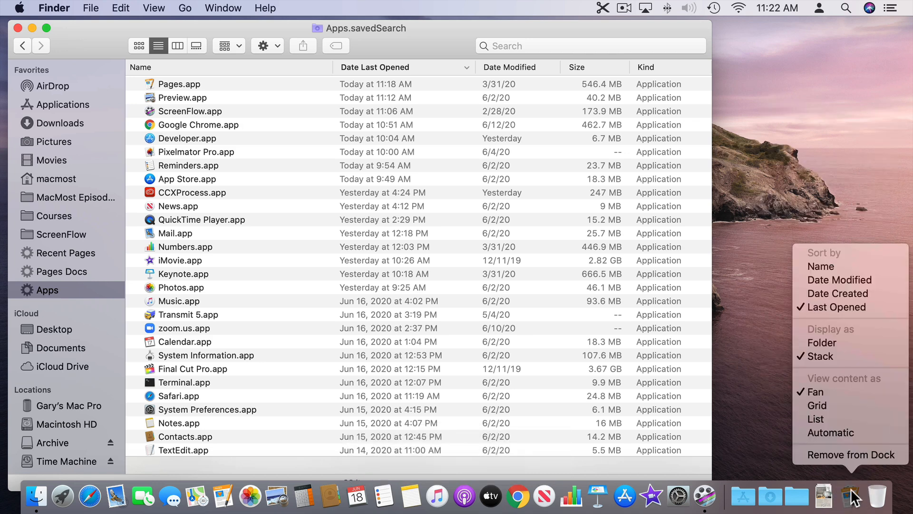
{"action": "mouse_move", "coordinate": [827, 267]}
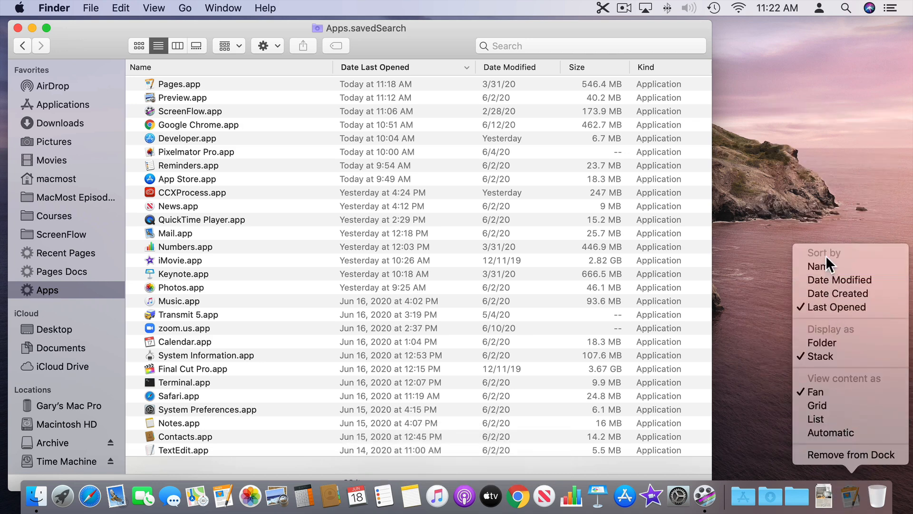
{"action": "mouse_move", "coordinate": [837, 293]}
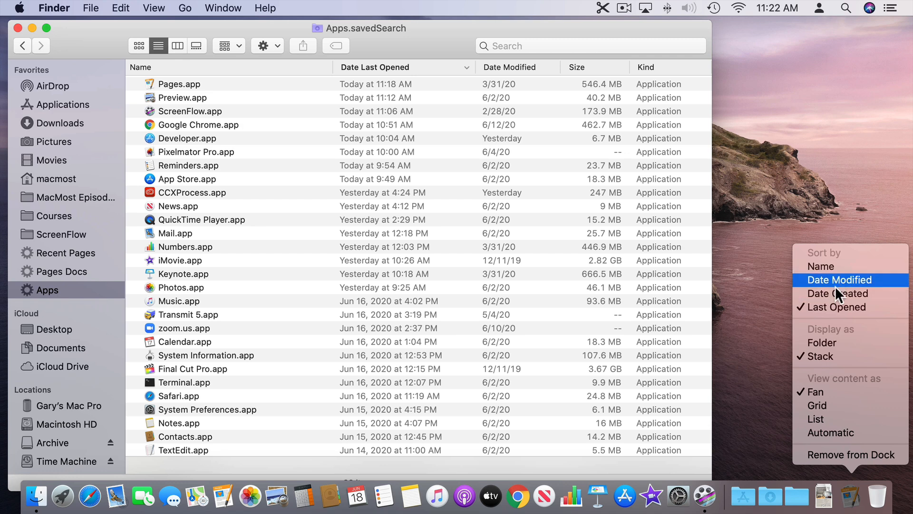
{"action": "left_click", "coordinate": [851, 493]}
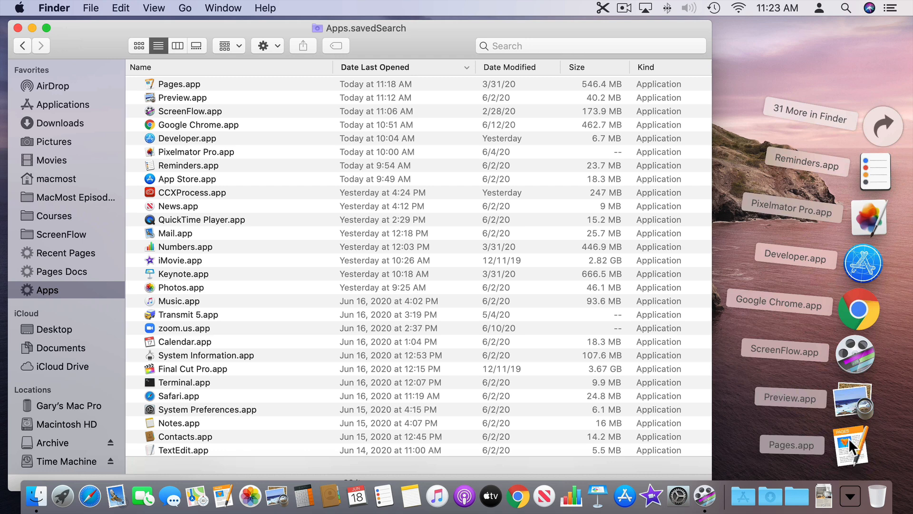
{"action": "mouse_move", "coordinate": [854, 339]}
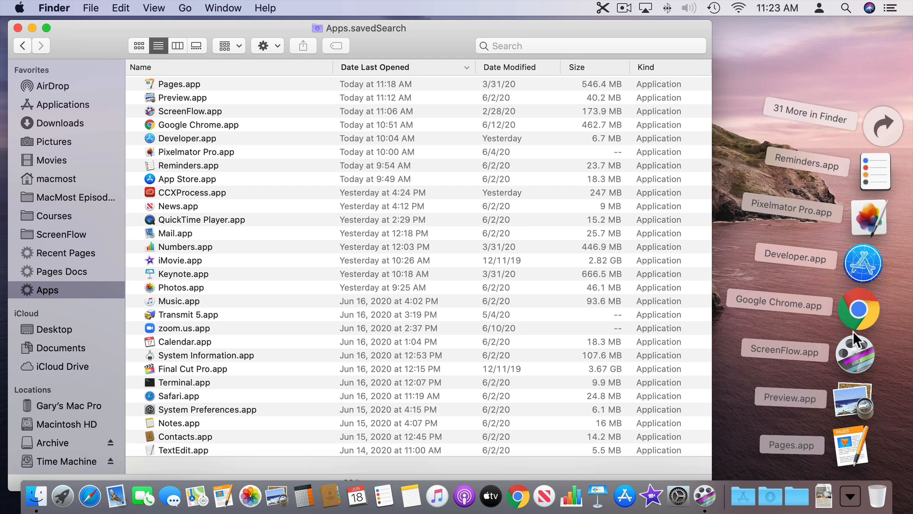